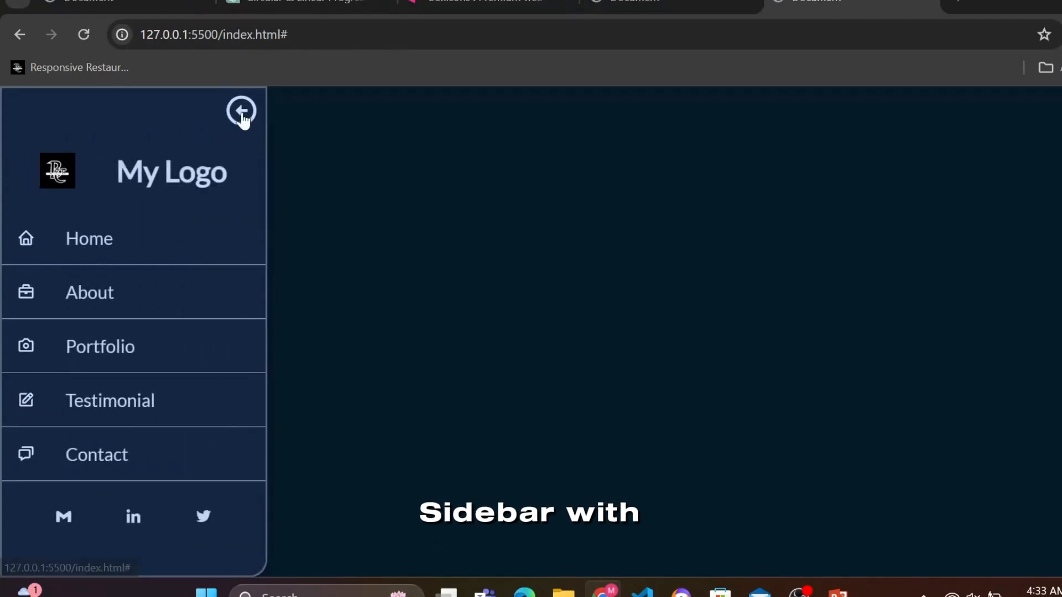
Collapse the sidebar to its icon strip and start inspecting the page.
click(241, 110)
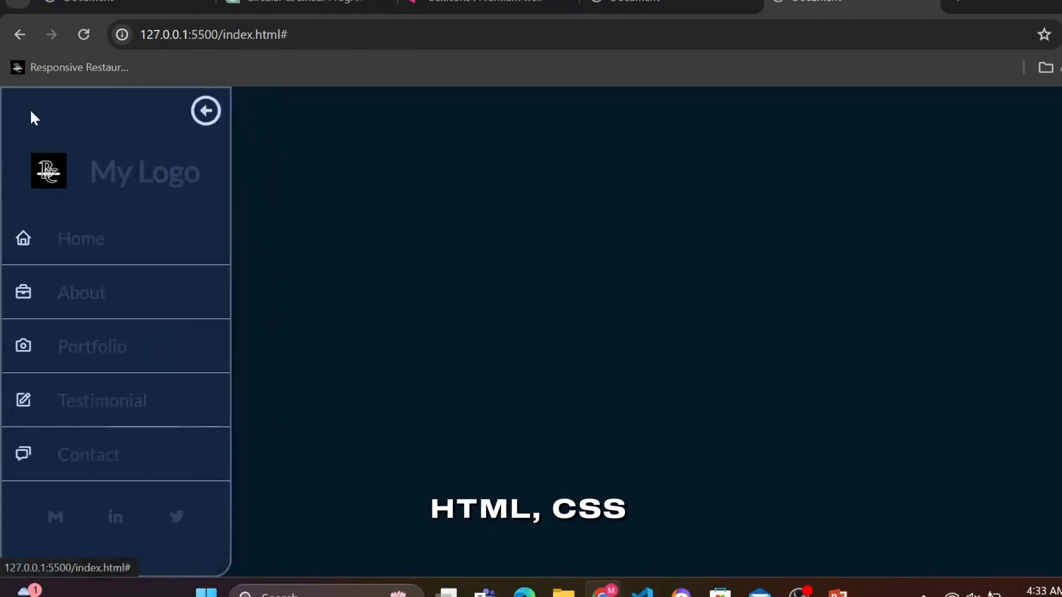
click(205, 111)
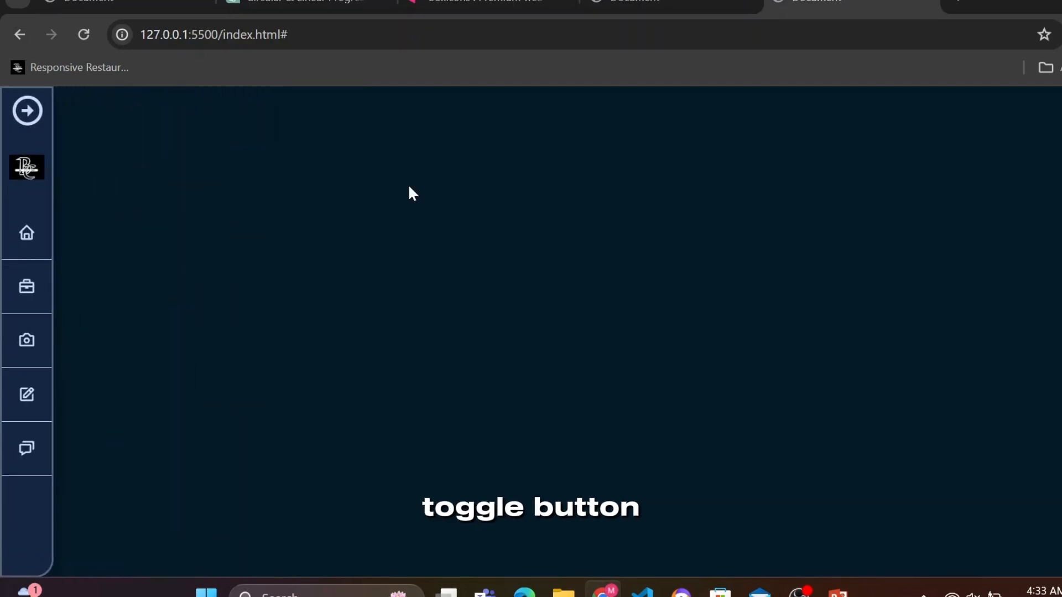
right_click(408, 194)
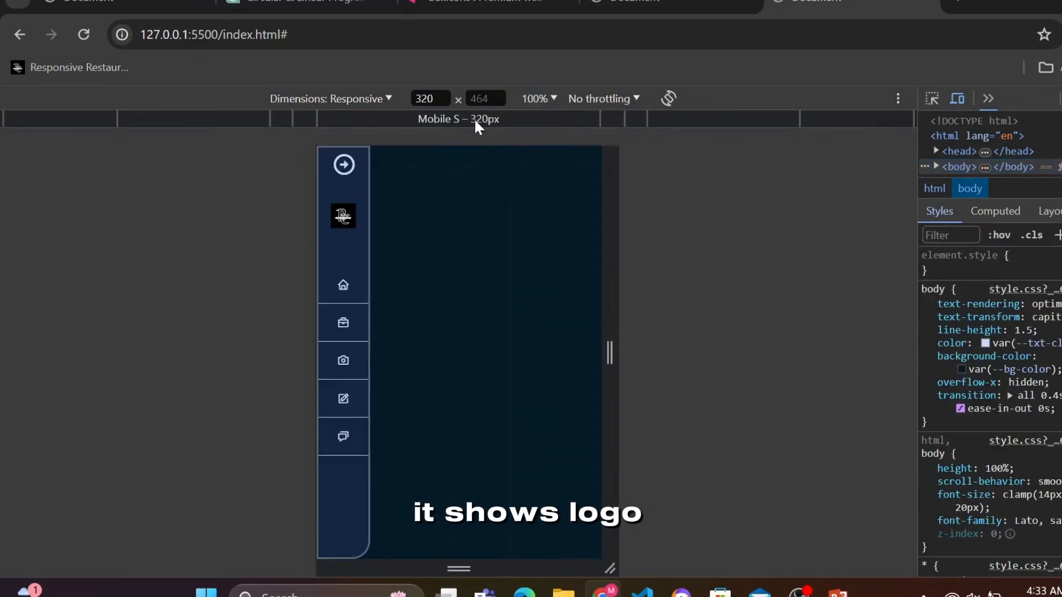
Open and close the sidebar at the 320px and 768px preview widths.
click(344, 165)
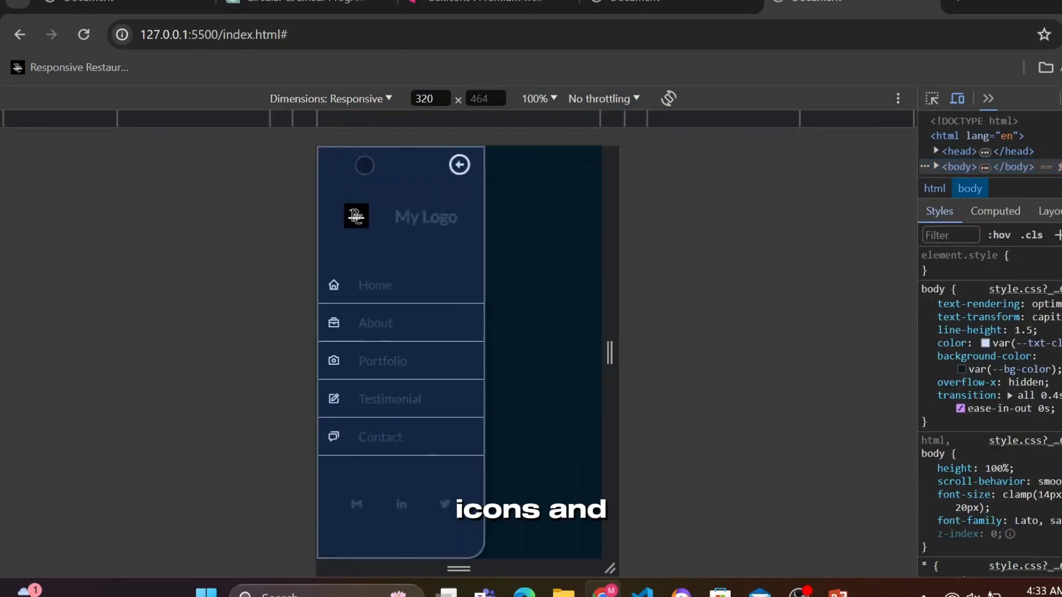
click(458, 164)
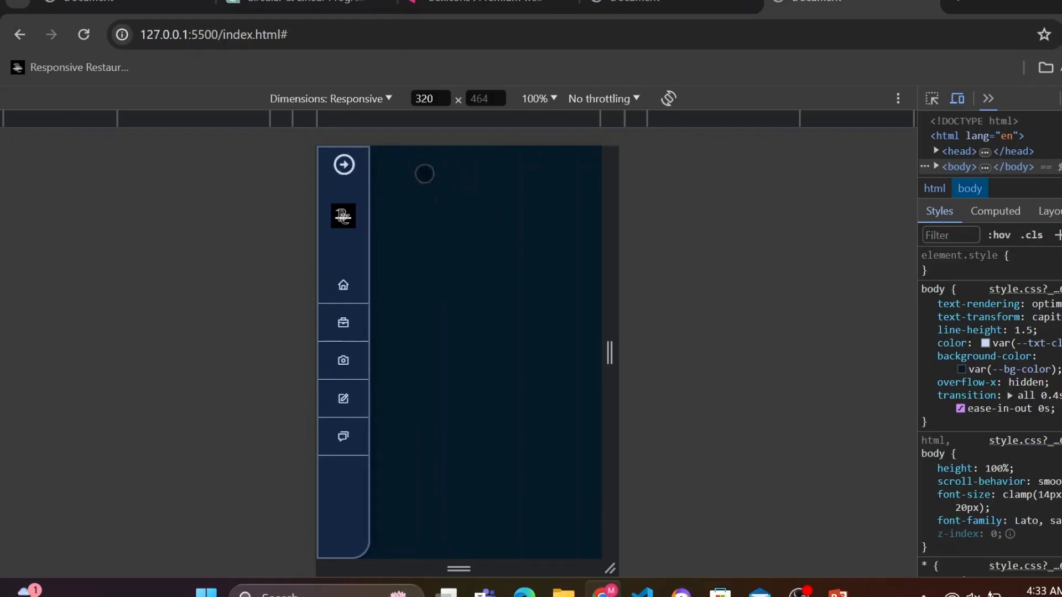
click(344, 165)
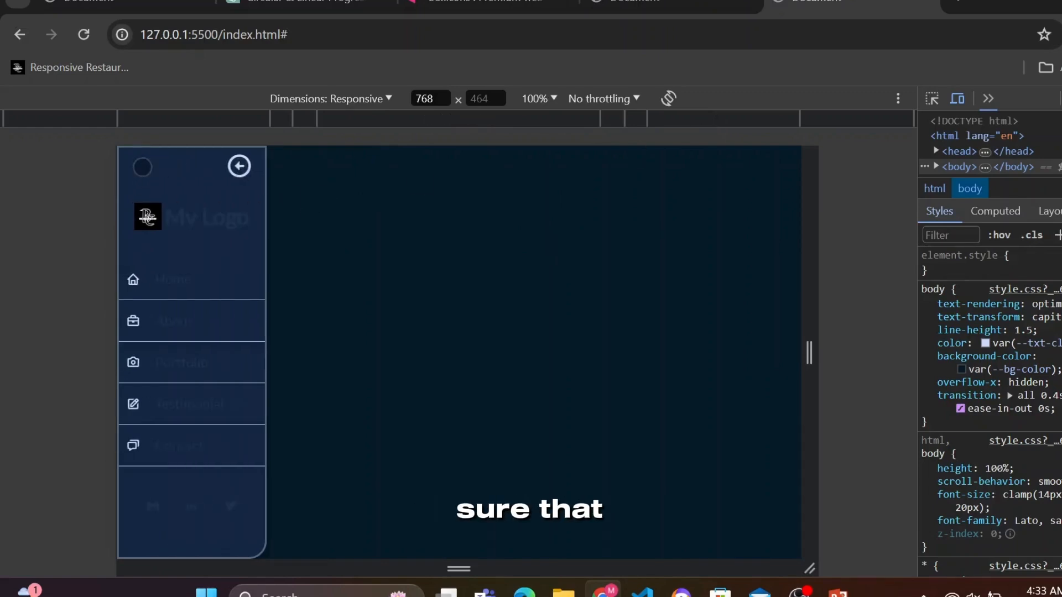
click(238, 165)
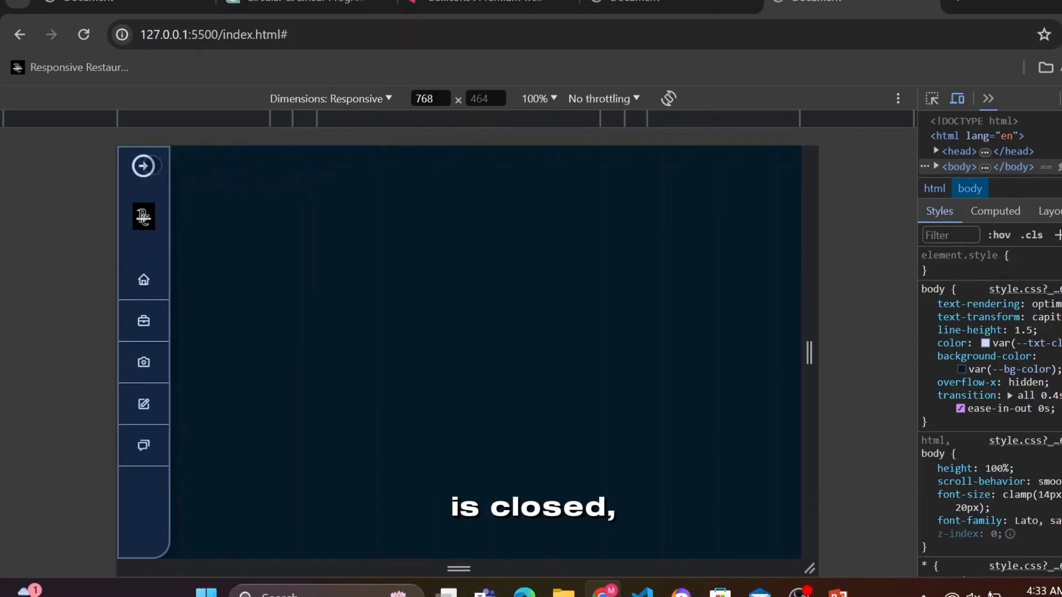
click(142, 166)
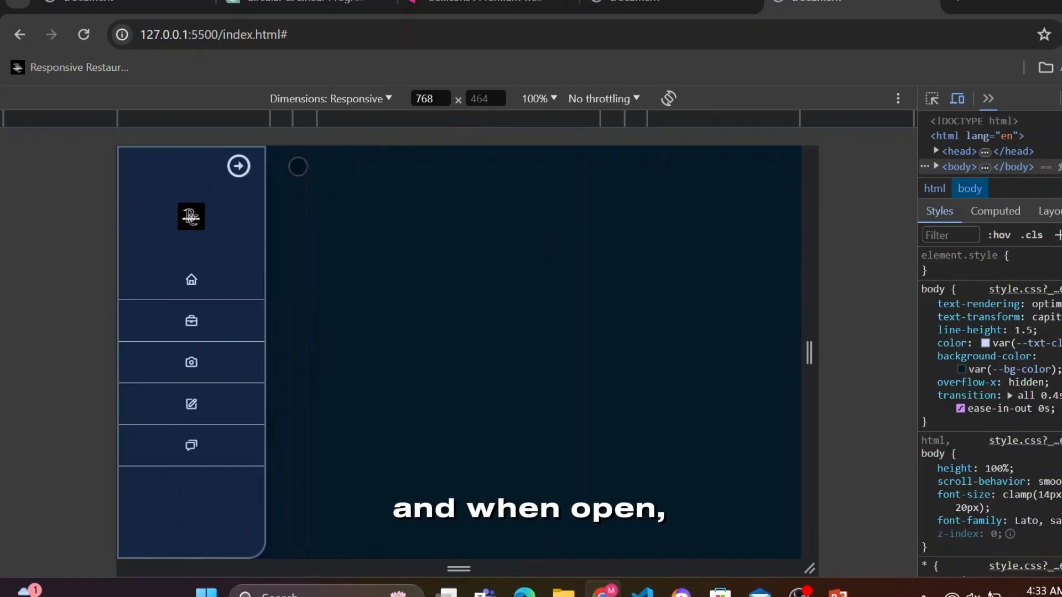
click(238, 166)
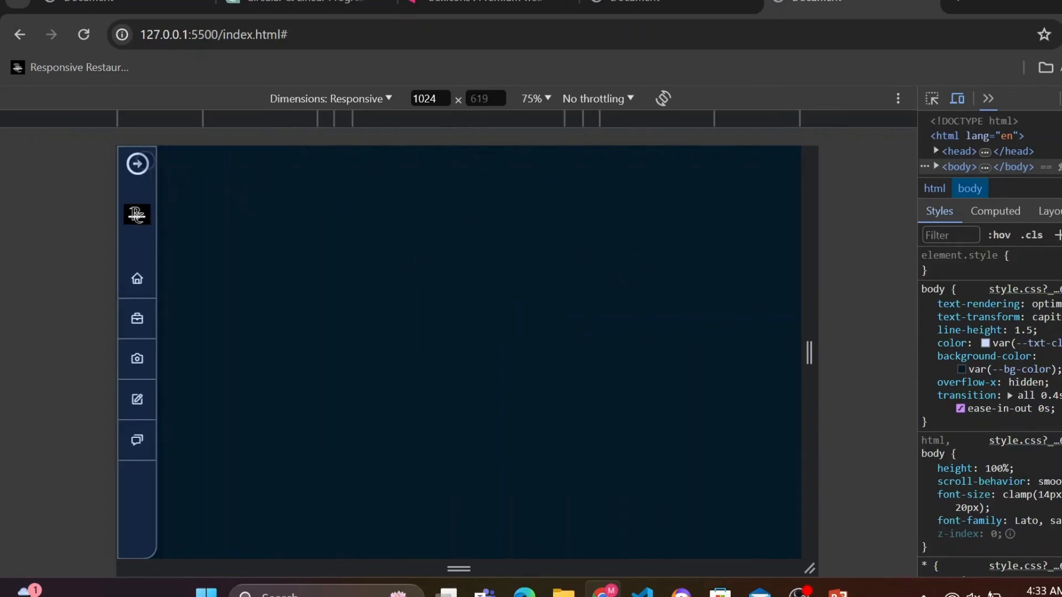
Toggle the sidebar at 1024px desktop width, leaving it expanded.
click(137, 163)
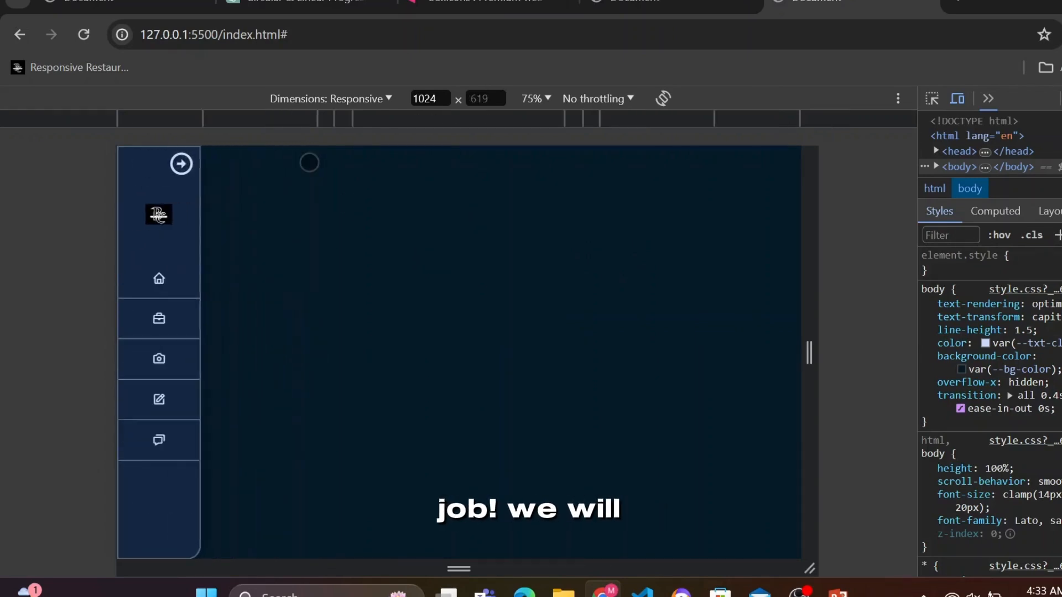
click(181, 163)
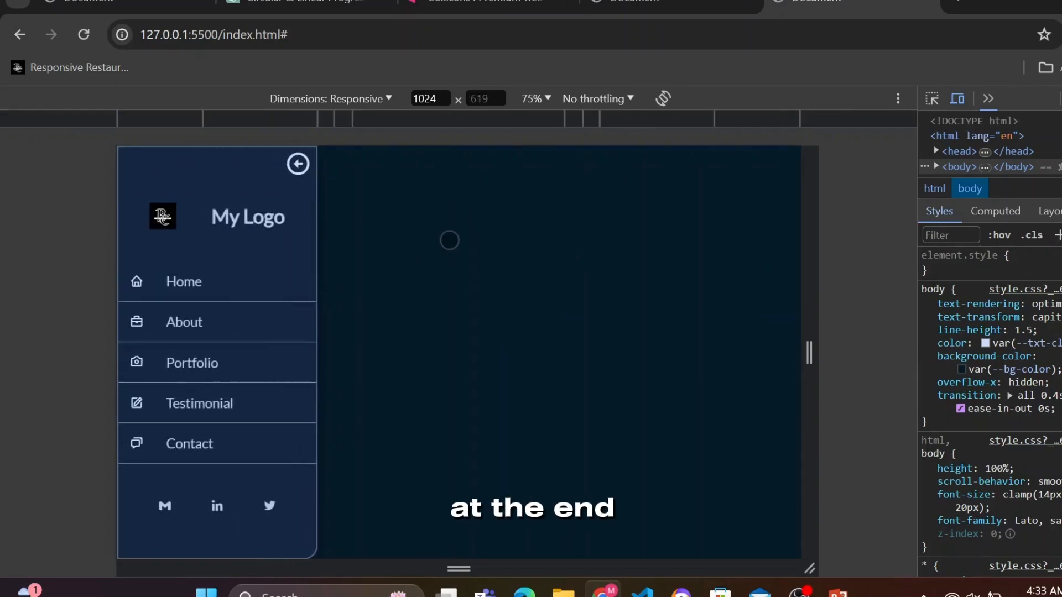
click(298, 163)
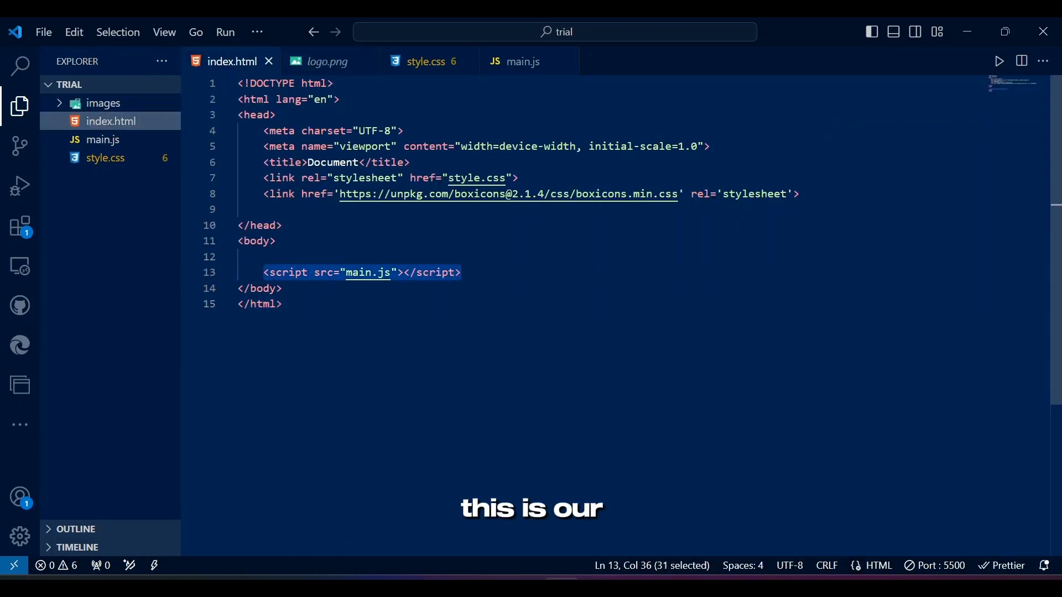
Look over the empty main.js and index.html, then bring up style.css.
click(522, 61)
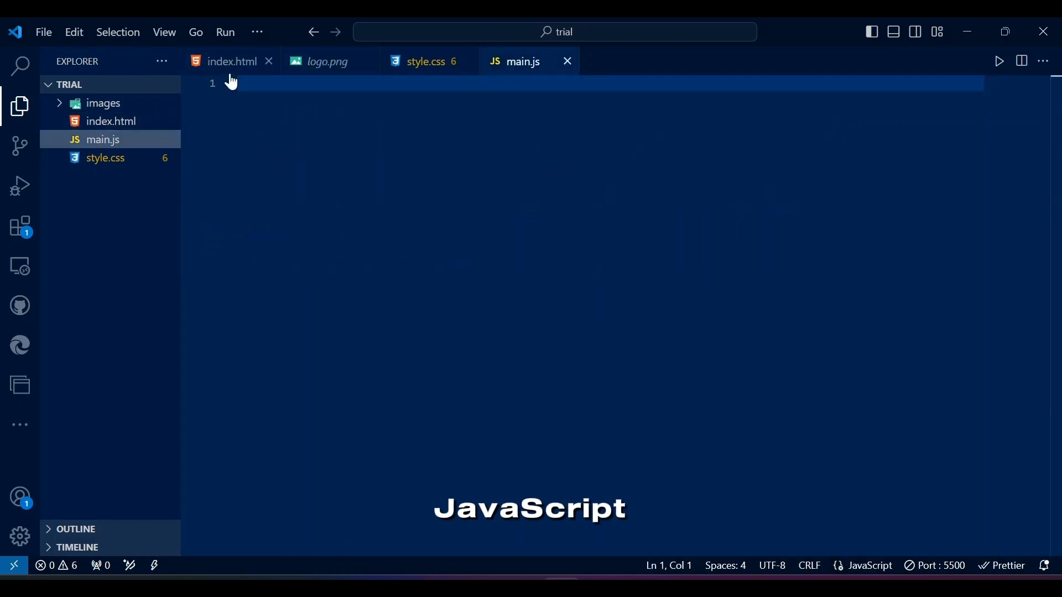
click(232, 60)
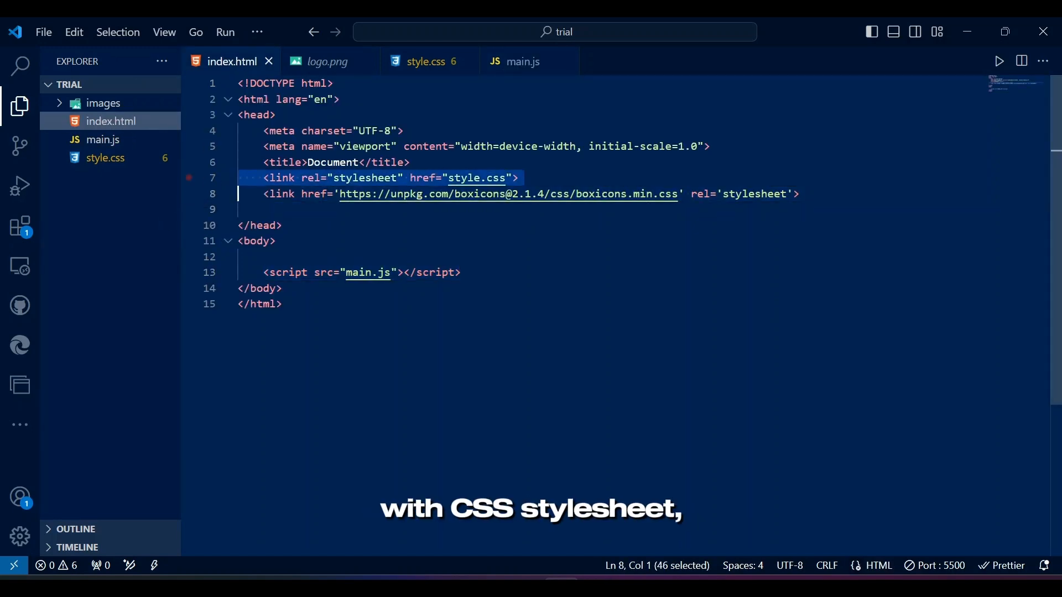
click(423, 61)
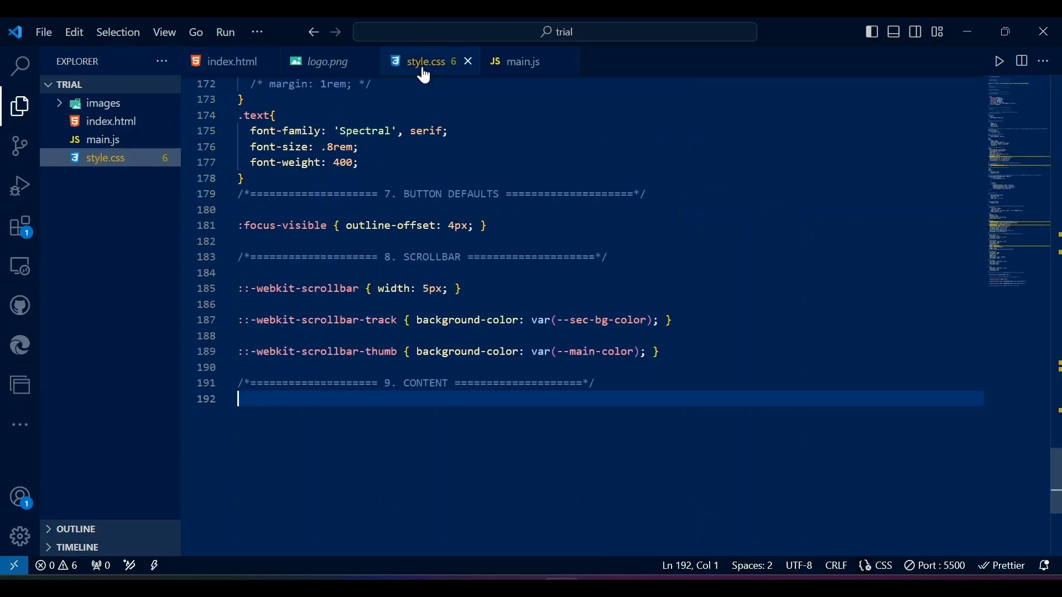
scroll(up, 3)
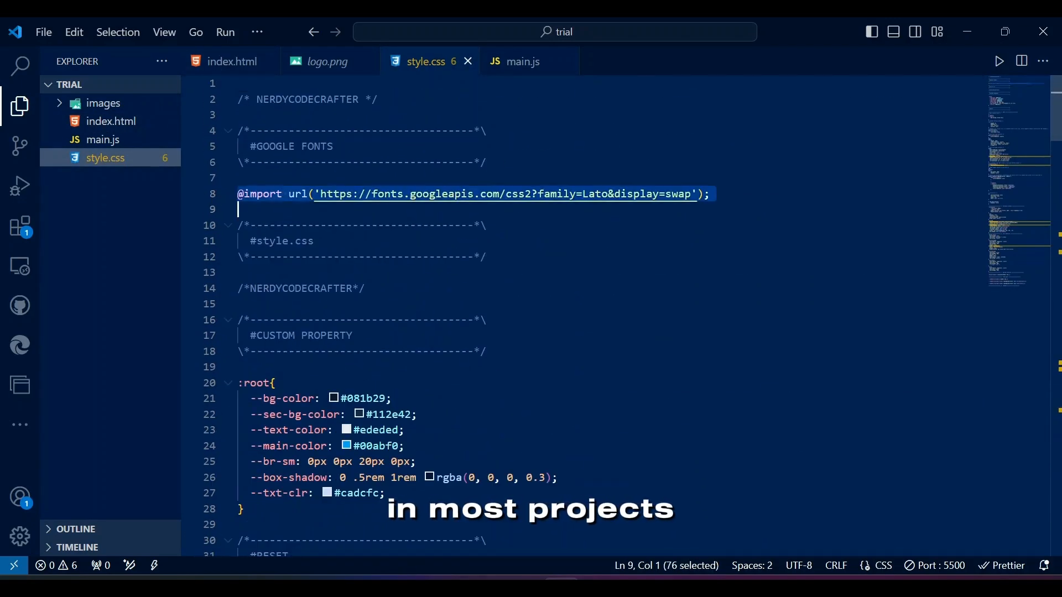
scroll(down, 3)
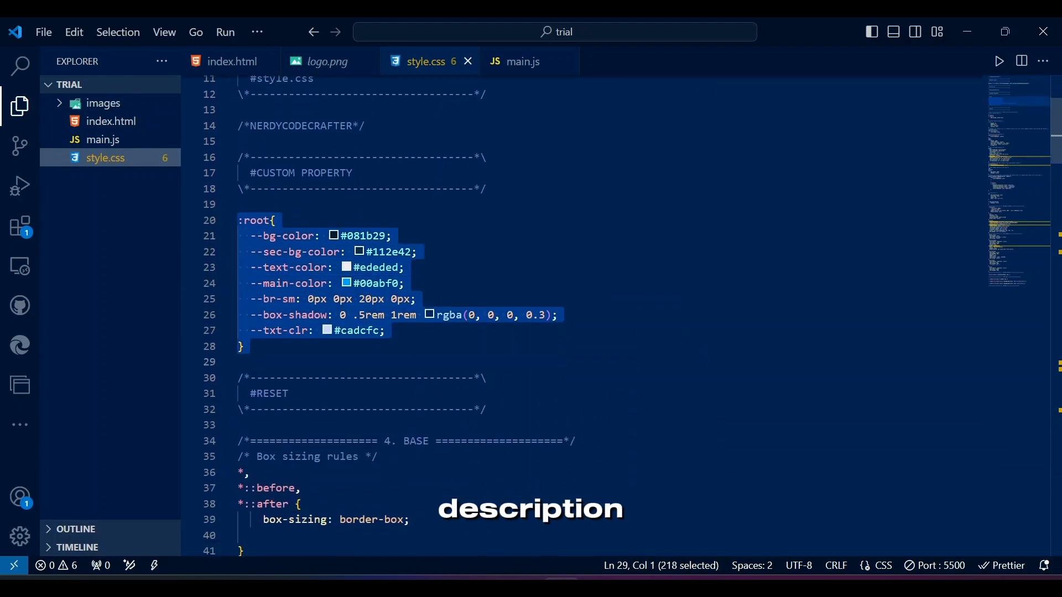
scroll(down, 3)
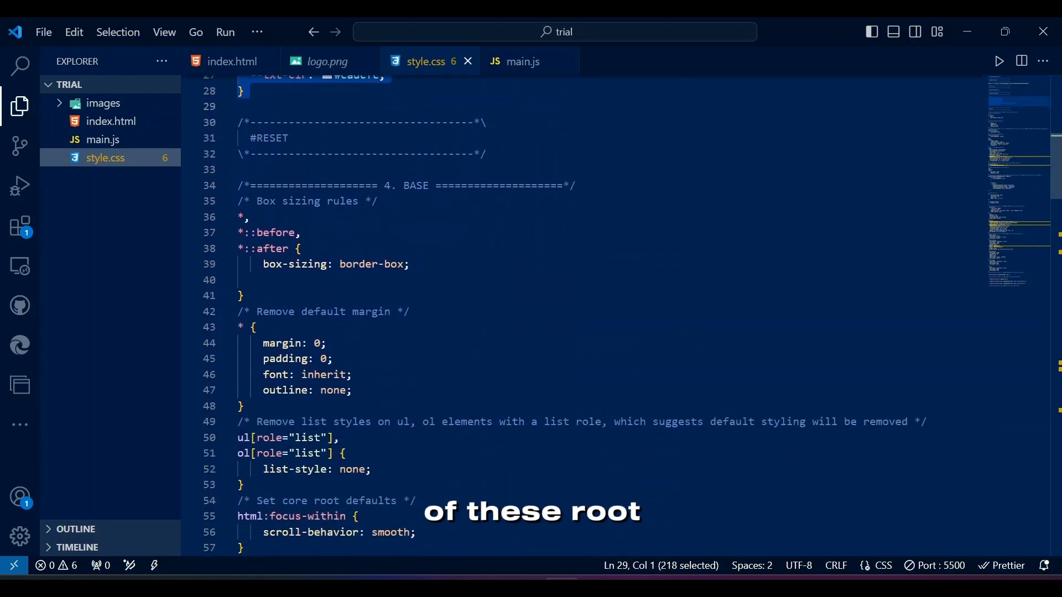
scroll(down, 3)
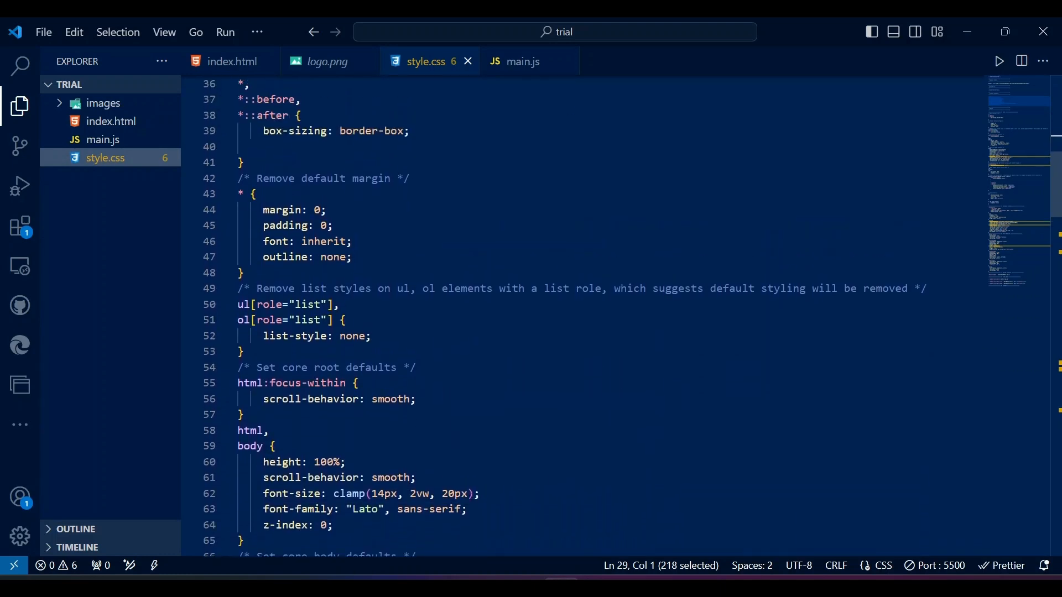
scroll(down, 3)
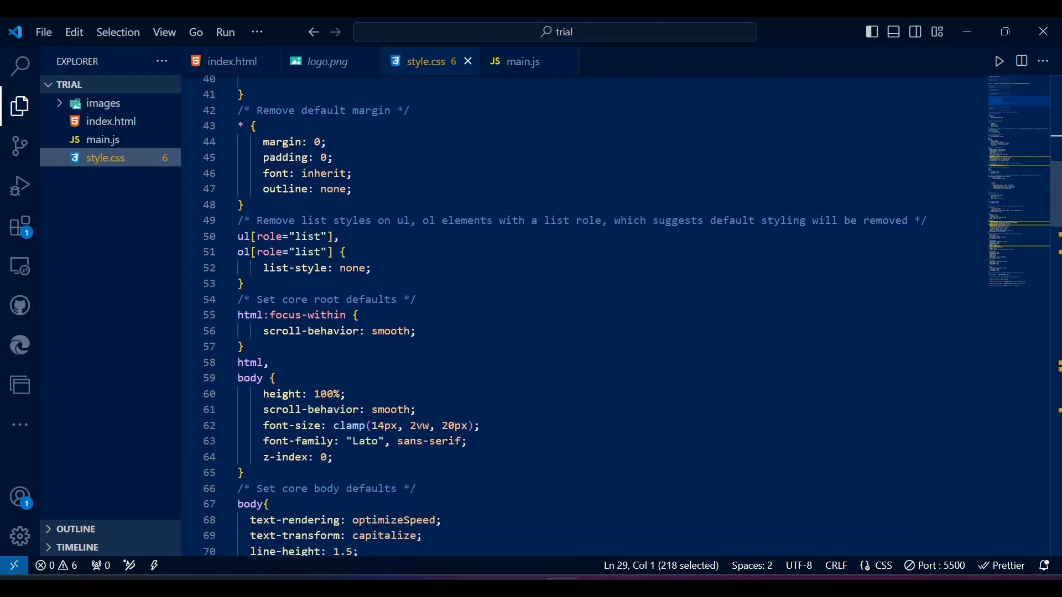
scroll(down, 3)
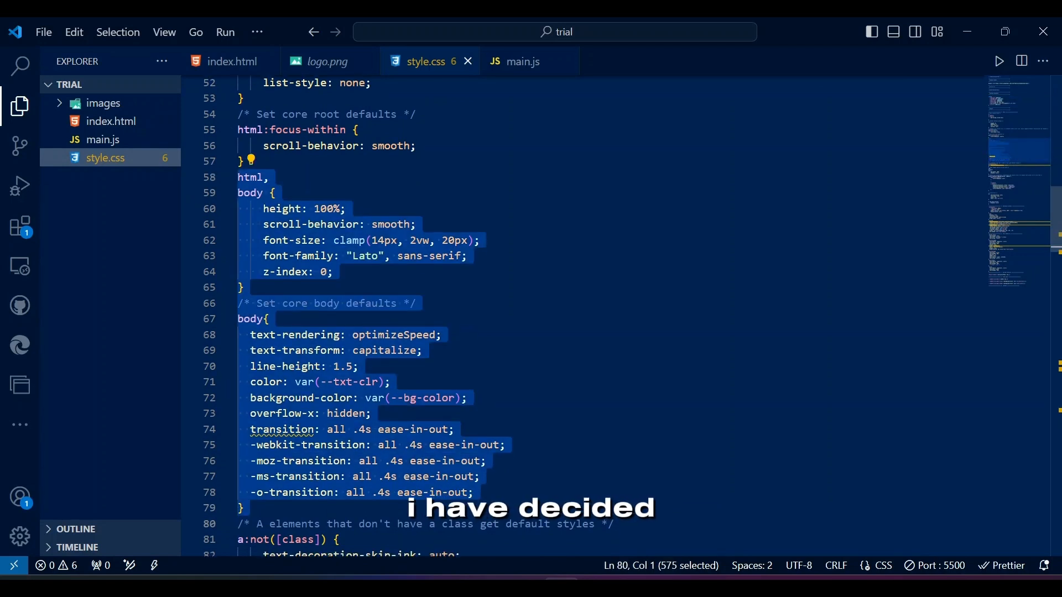
scroll(down, 3)
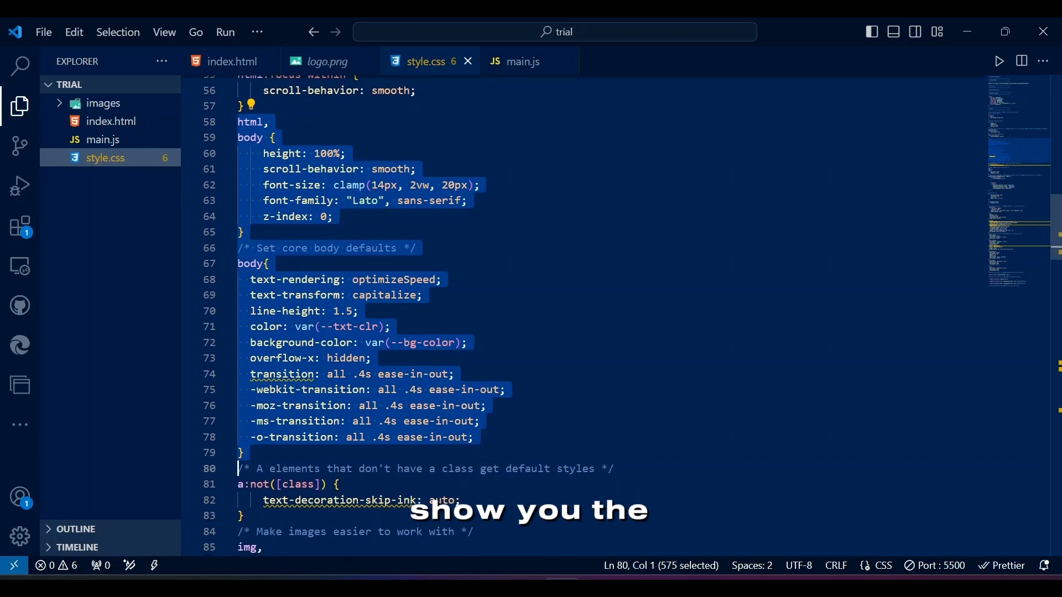
scroll(down, 3)
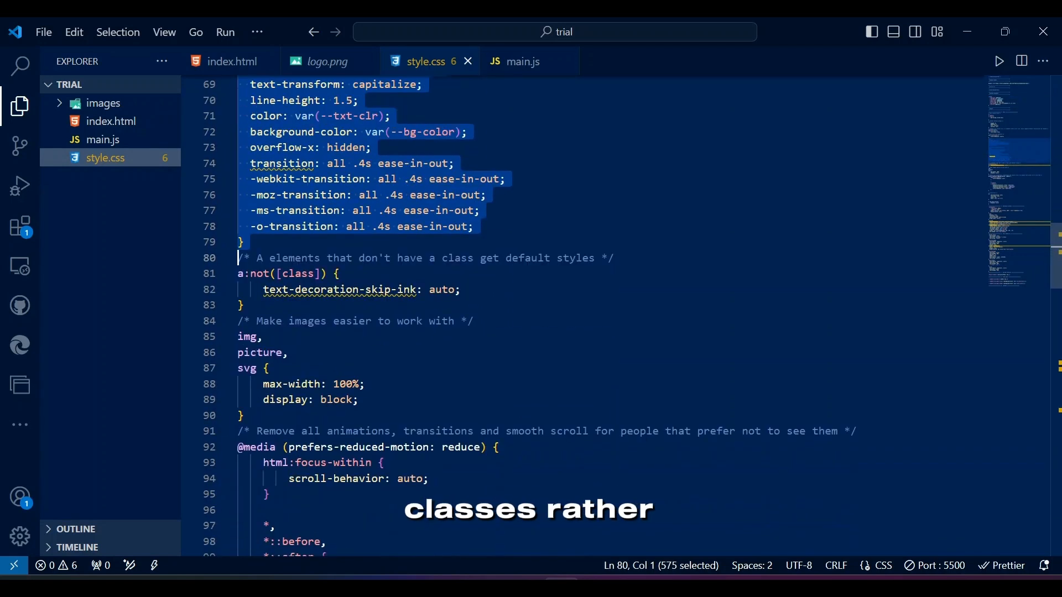
scroll(down, 3)
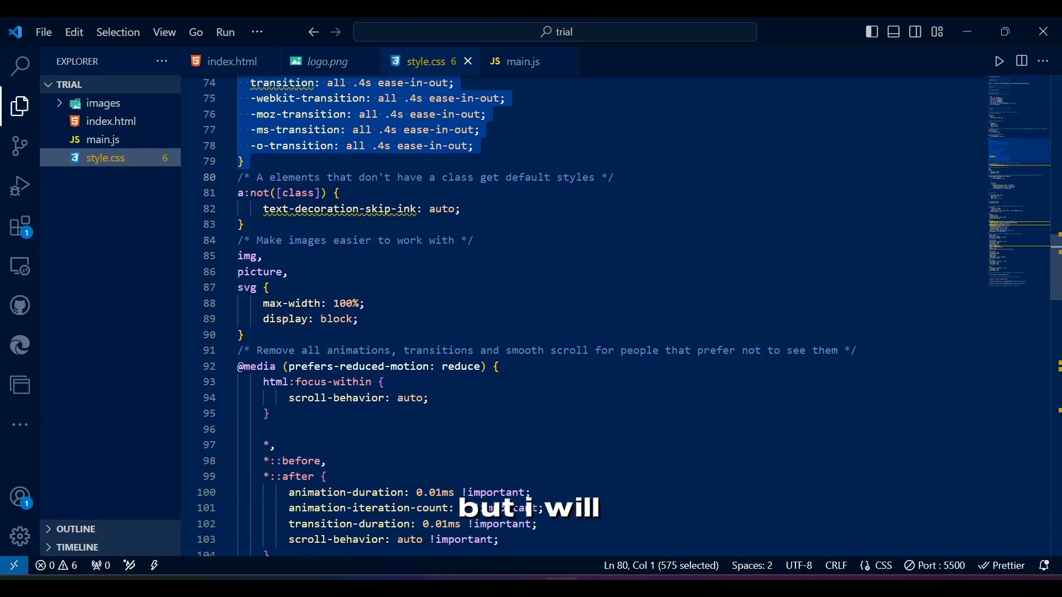
scroll(down, 3)
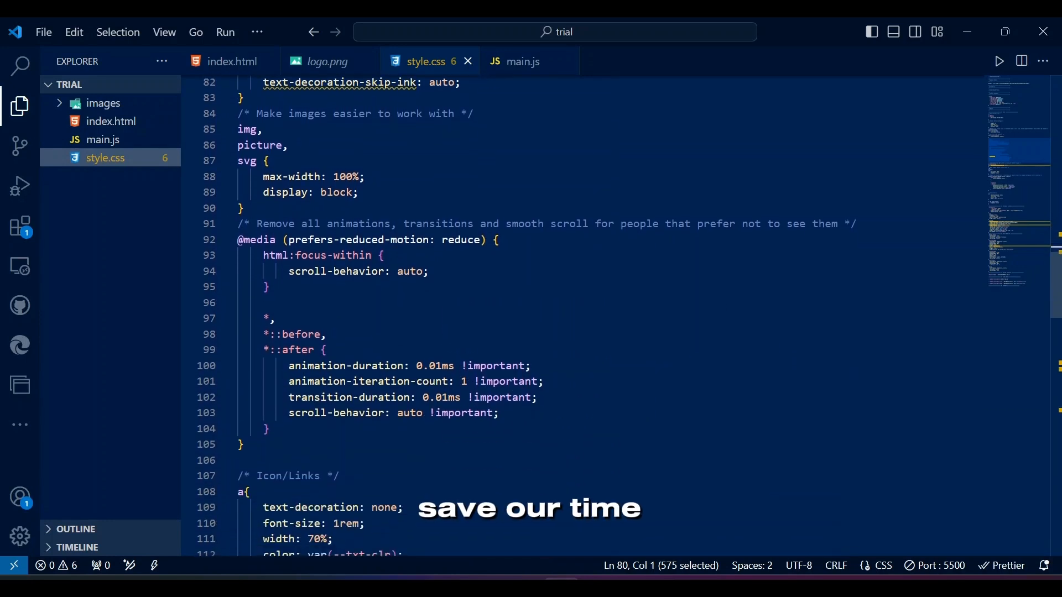
scroll(down, 3)
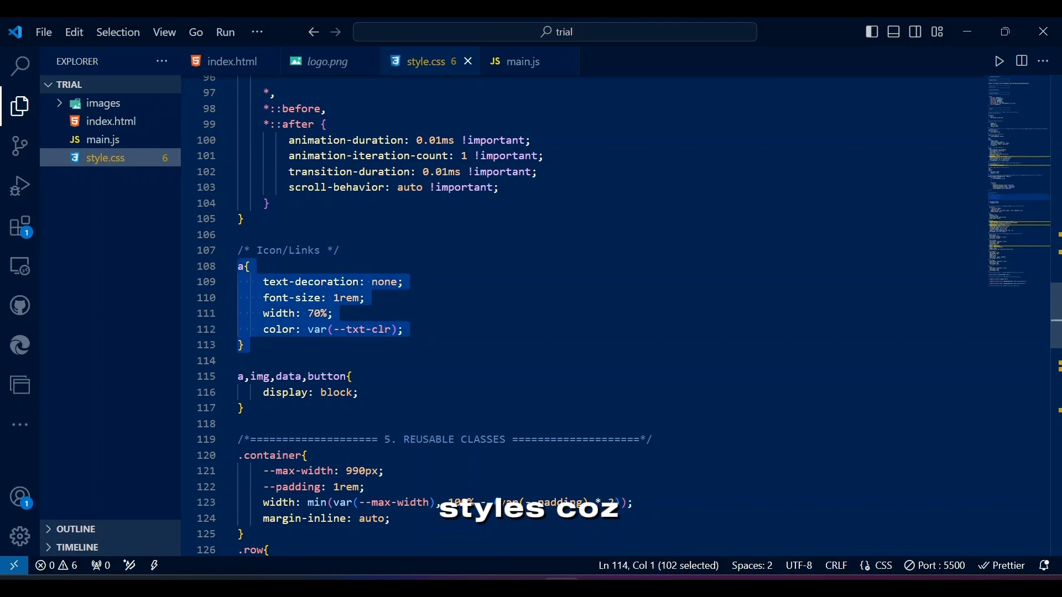
scroll(down, 3)
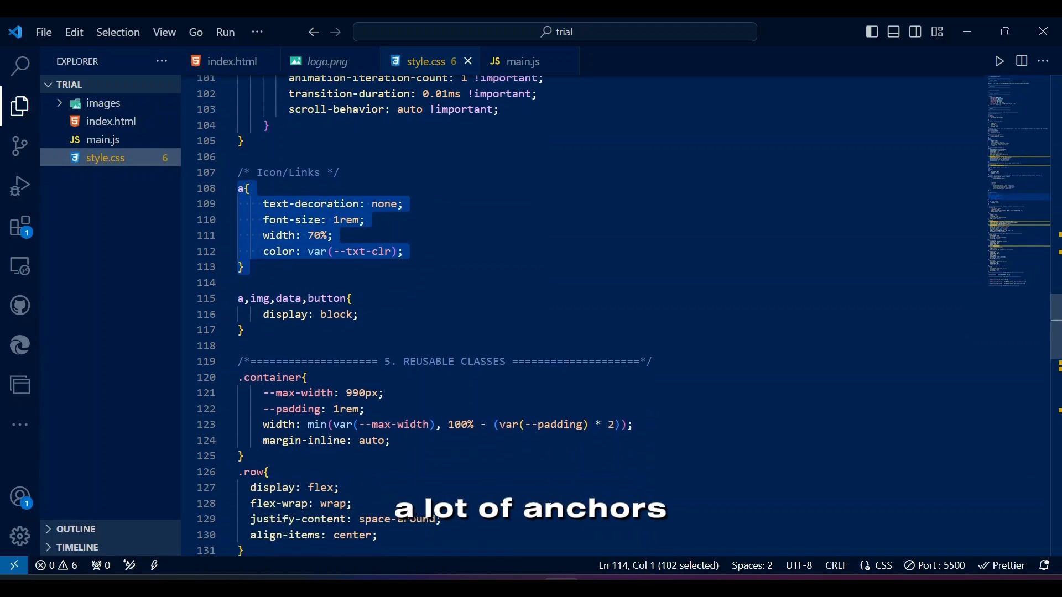
scroll(down, 3)
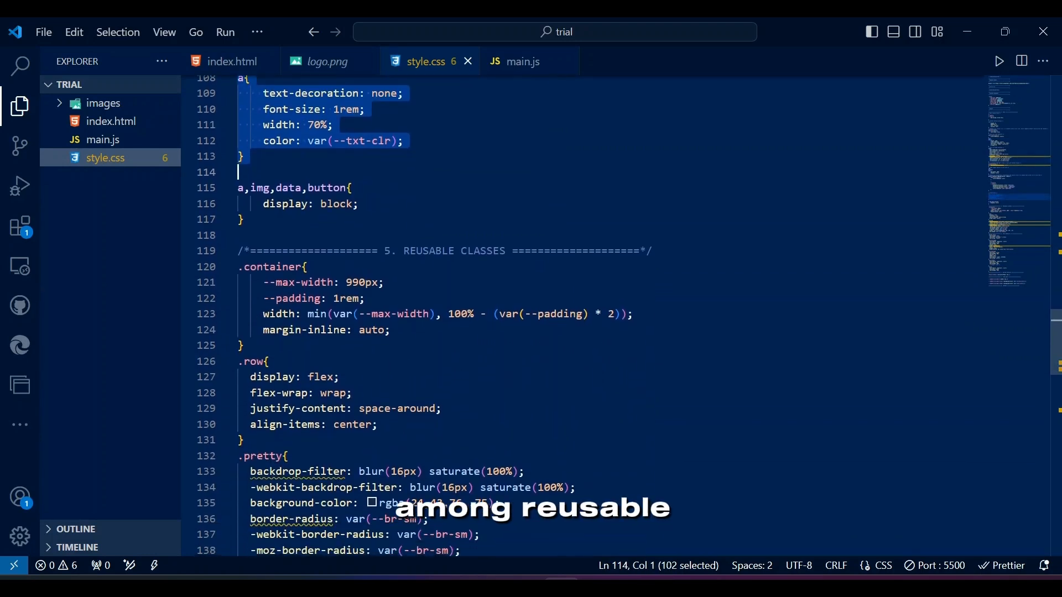
scroll(down, 3)
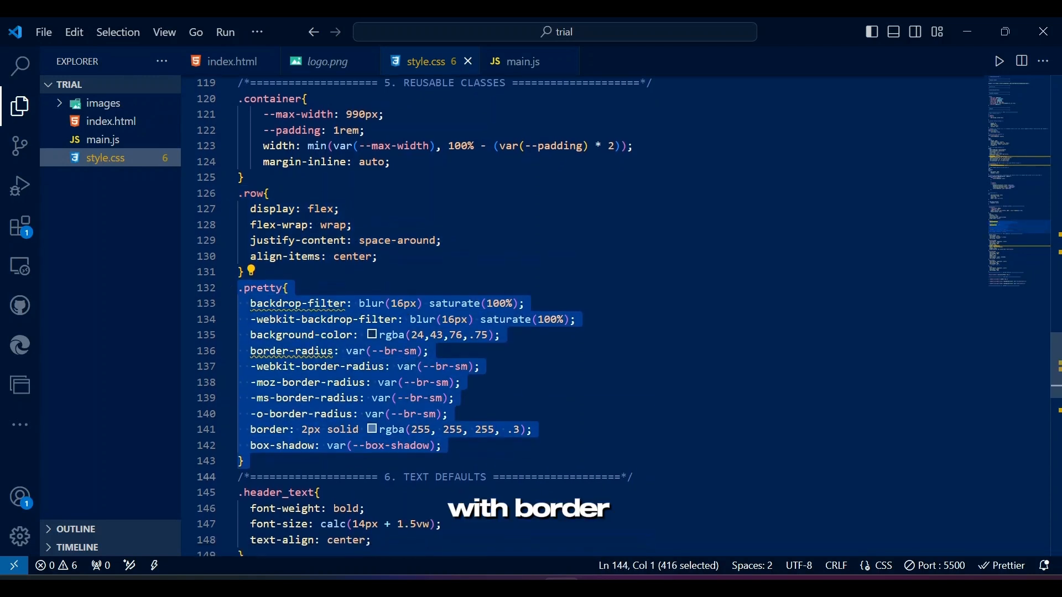
scroll(down, 3)
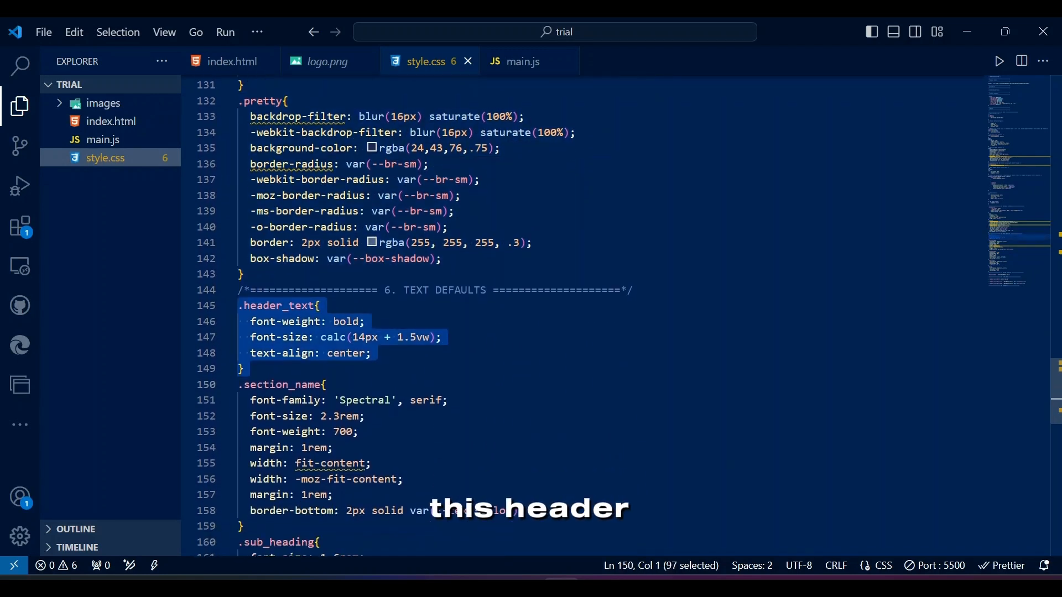
scroll(down, 3)
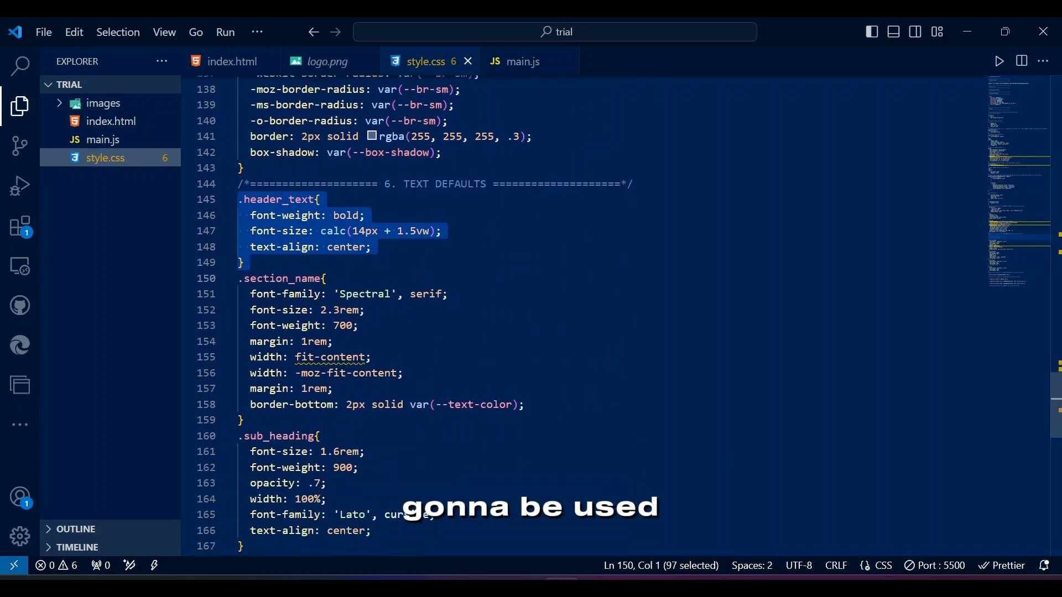
scroll(down, 3)
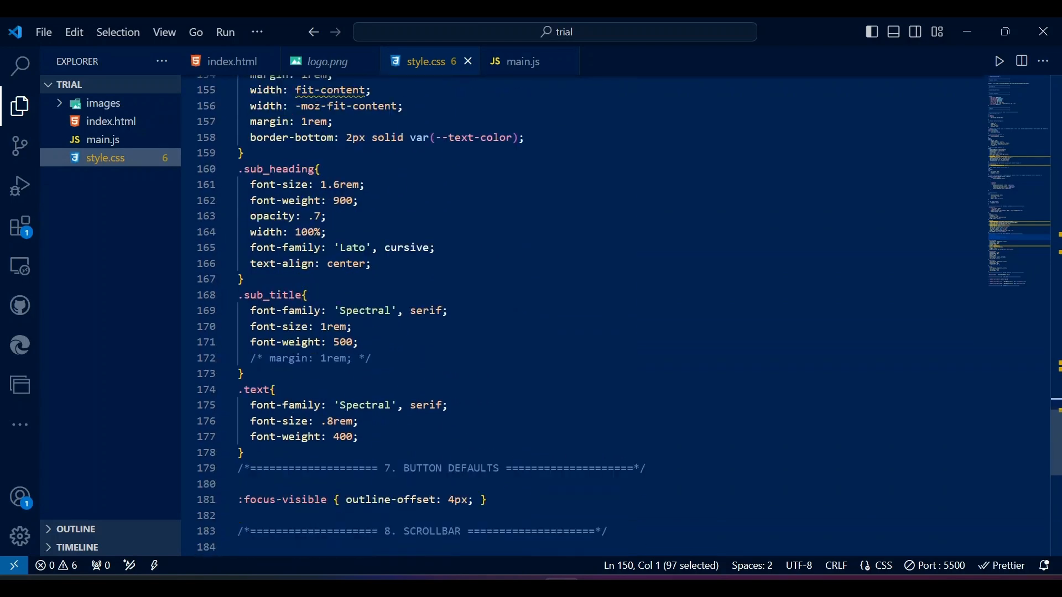
scroll(down, 3)
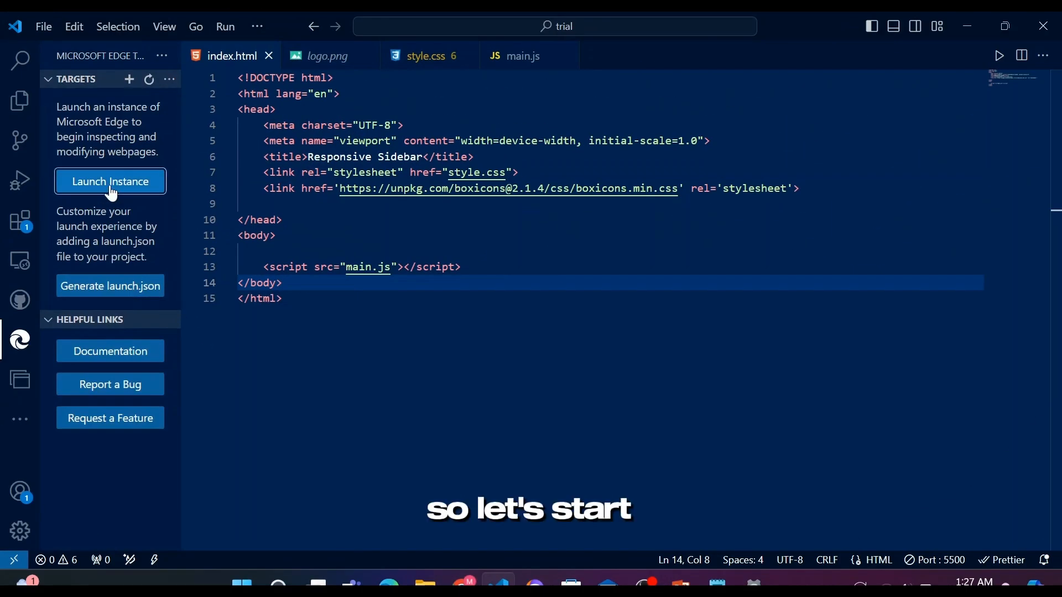
click(110, 181)
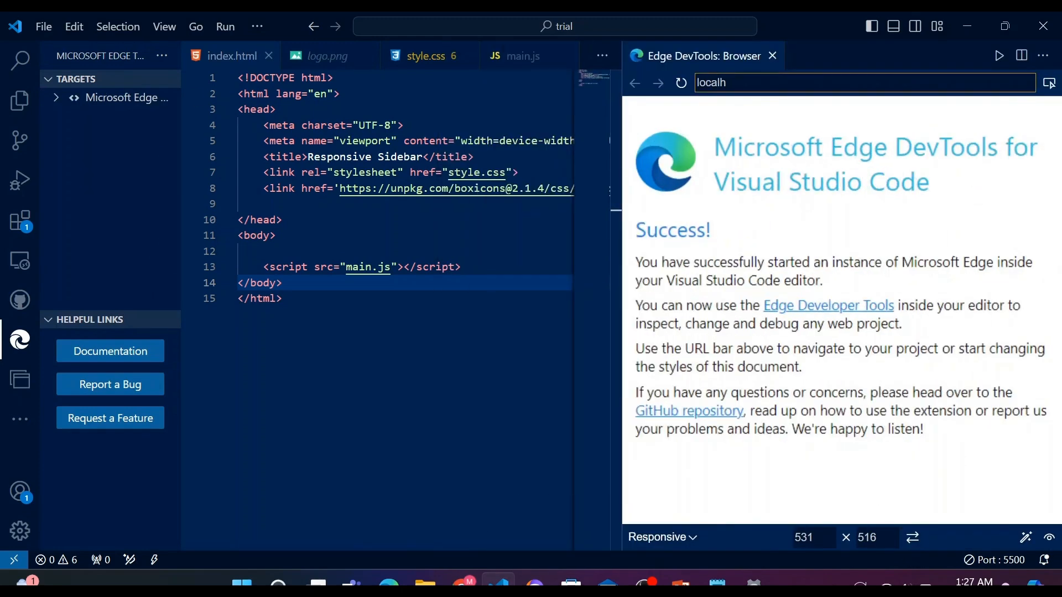
text(ttp://localhost:5500/)
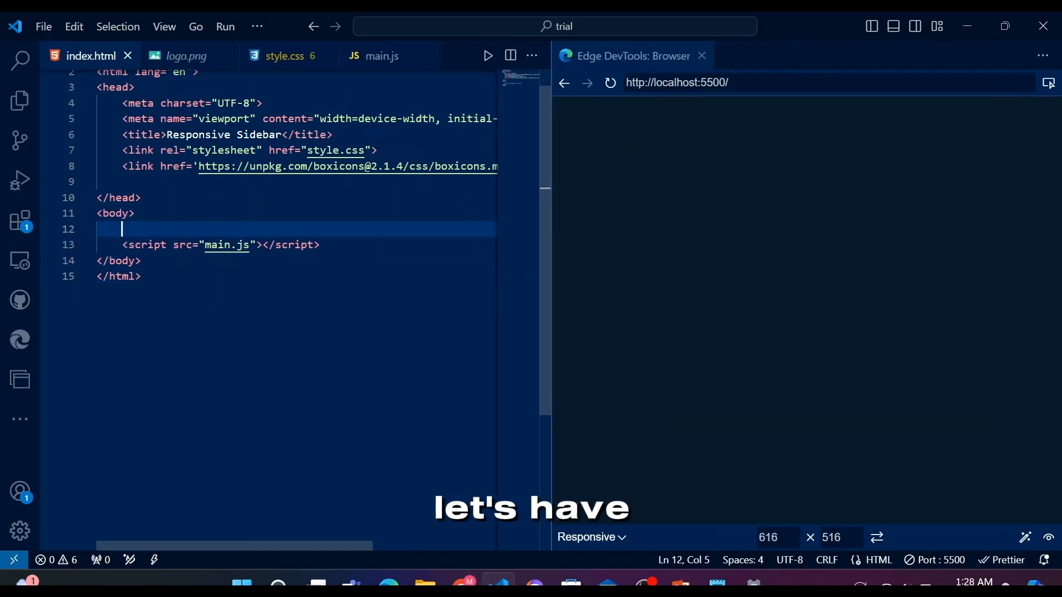
Add the div.sidebar.pretty.row container with its header_text logo row.
text(.sidebar.p)
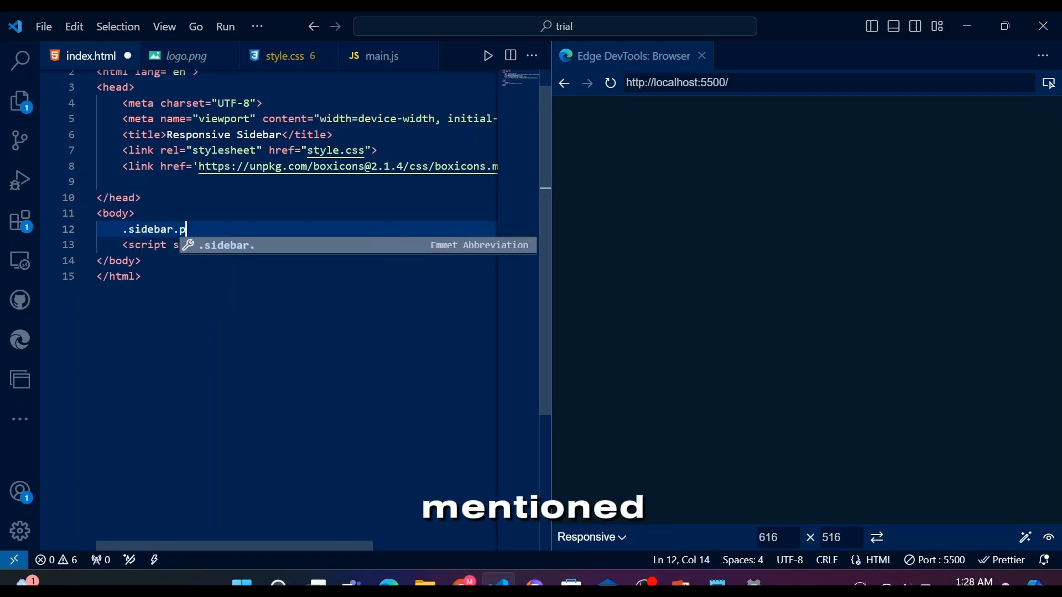
text(retty.row#s)
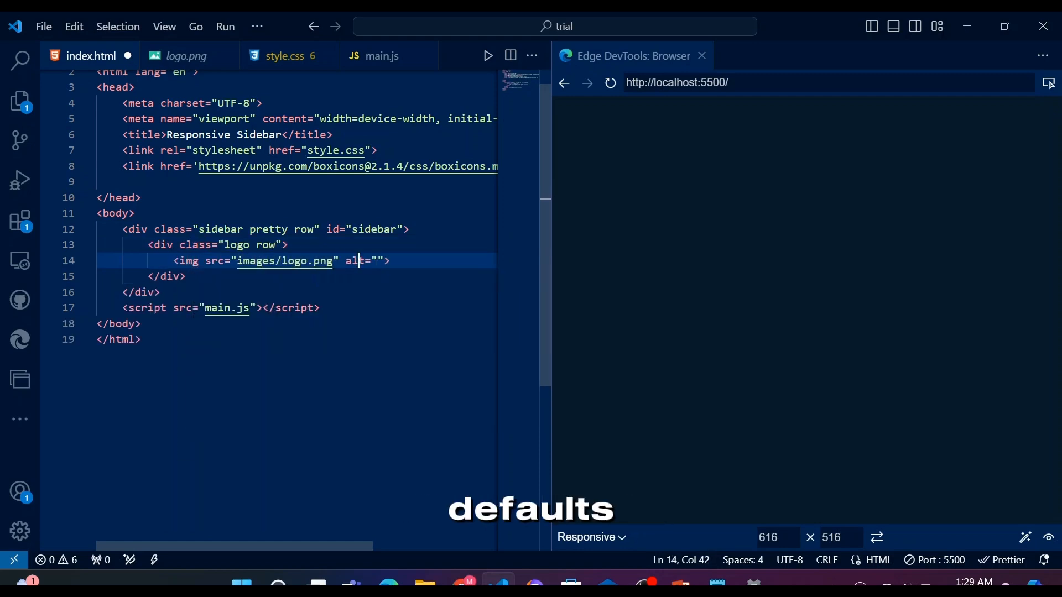
text(.header_text">my logo</div>)
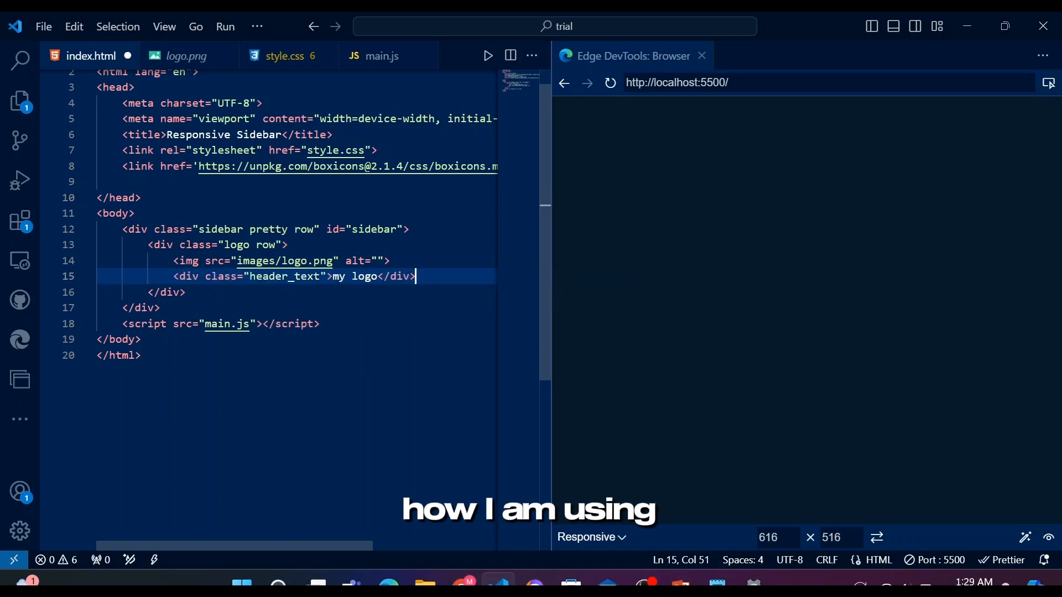
key(enter)
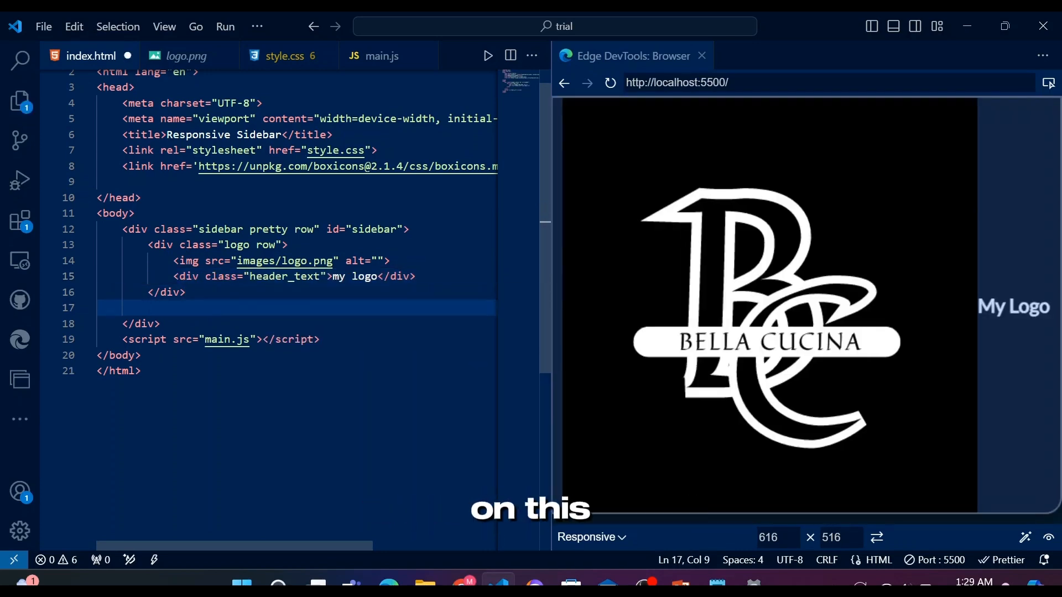
Add ul.row.link_list with li.link.row bx icon links, including portfolio and testimonials.
text(ul.row)
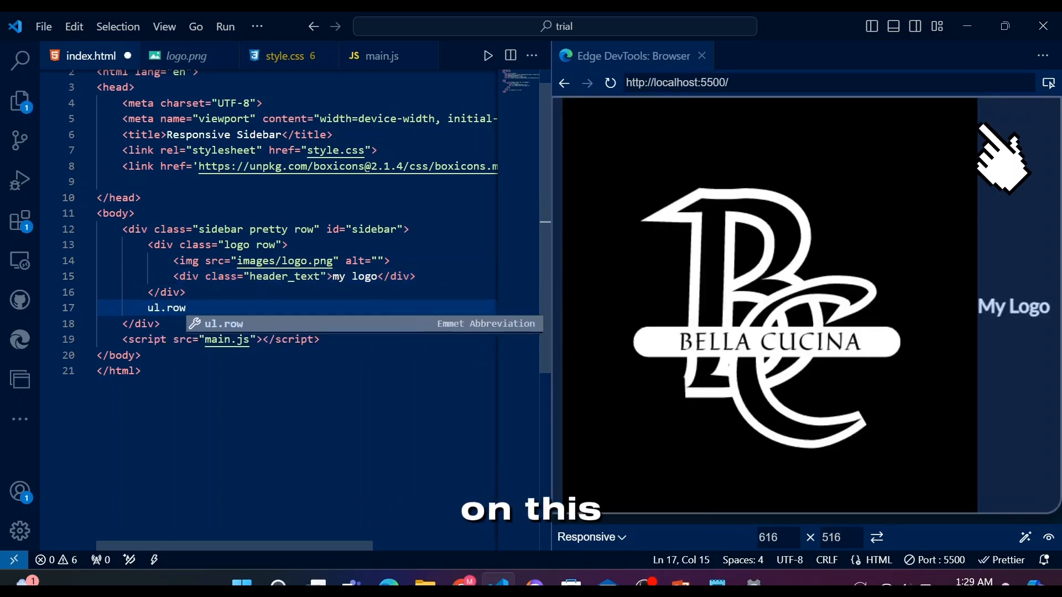
text(.)
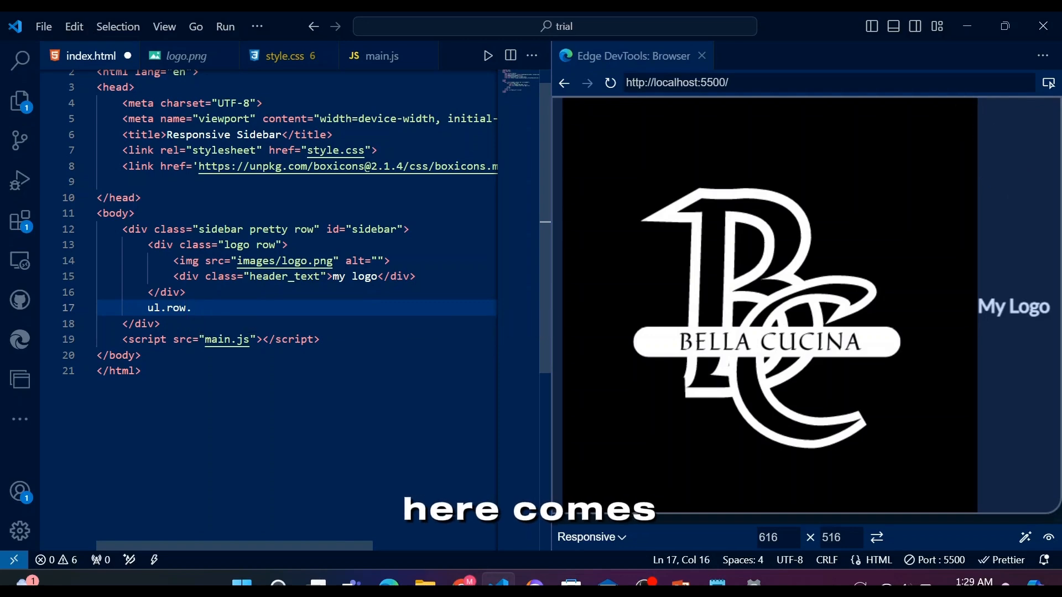
text(.link_list">)
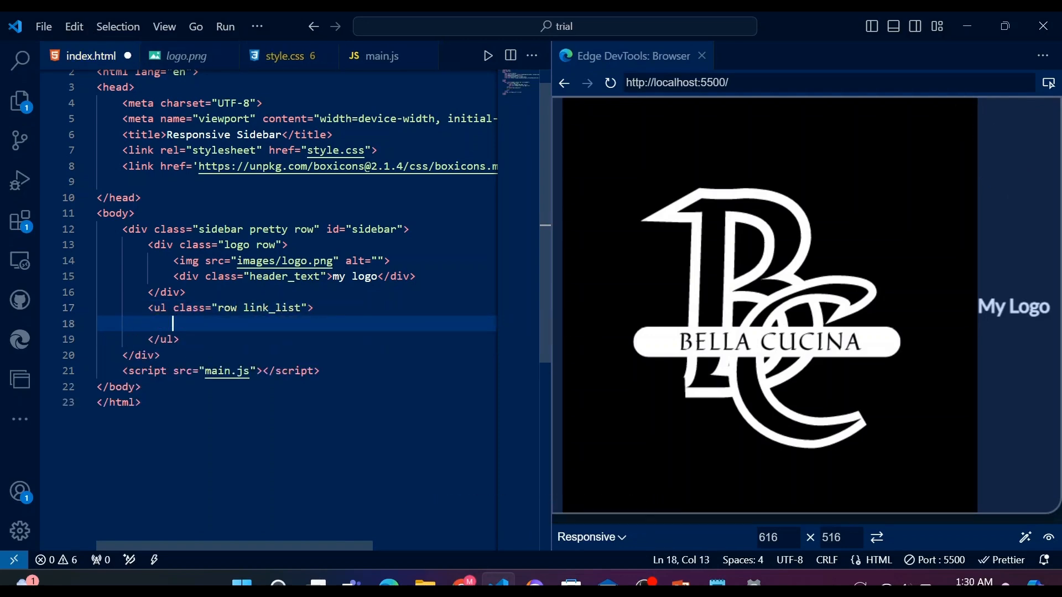
text(li.link.row)
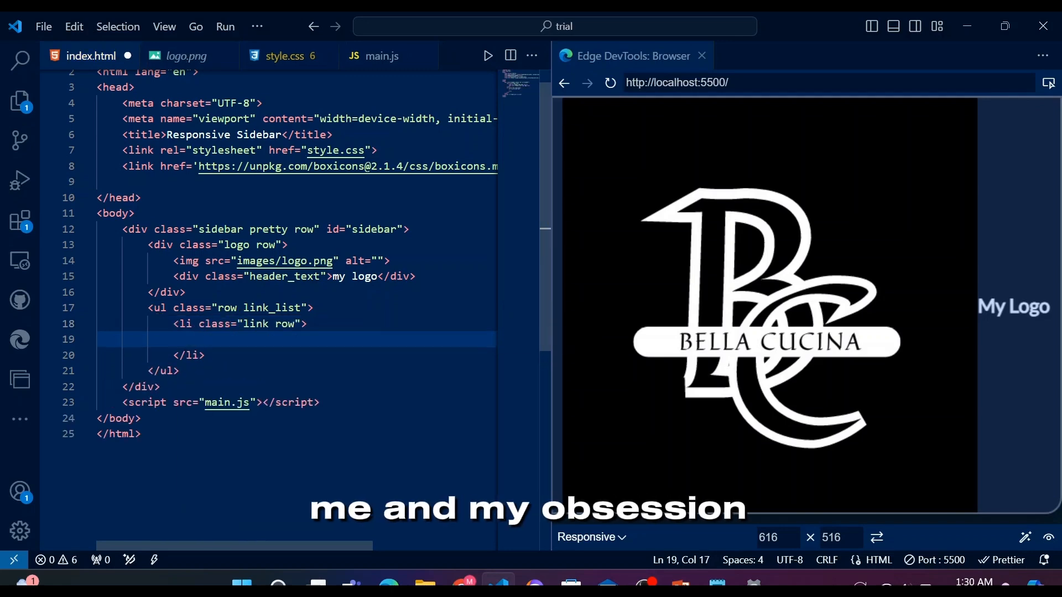
text(i.bx.bx-)
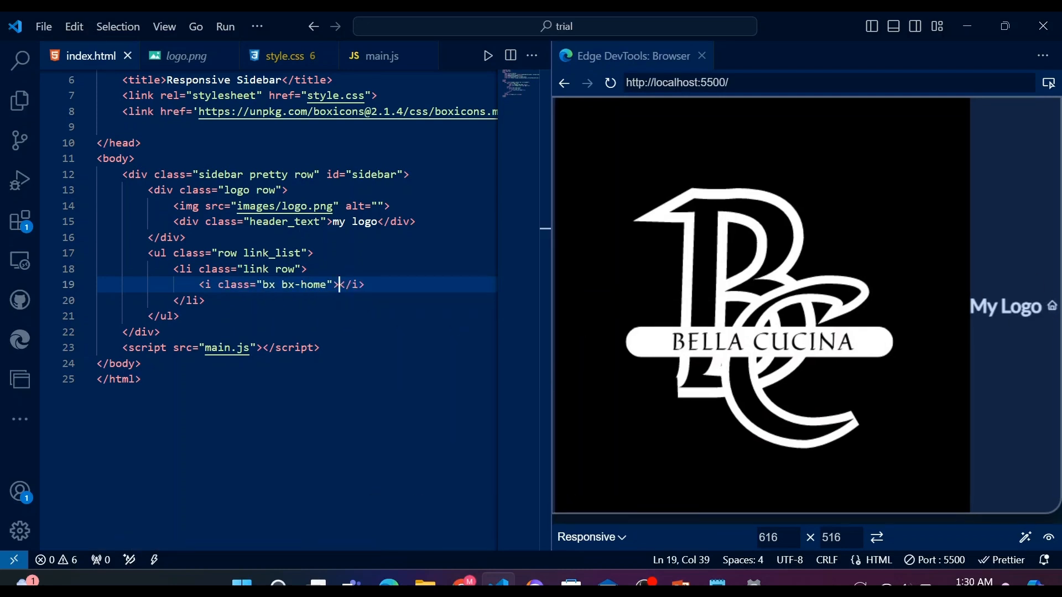
text(a)
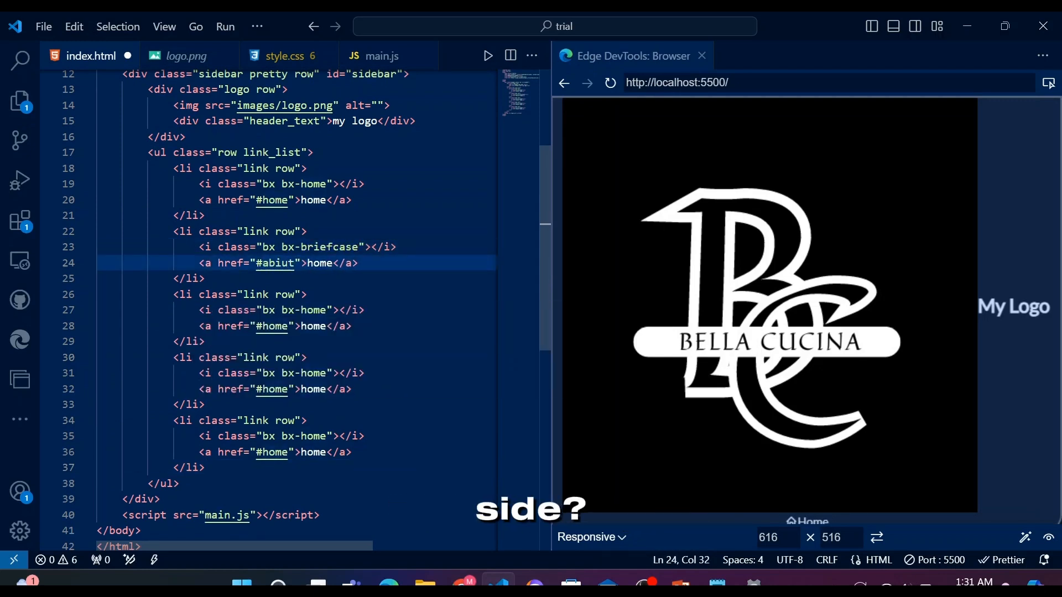
mouse_move(213, 232)
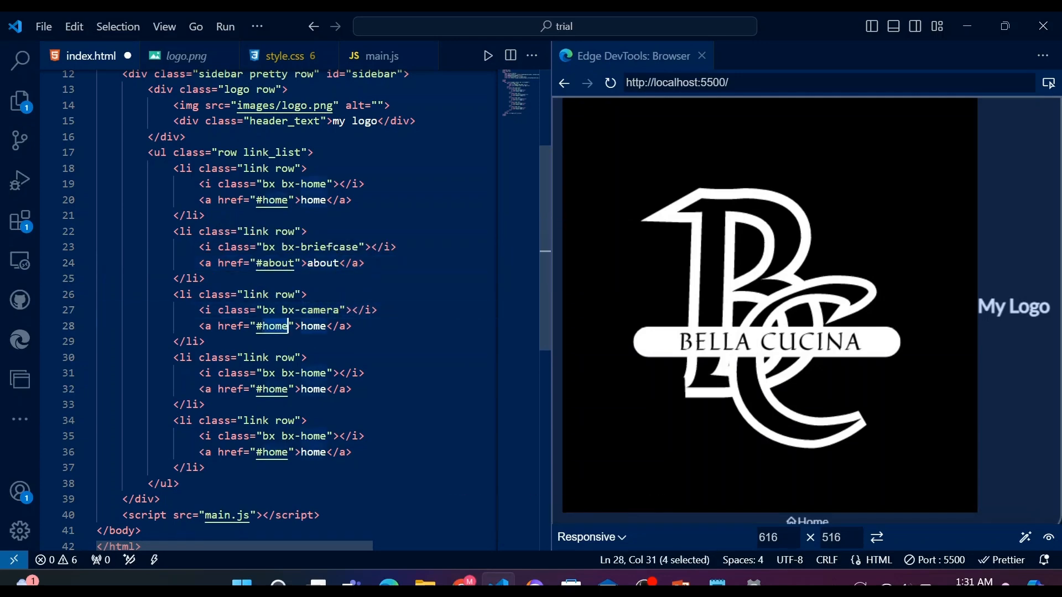
text(portfolio)
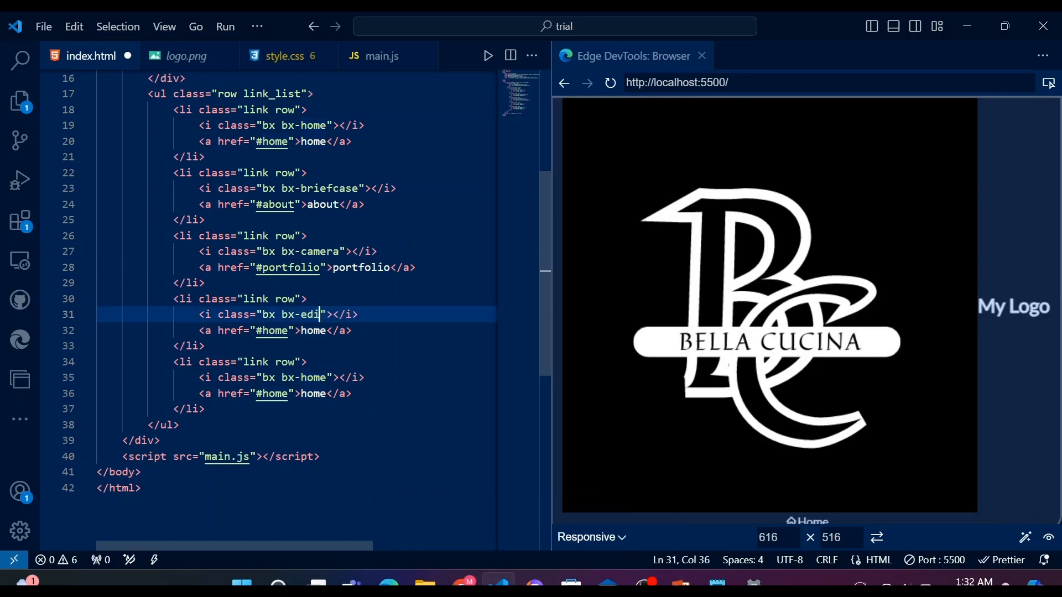
text(testimonials)
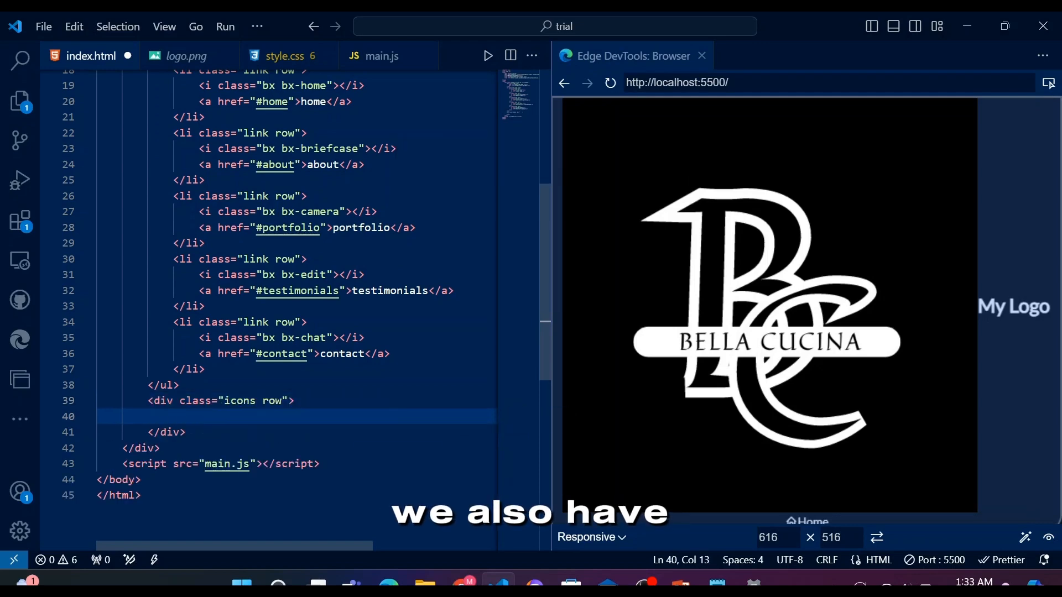
Add social icons and toggle_btn links: open-icon bx-right-arrow-circle, close-icon bx-left-arrow-circle.
text(i.b)
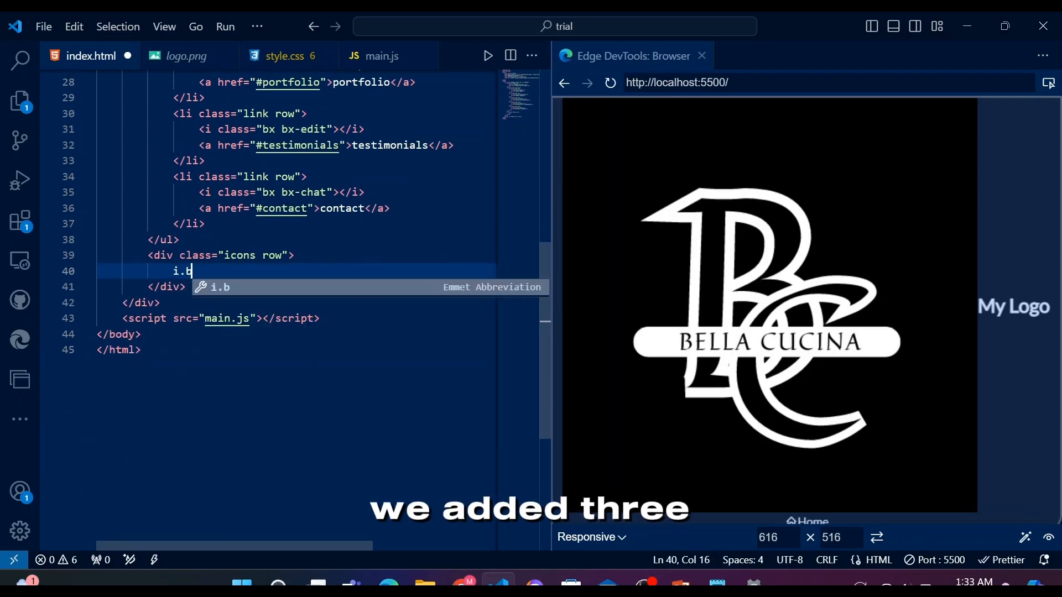
text(x.bx1-gmail"></i>)
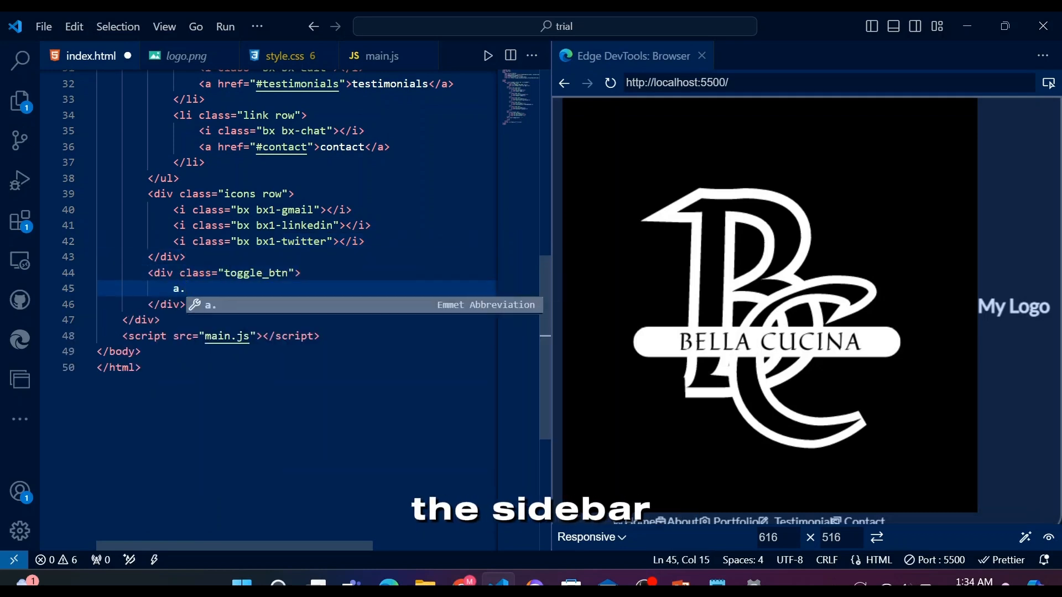
text(open-icon)
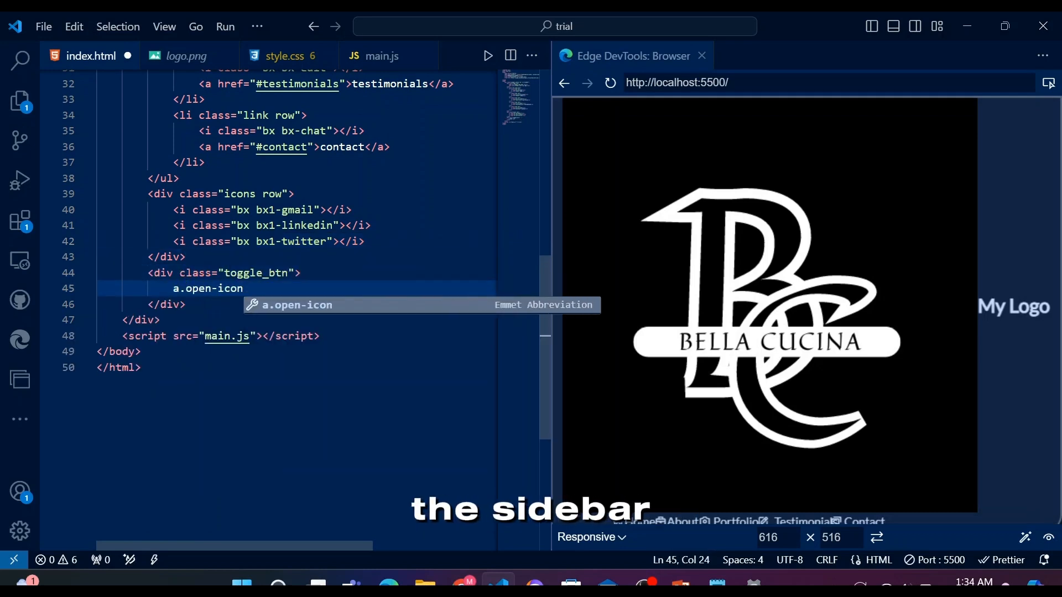
text(>i)
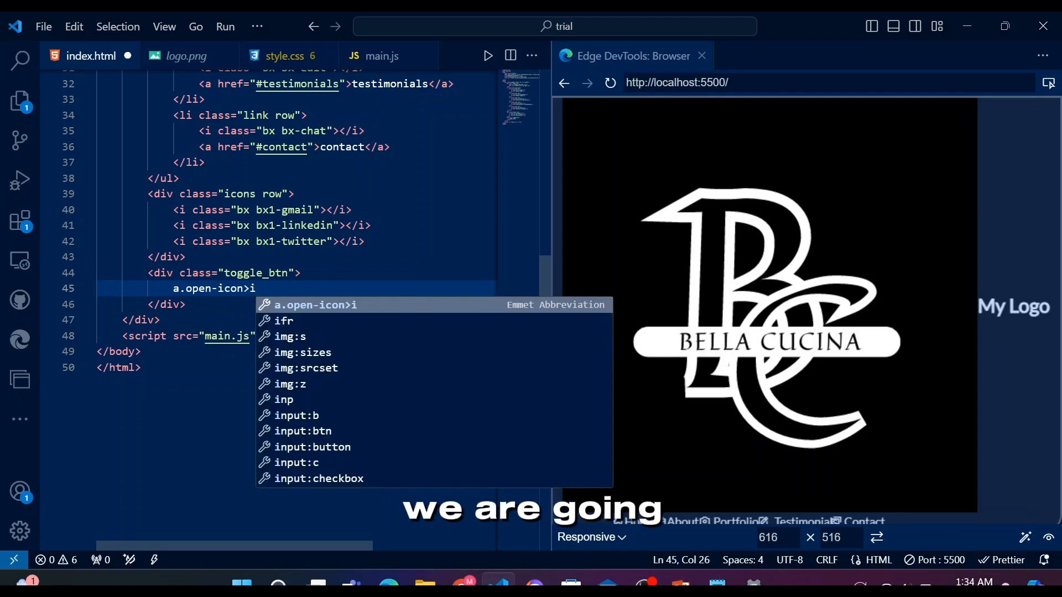
text(.bx.bx-right)
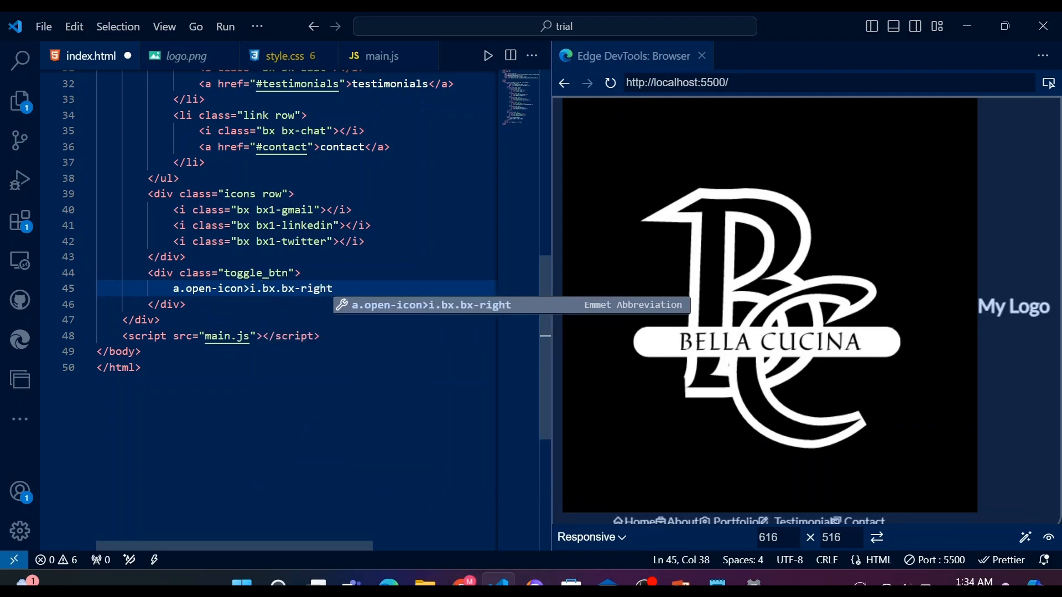
text(-arrow-circle"></i>)
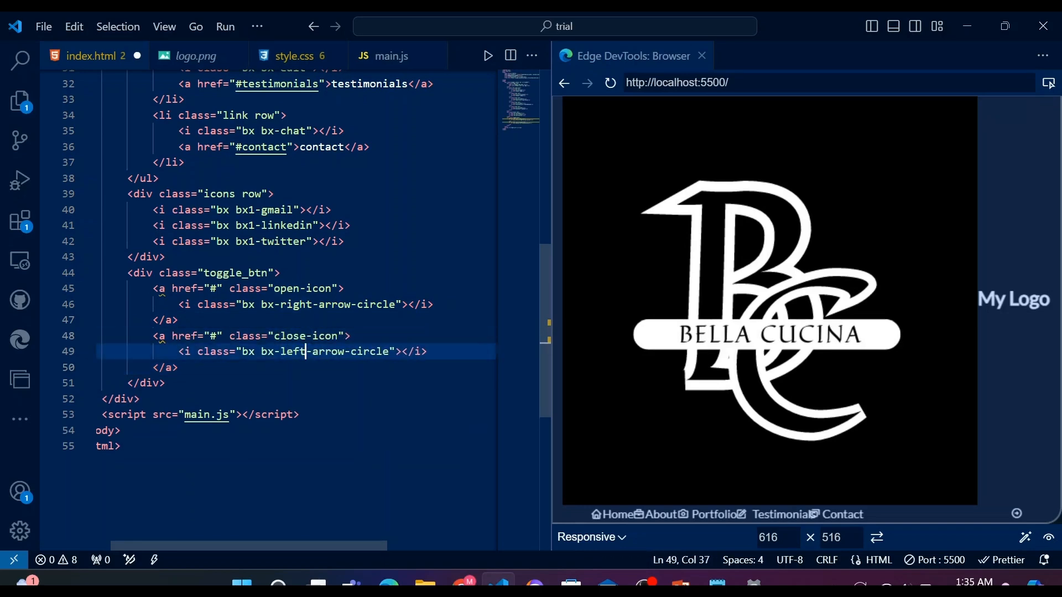
scroll(up, 3)
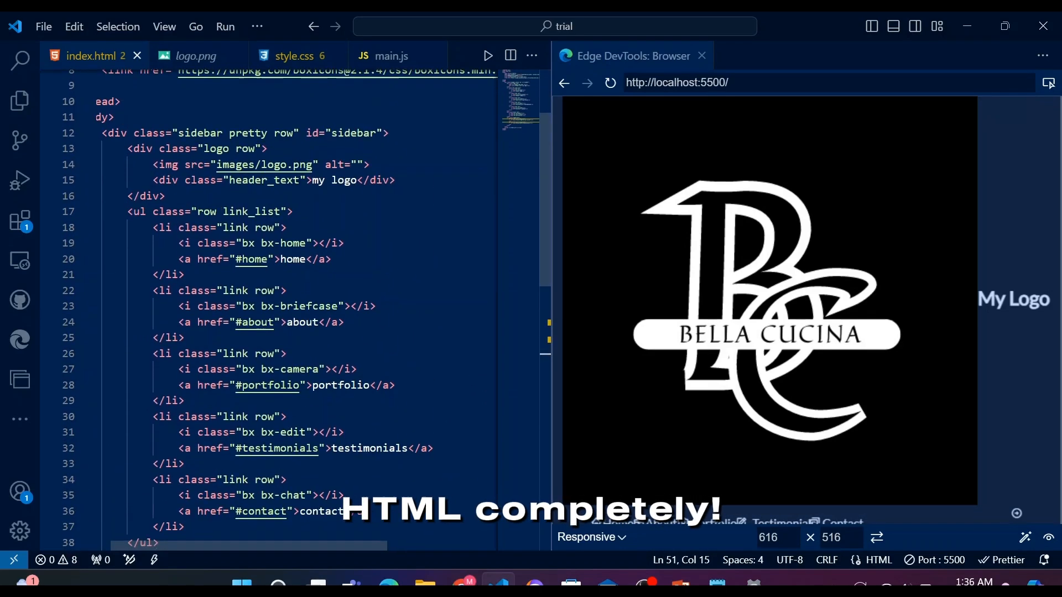
Cross-check the sidebar's pretty and header text classes between index.html and style.css.
click(294, 55)
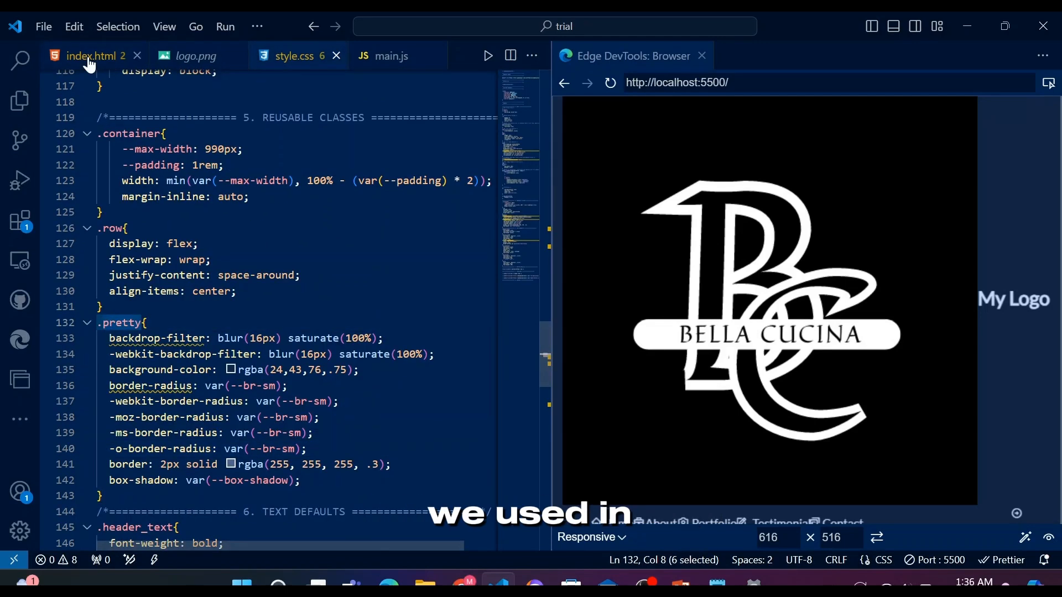
click(94, 55)
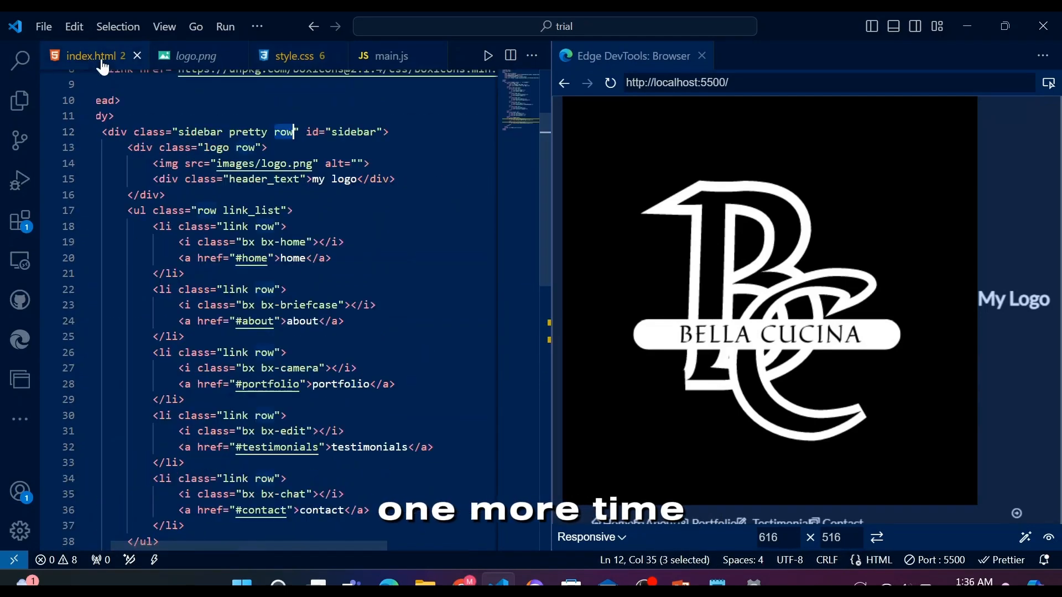
click(224, 352)
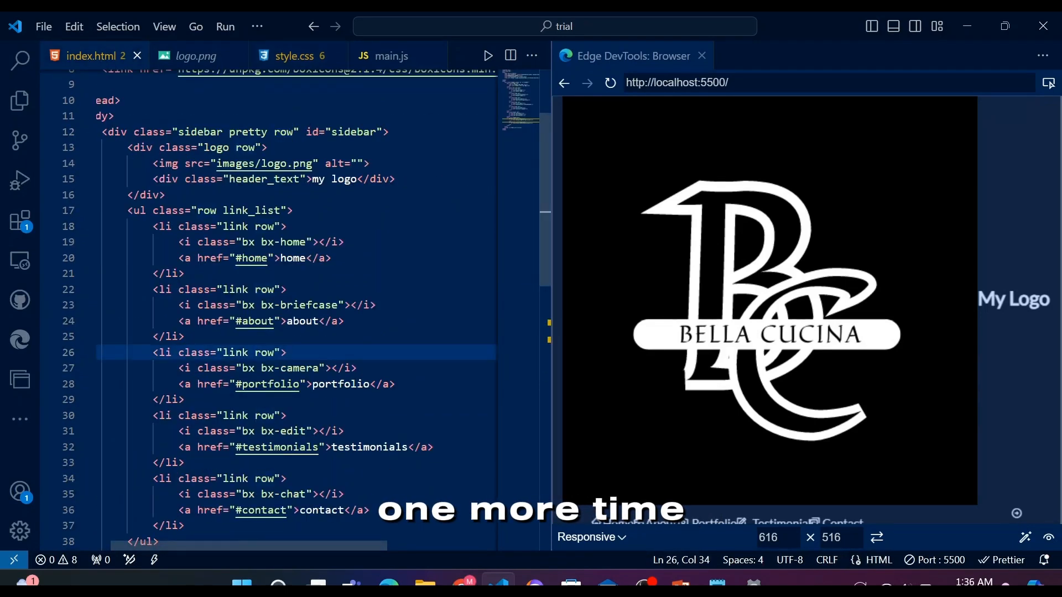
click(292, 55)
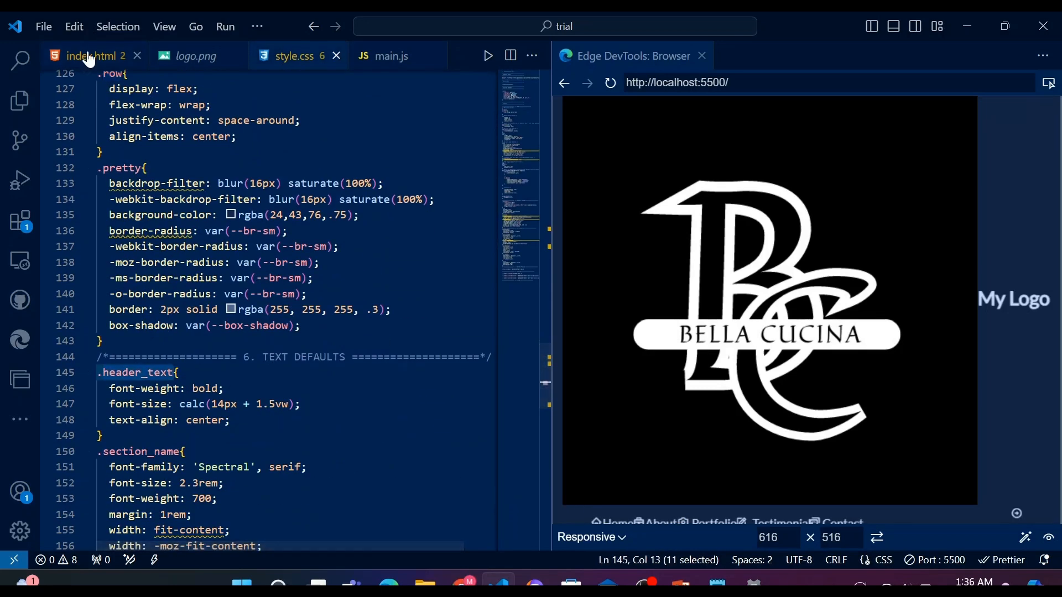
click(94, 55)
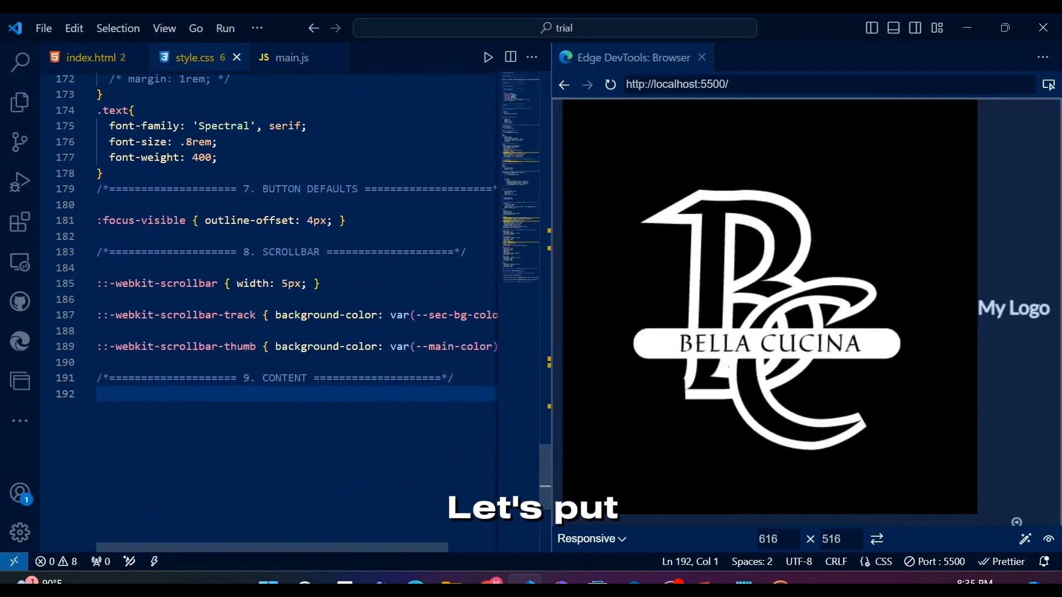
Write the .sidebar rule: fixed, 60px wide, 100vh, column, width .5s transition.
click(95, 57)
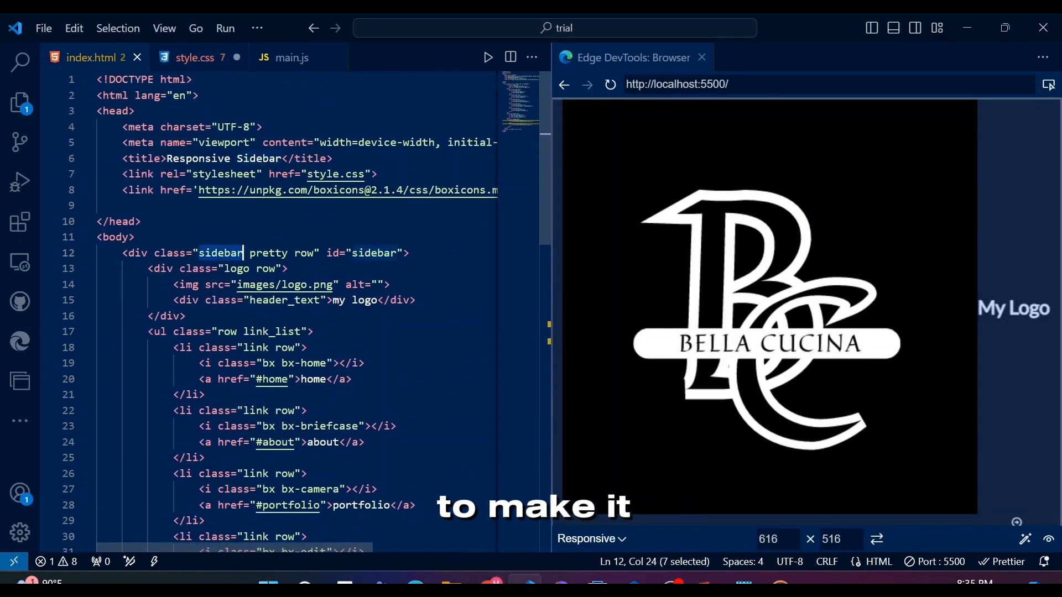
click(193, 58)
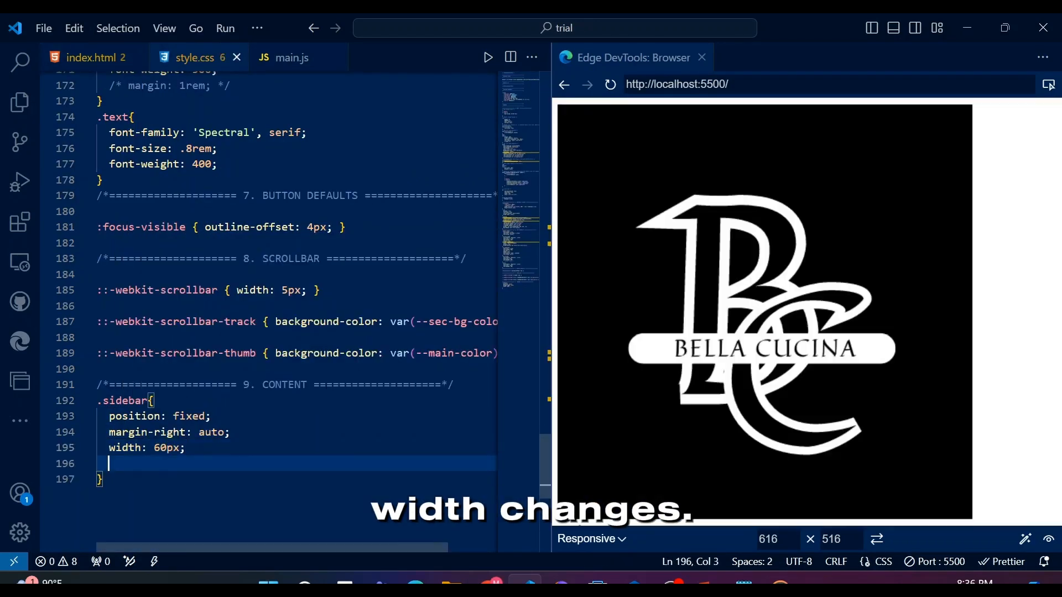
text(border-top-left-radius: none;)
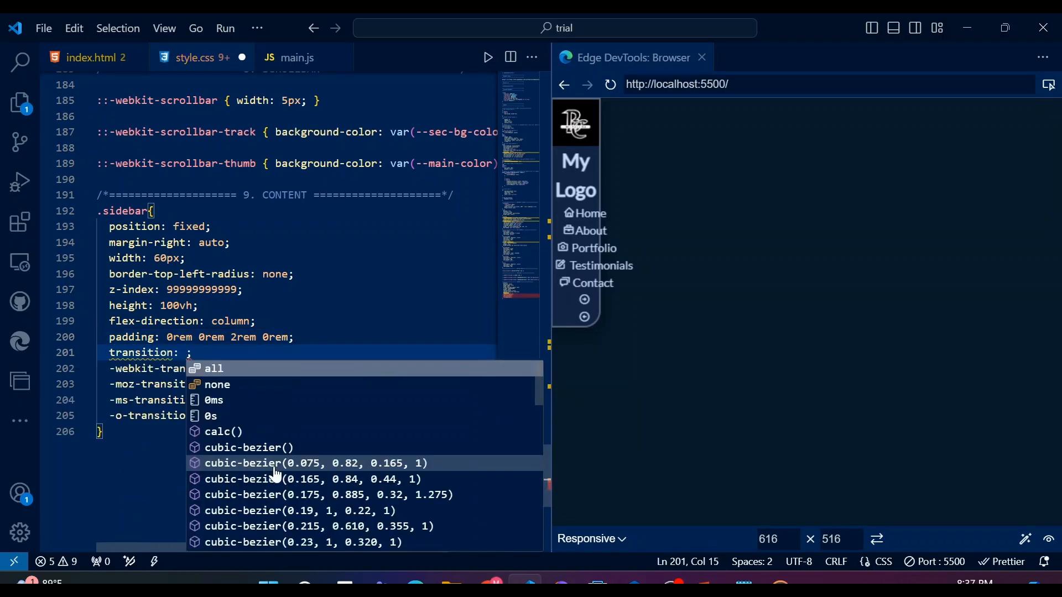
text(width .5s ease)
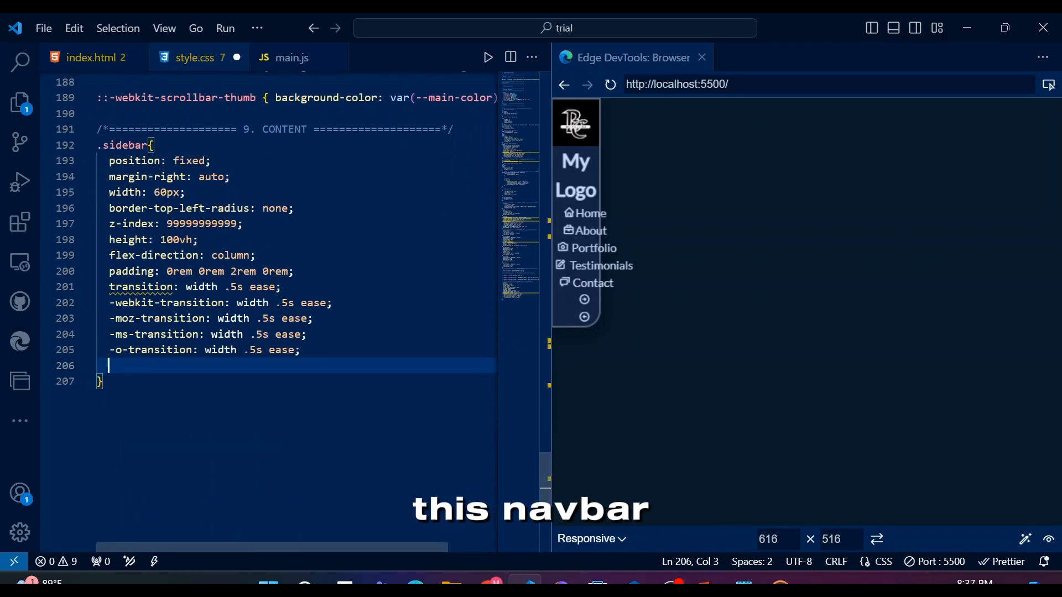
click(88, 58)
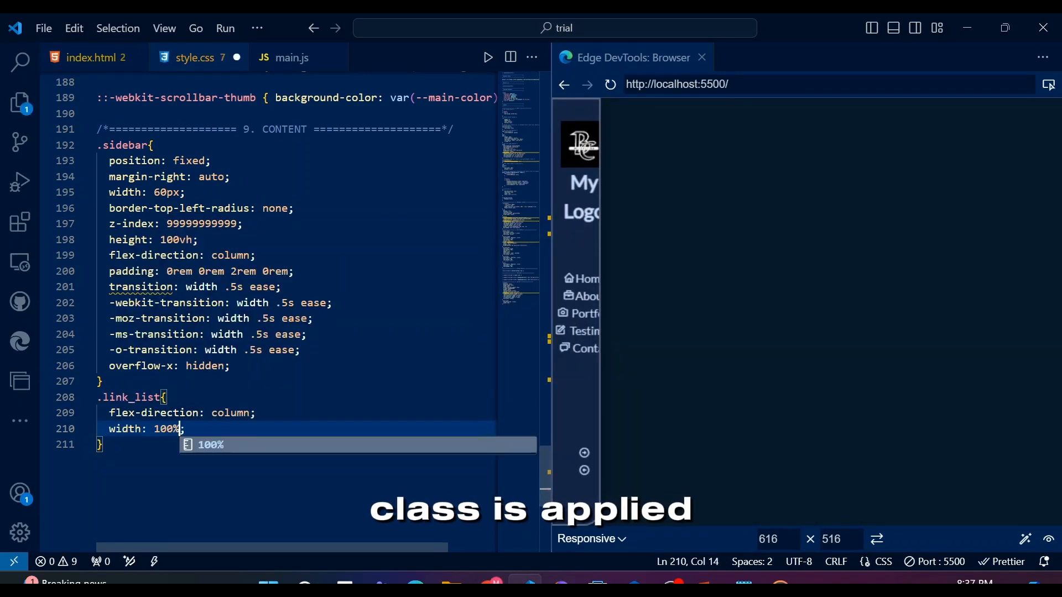
Add .sidebar.side_open with width clamp(200px, 30vw, 300px).
text(.sidebar)
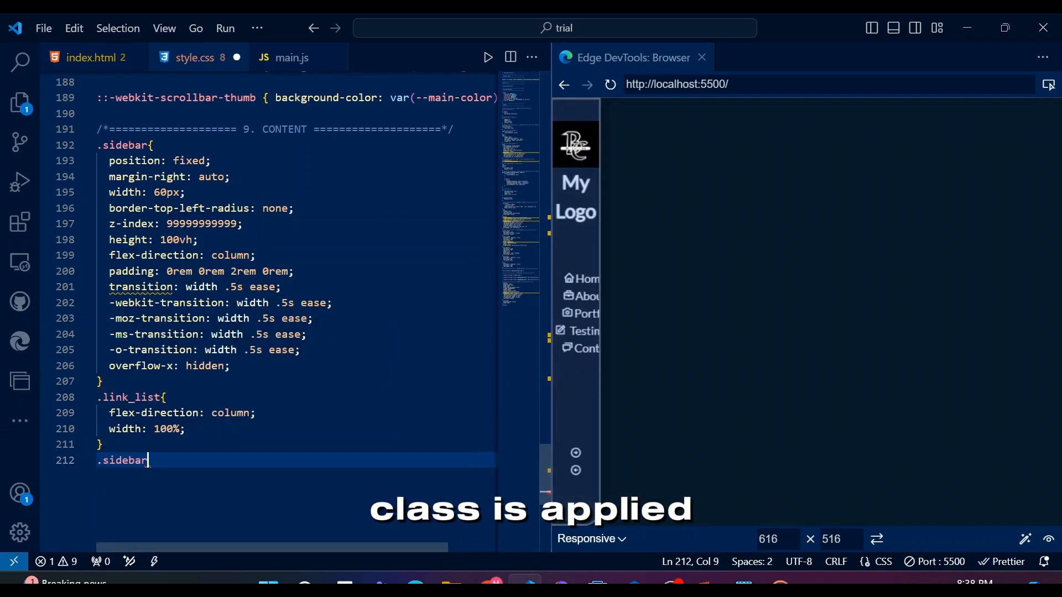
text(.side_open{)
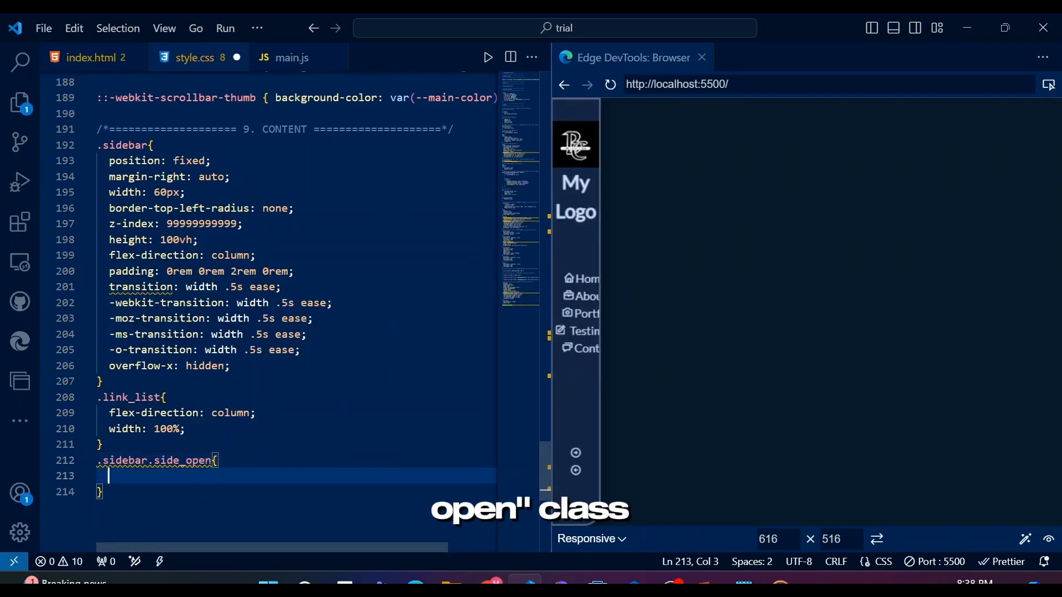
text(width: clamp();)
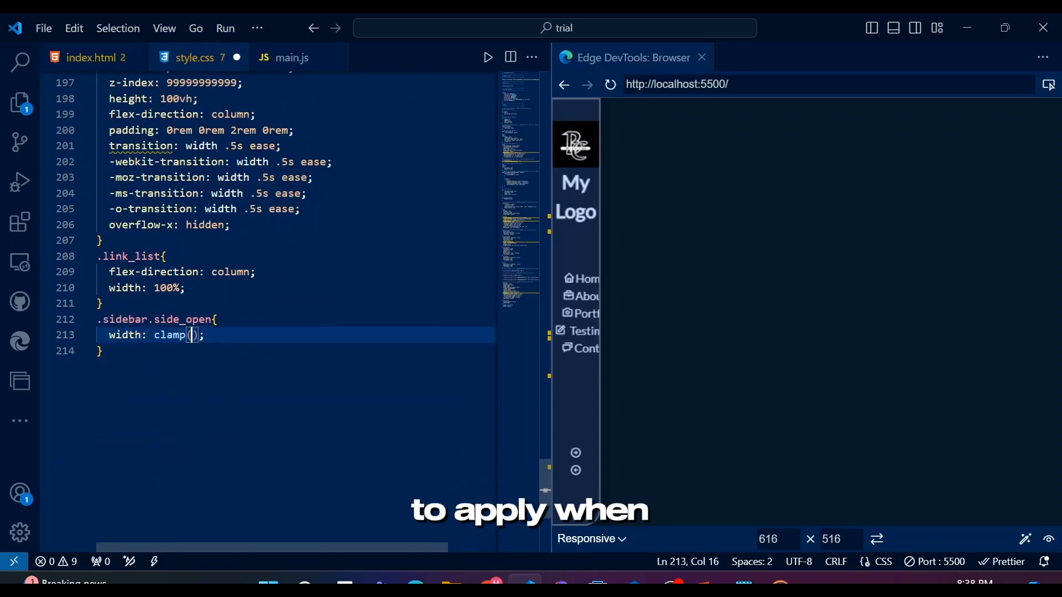
text(200px, 30vw, 300px)
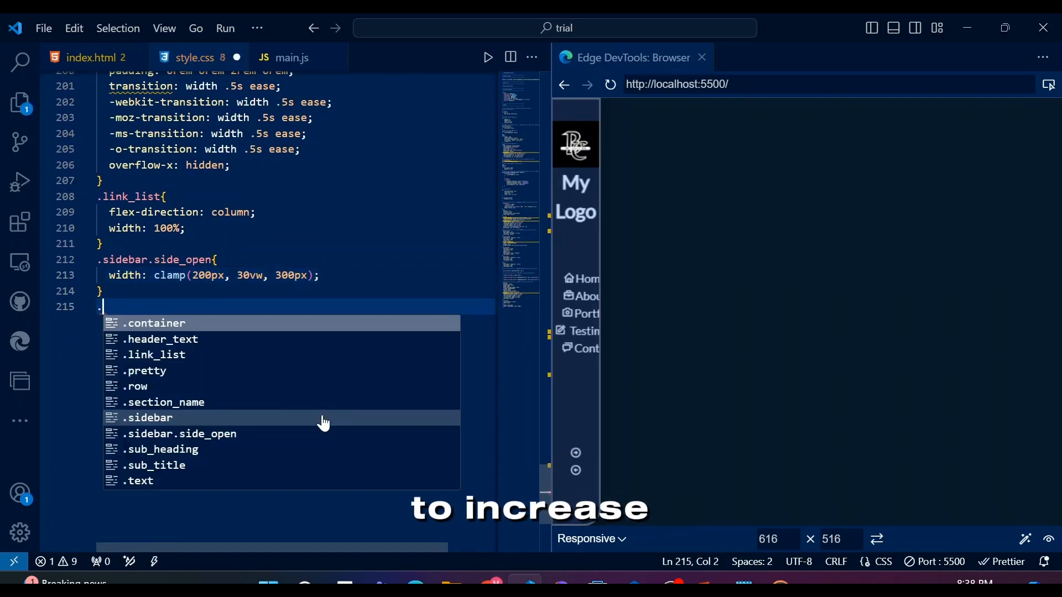
Style .link with 3rem line-height, full width, 1px solid bottom border and nowrap.
click(88, 57)
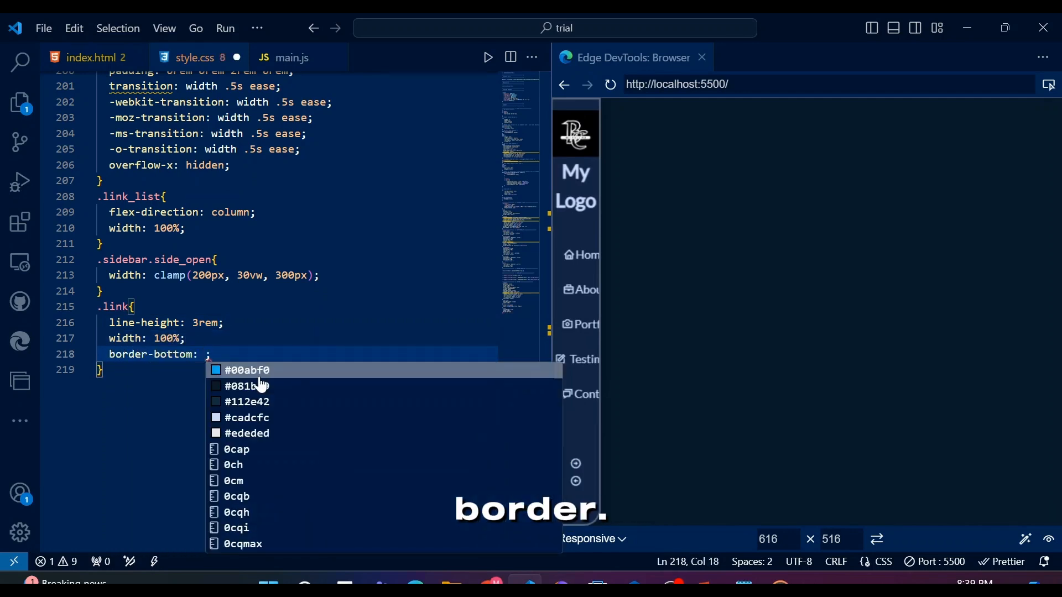
text(1px solid var()
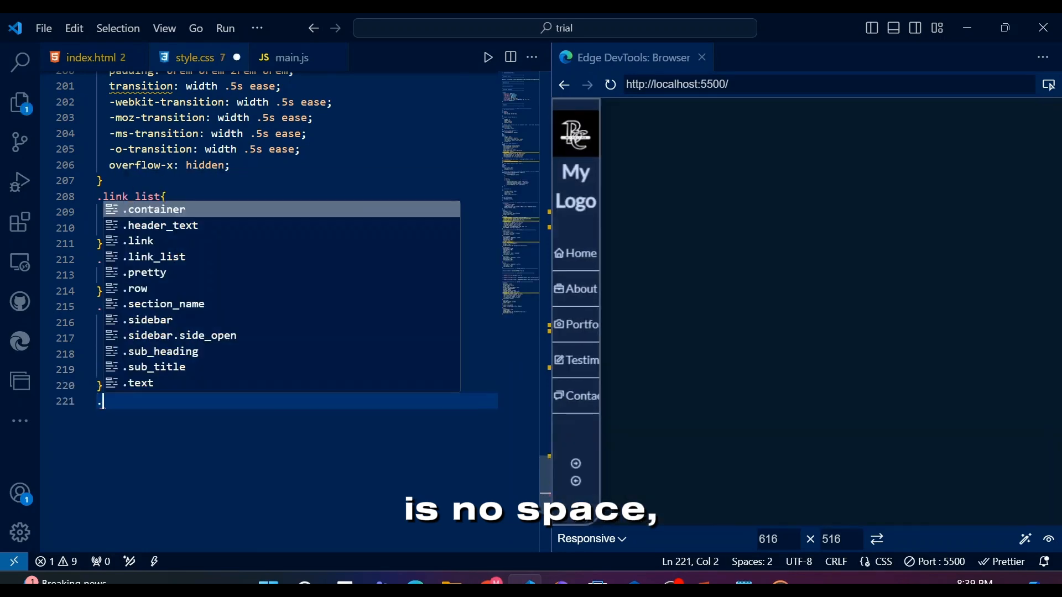
click(90, 57)
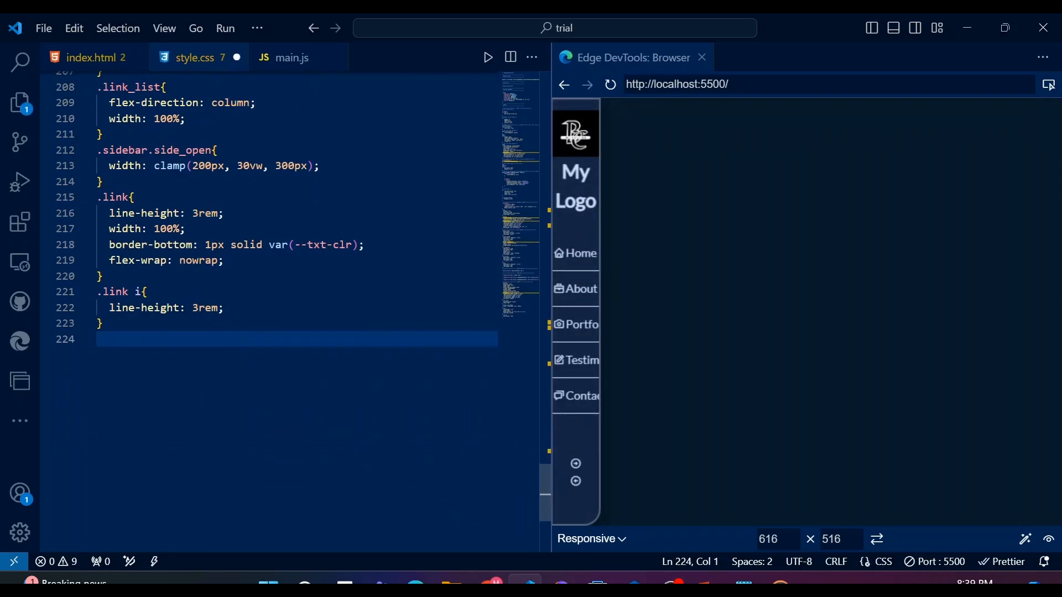
text(.lo)
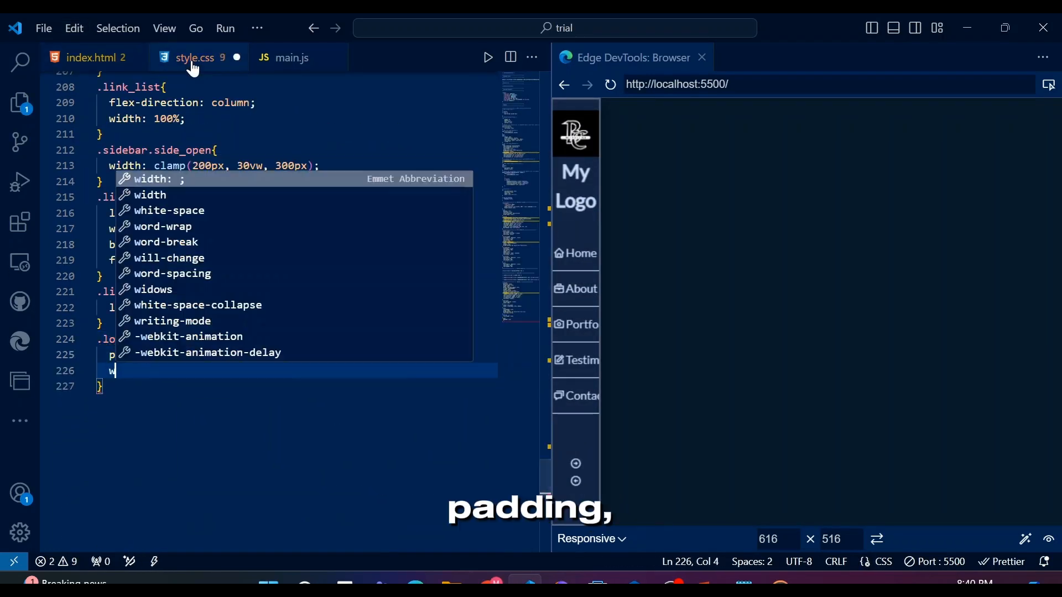
Add .logo, .logo img (2rem) and .icons (80% width, margin 0 auto, 5vh) rules.
text(flex-wrap: nowrap;)
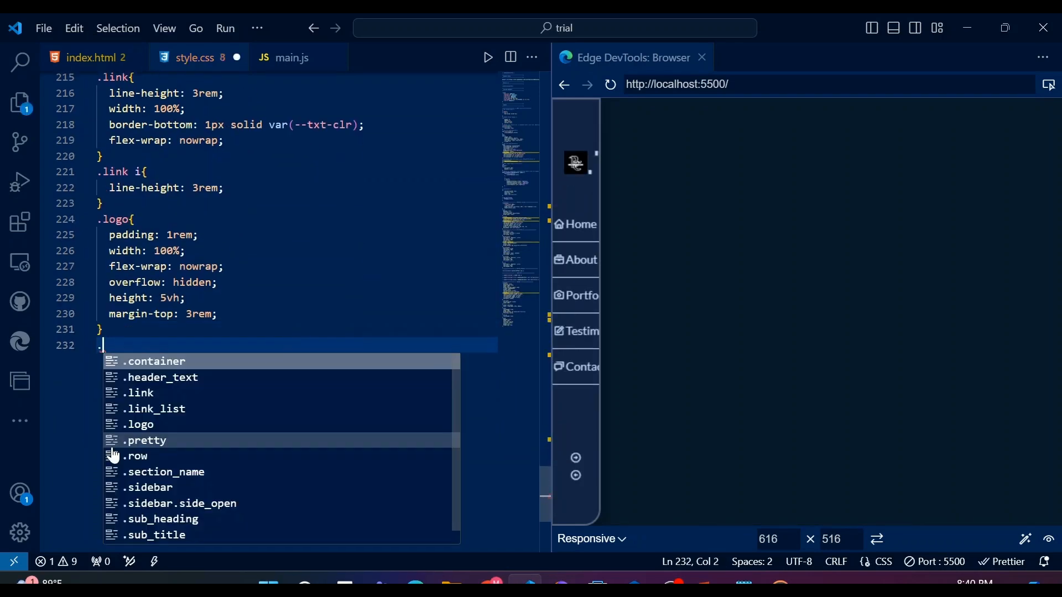
click(91, 58)
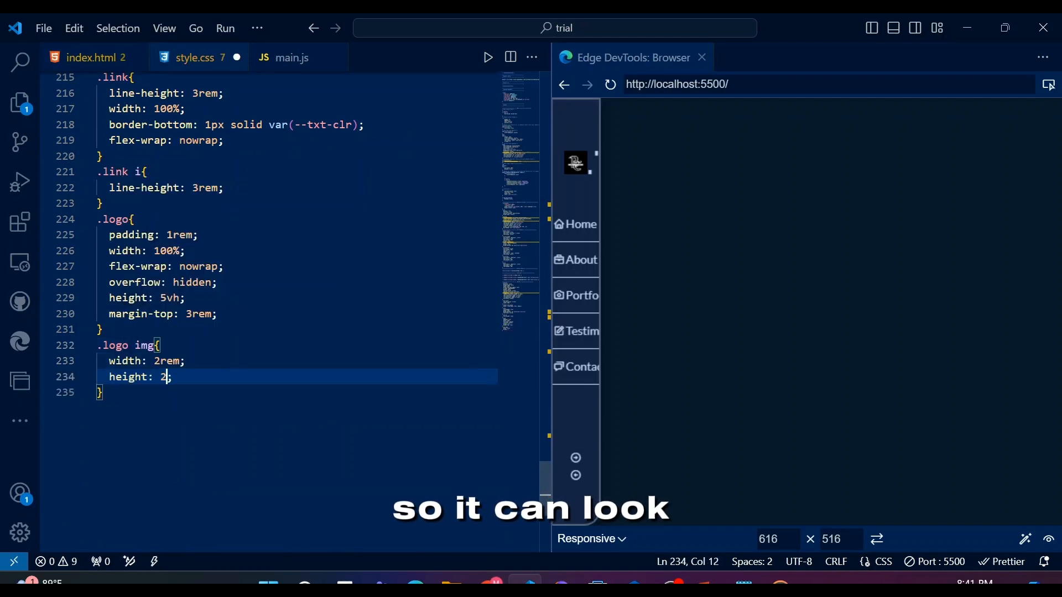
click(95, 57)
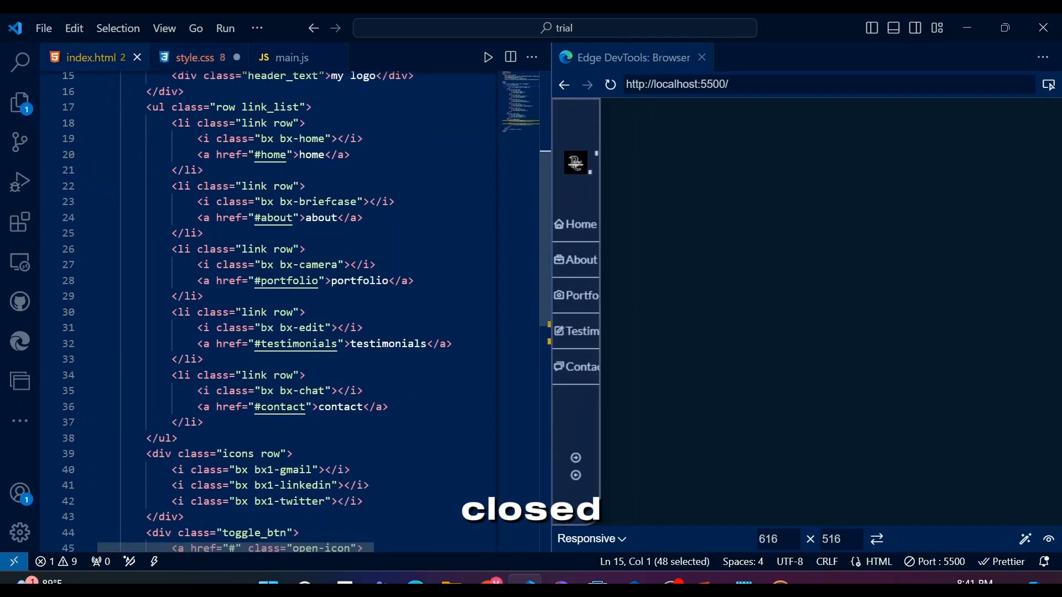
click(195, 58)
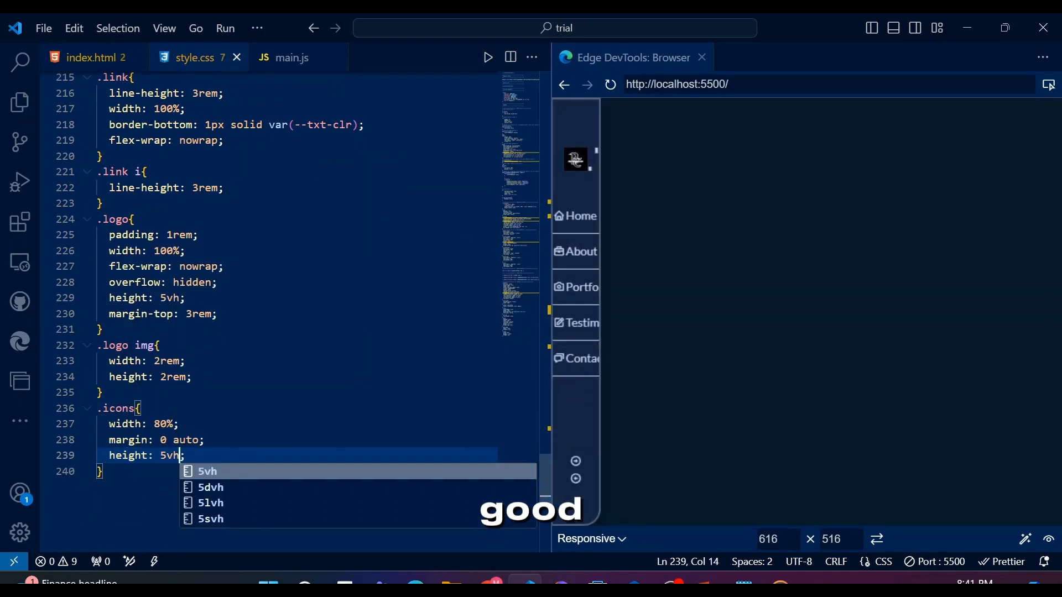
click(95, 57)
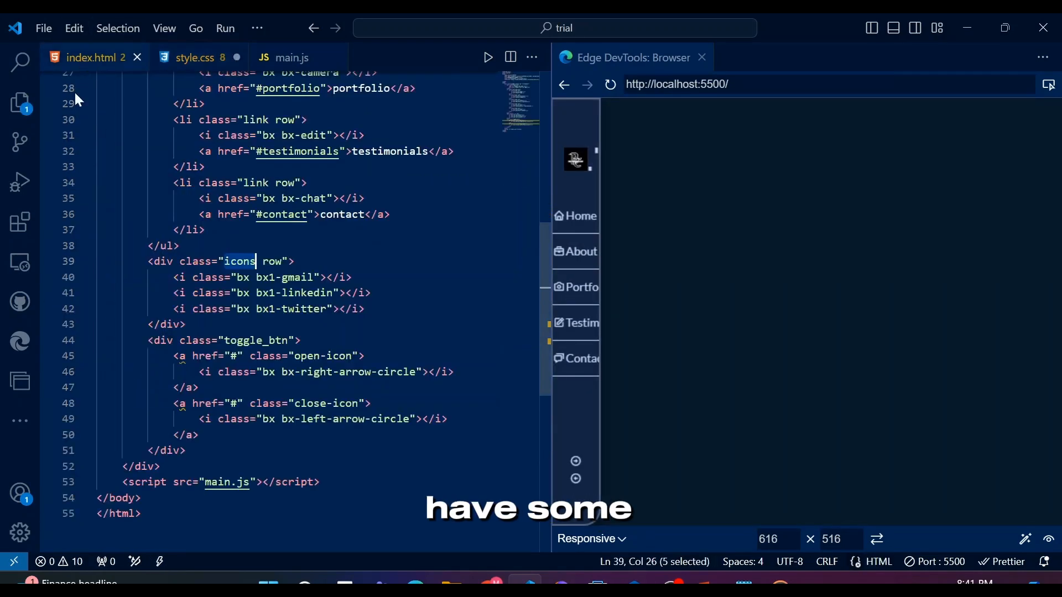
click(195, 57)
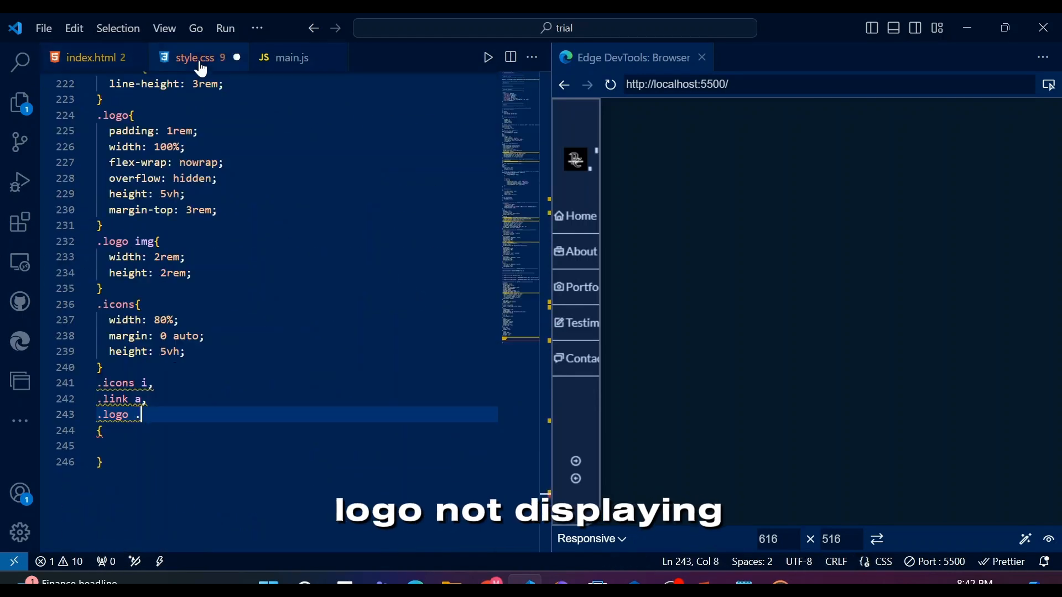
Give the open sidebar's icons, links and header text display block, opacity 1 and fadeIn 1s ease-in-out forwards.
text(.header_text)
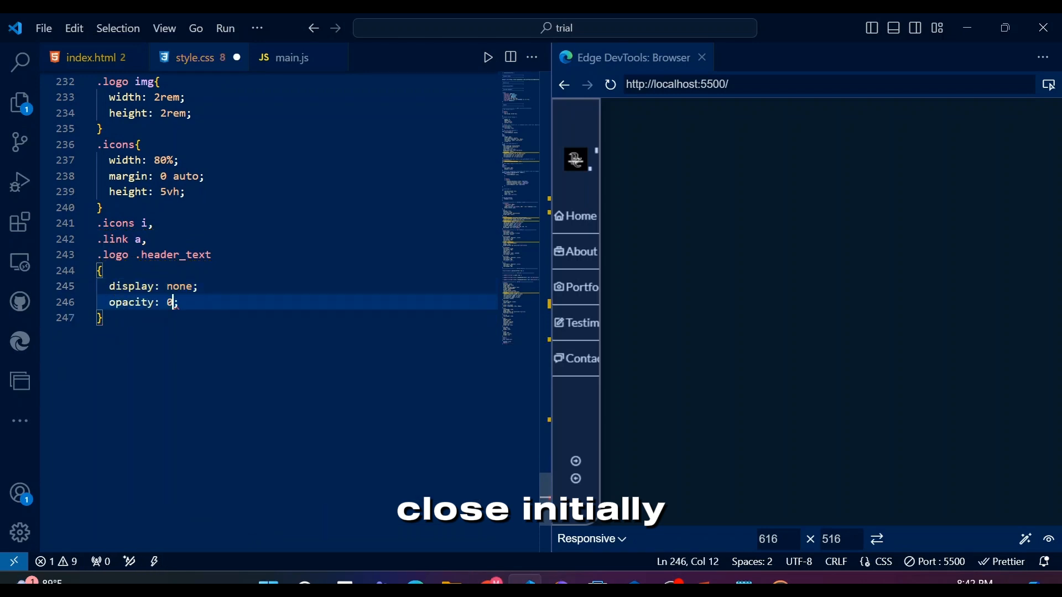
text(.)
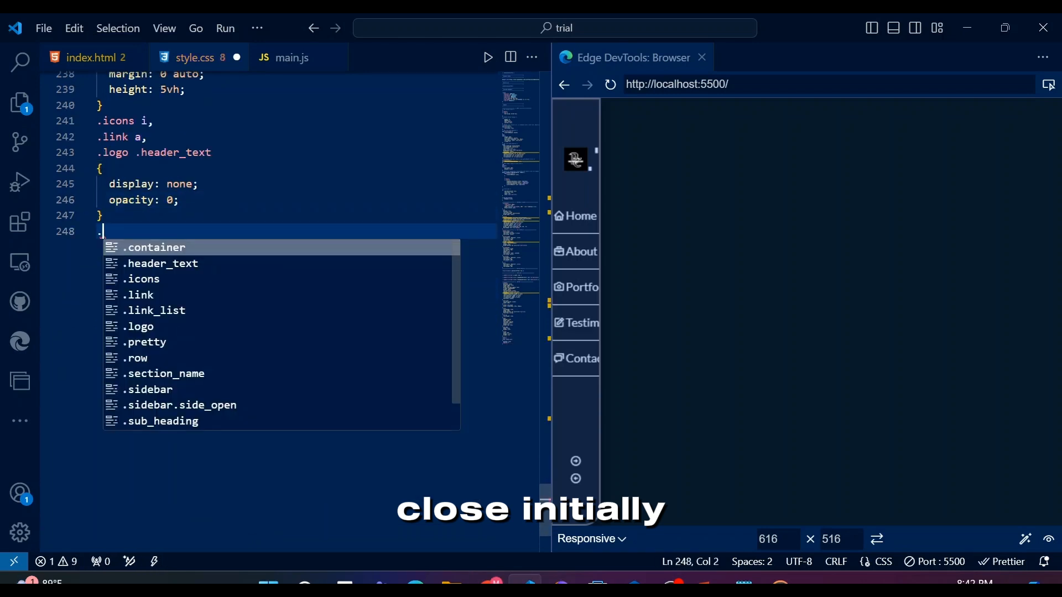
text(.sidebar.side_open .icons i)
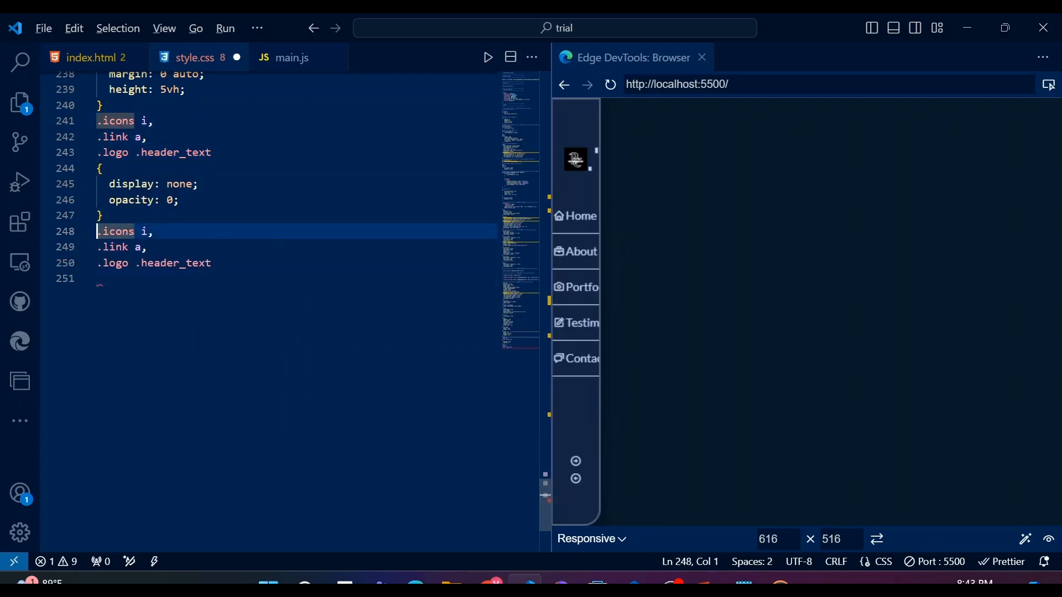
text(.sidebar.side_open)
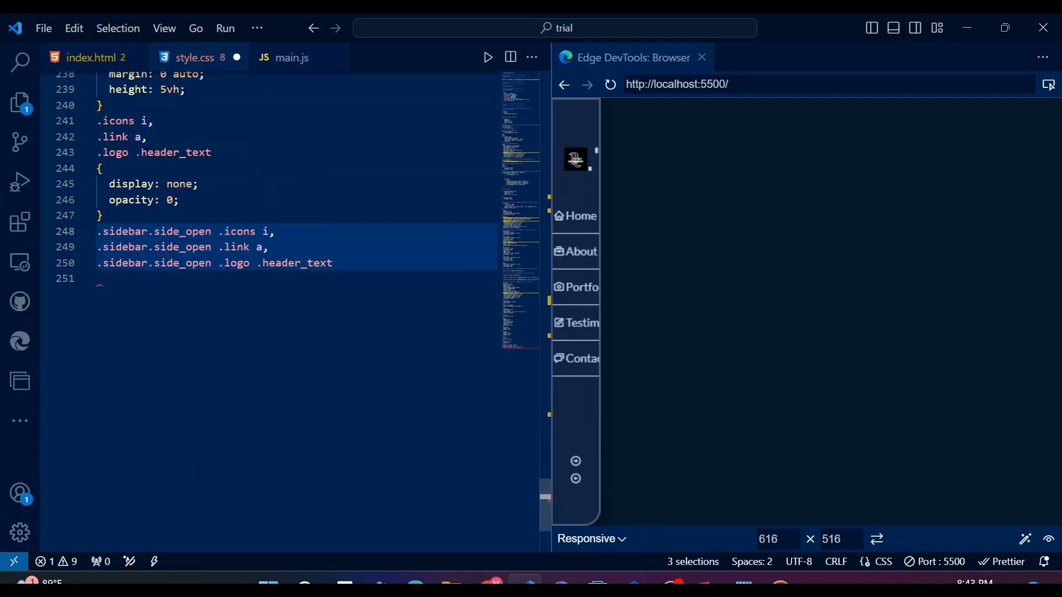
text({)
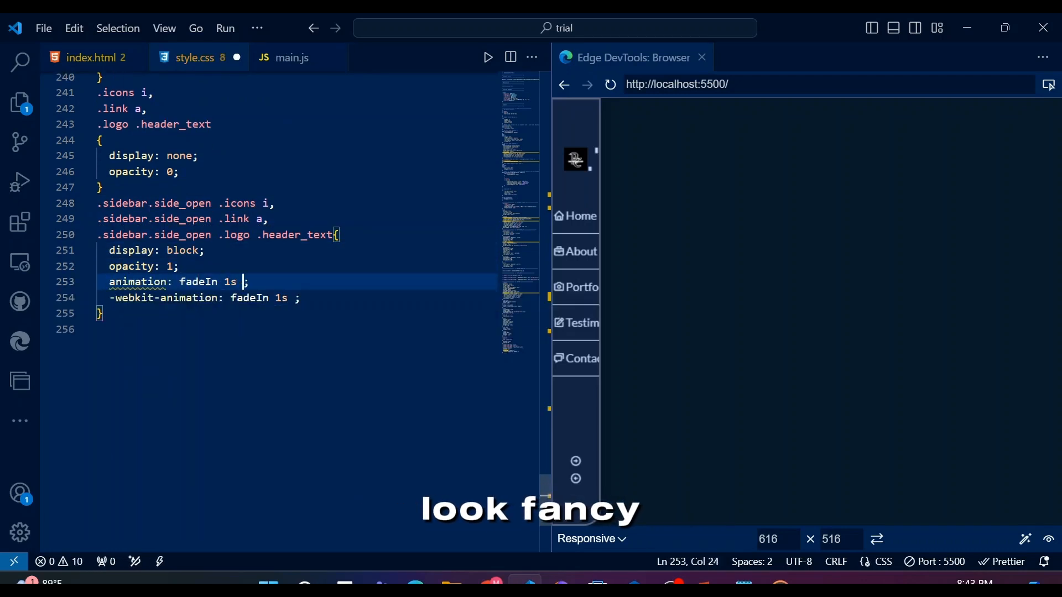
text(ease-in-out forwards)
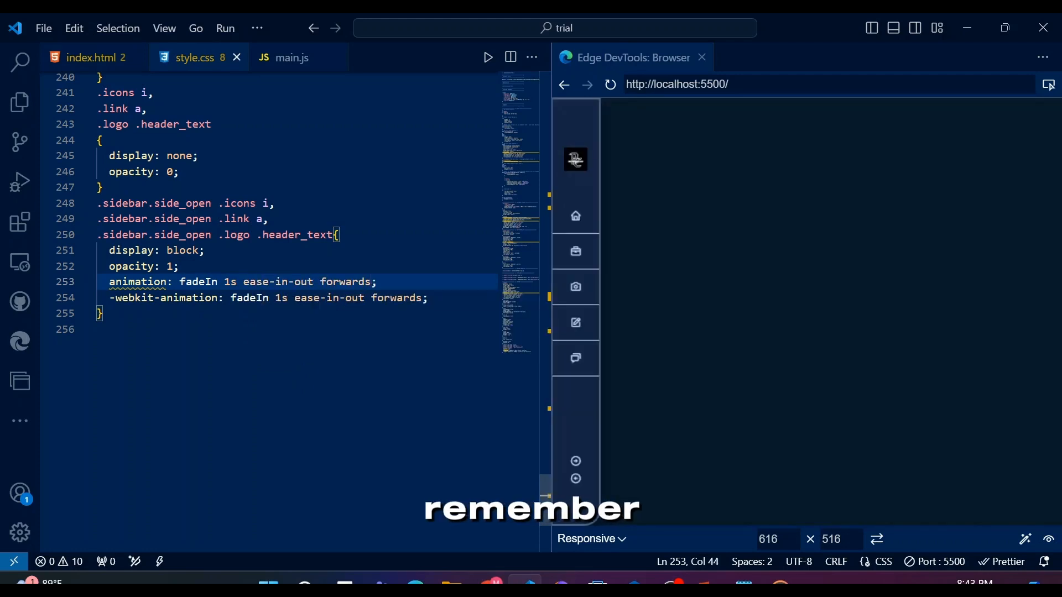
text(@keyframes fadeIn{)
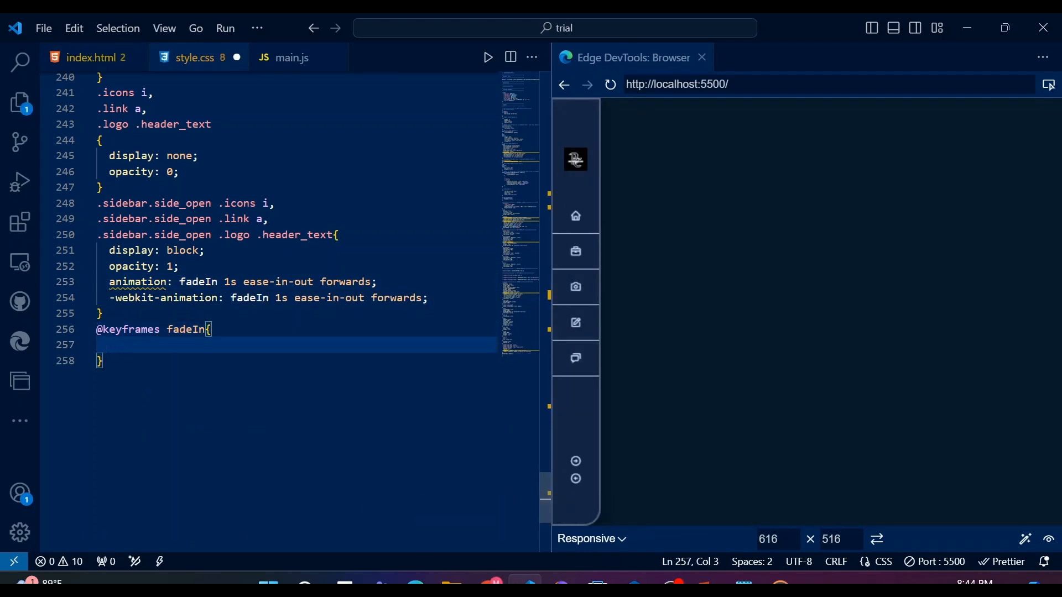
text(from{)
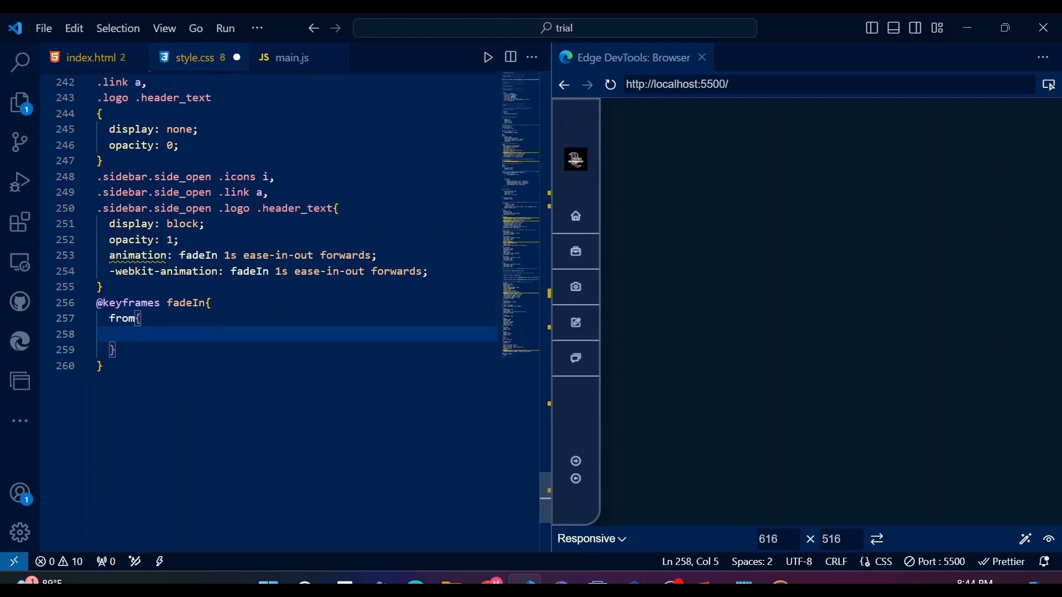
text(opacity: 0;)
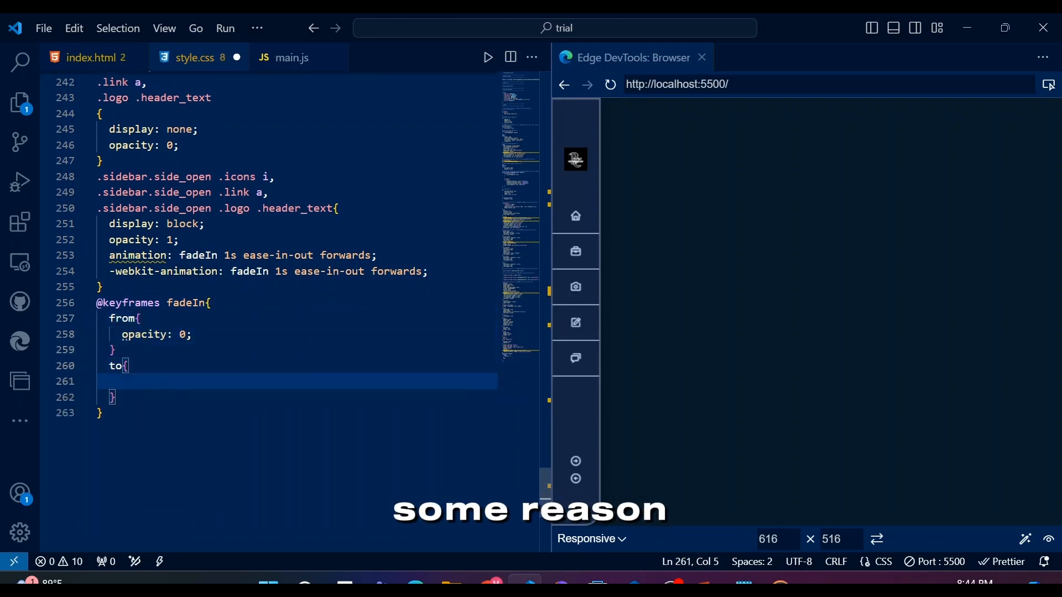
text(opacity: 1;)
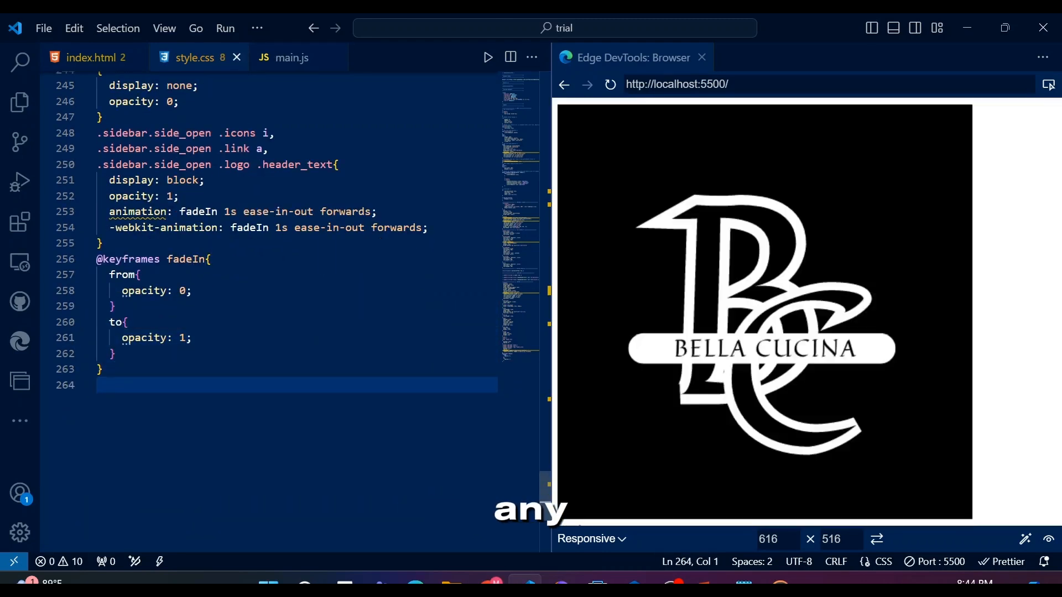
click(94, 57)
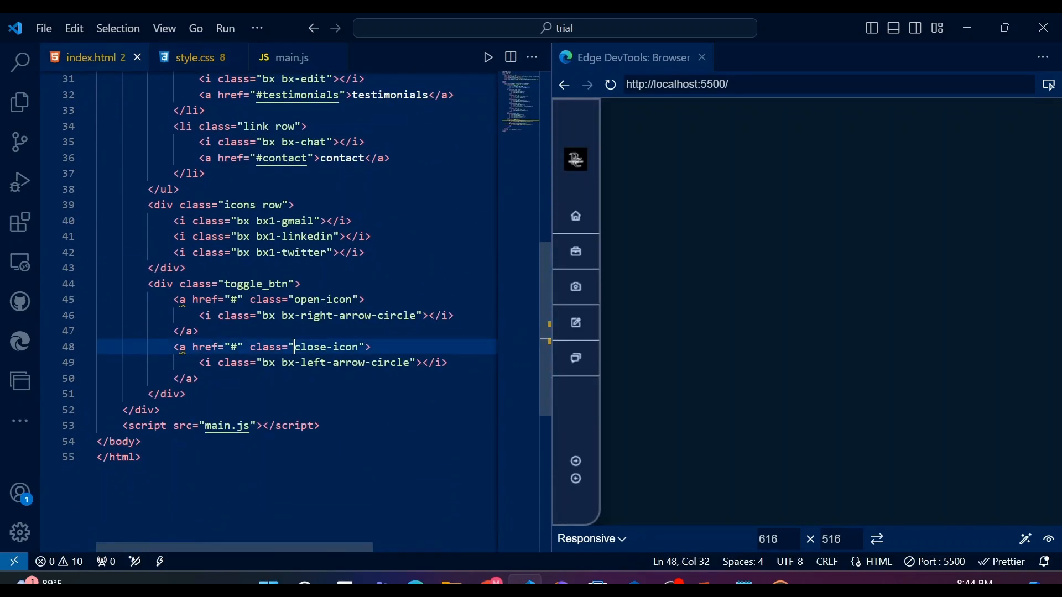
Set .close-icon to display none and .open-icon to display block, reversed under .sidebar.side_open.
click(195, 58)
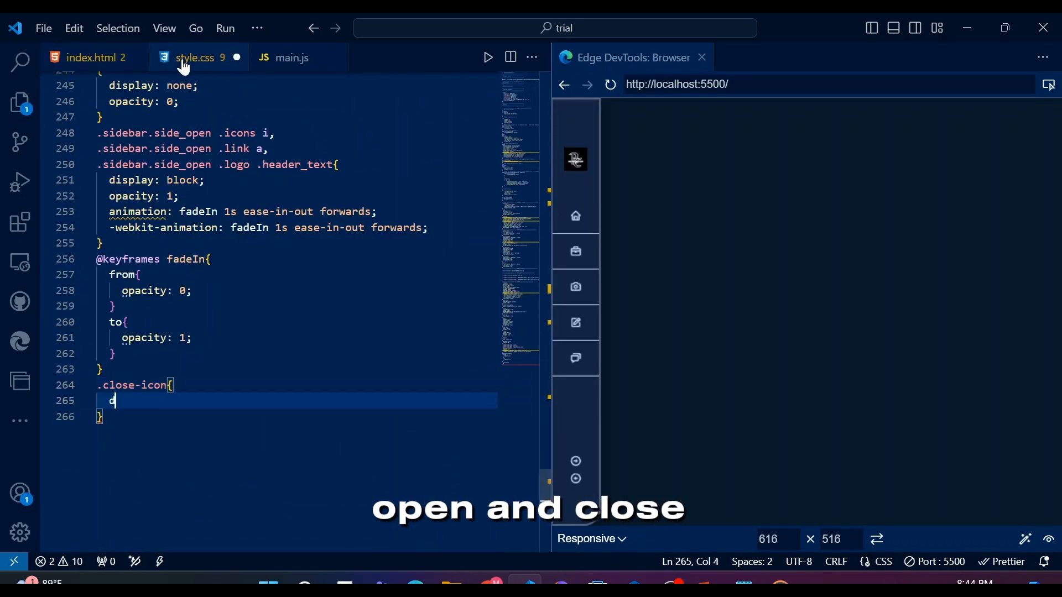
click(95, 57)
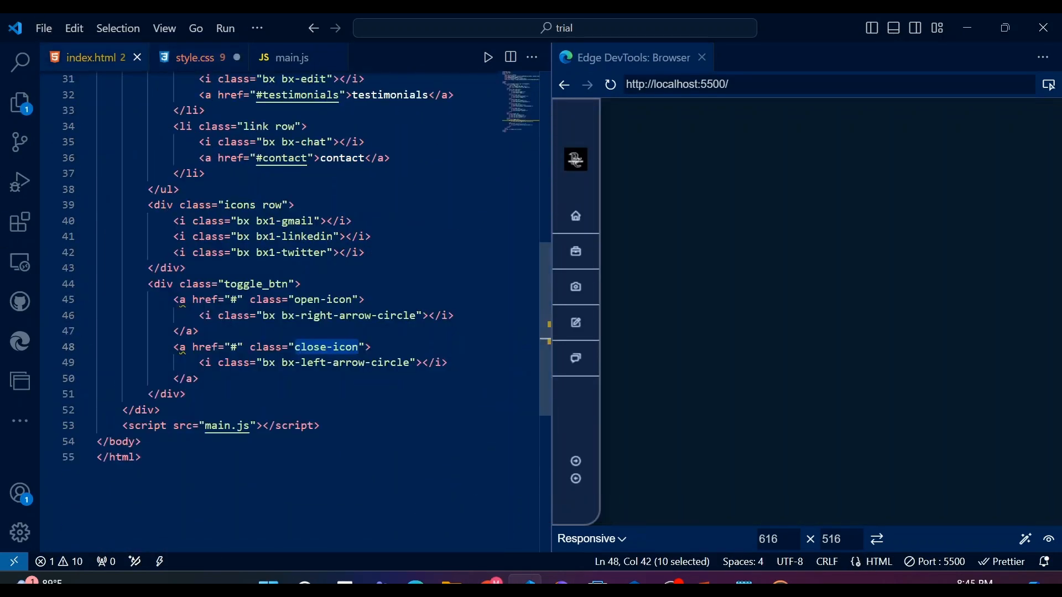
click(194, 57)
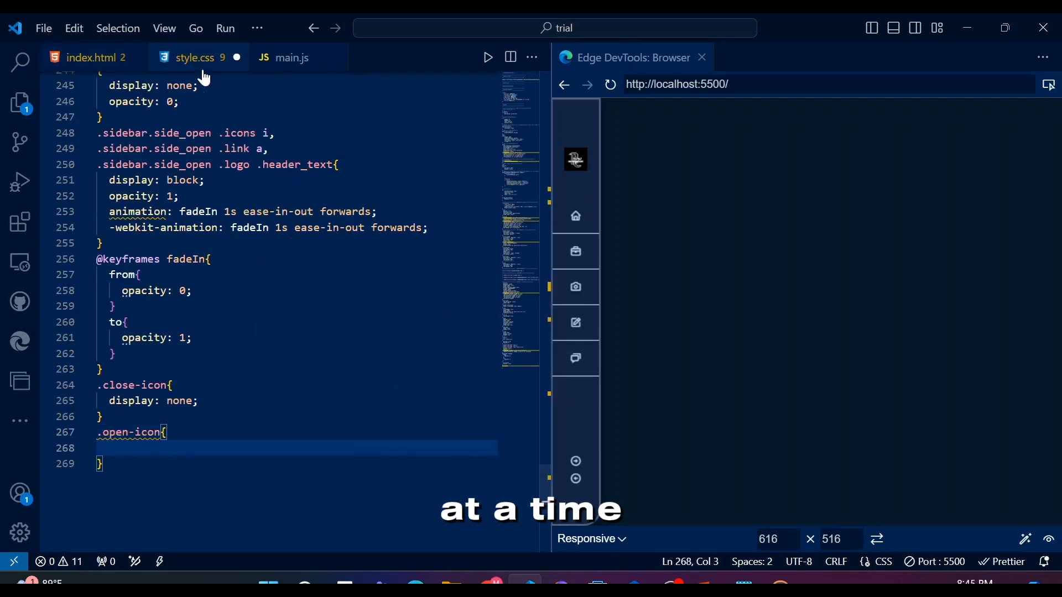
text(.sidebar.side_open .open-icon{)
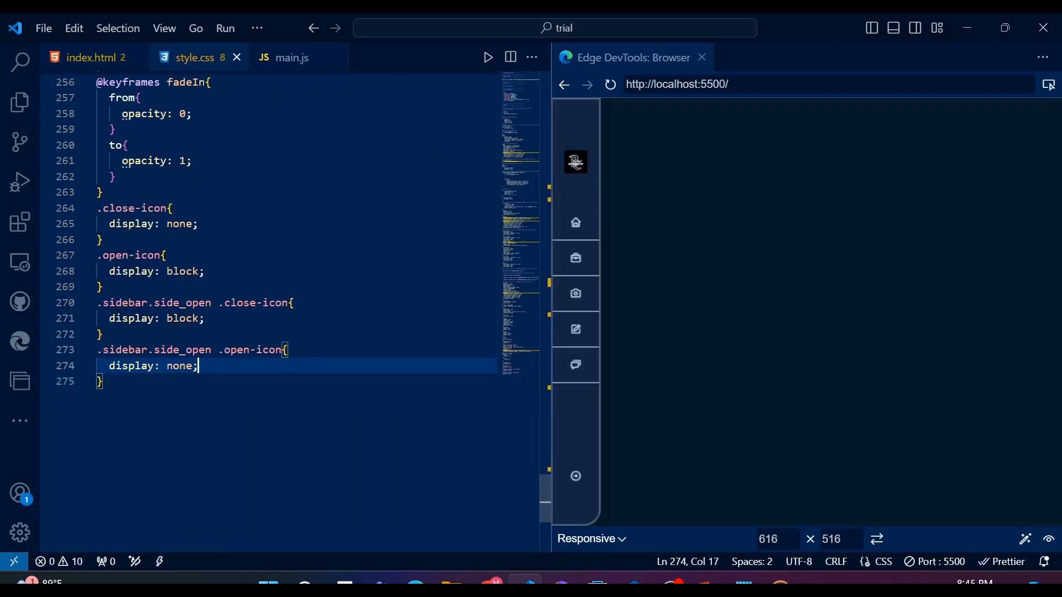
click(95, 57)
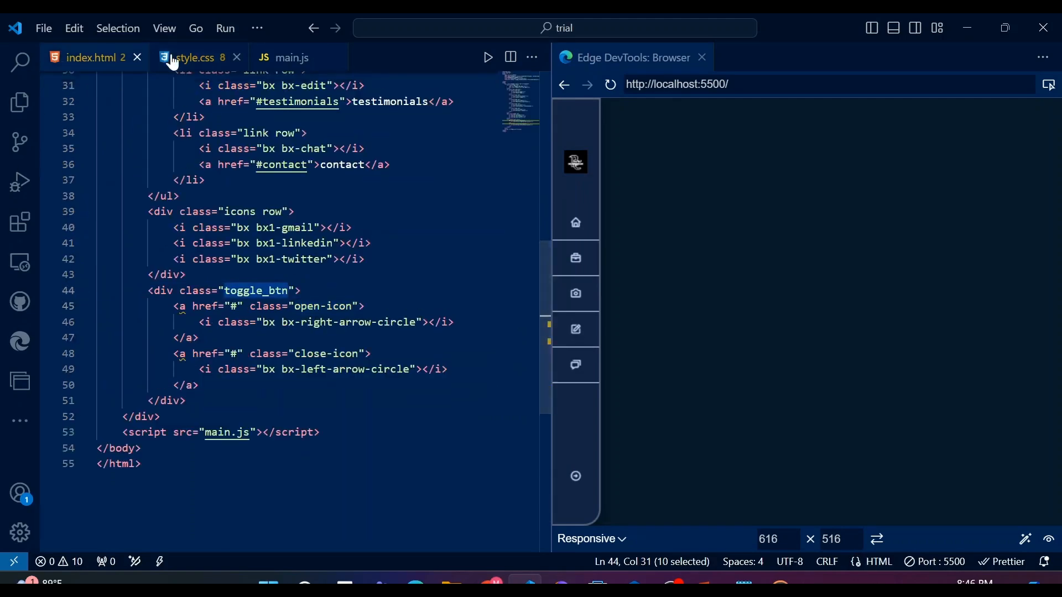
Position .toggle_btn absolutely at top 5px, right 13px, z-index 1, save, and start main.js.
click(195, 57)
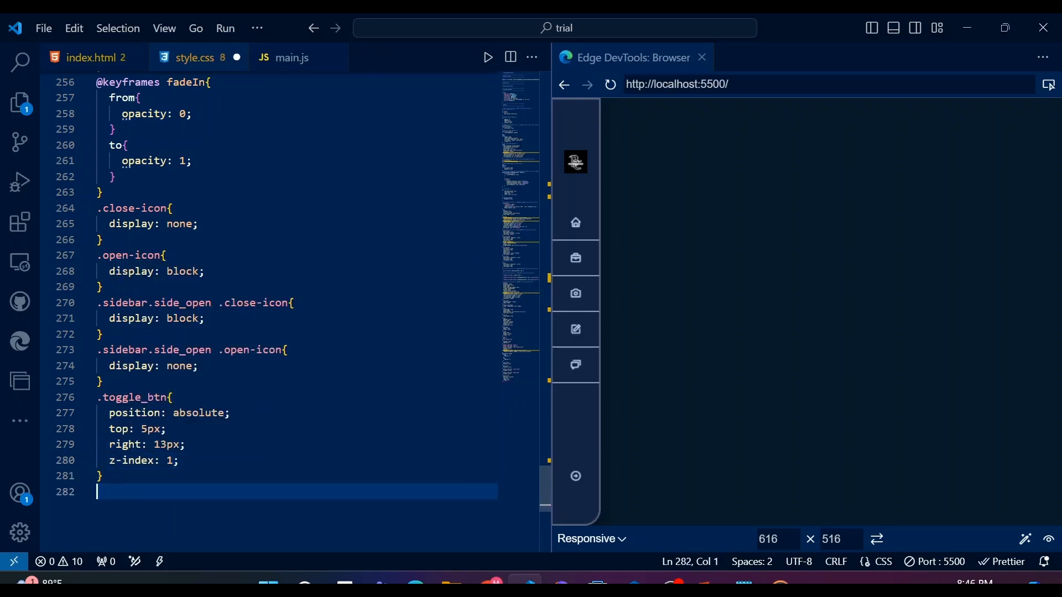
click(88, 57)
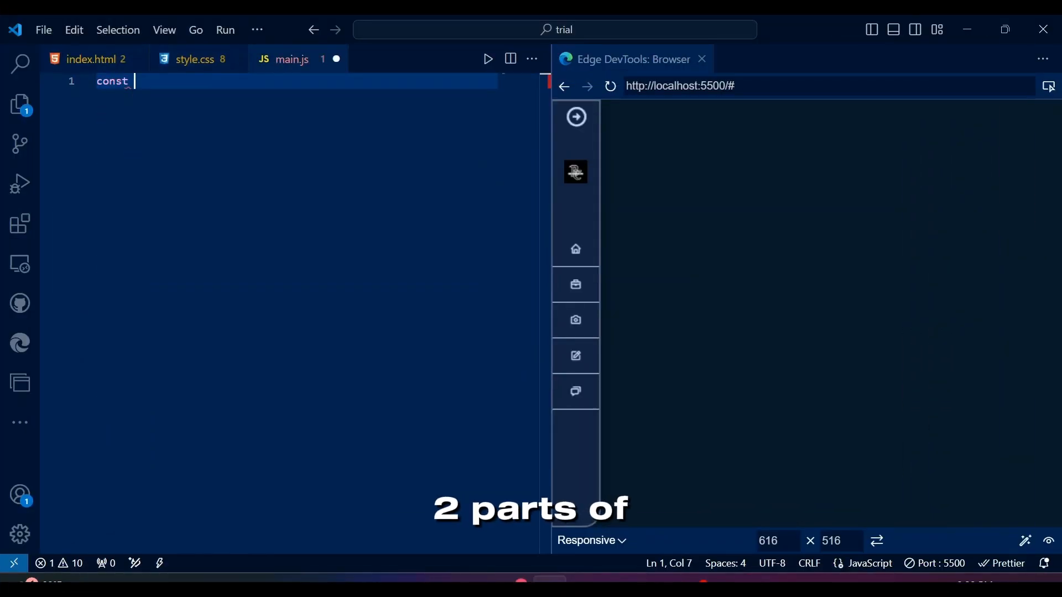
Store the .toggle_btn and .sidebar elements in toggleBtn and sidebar constants via querySelector.
text(toggleBtn = d)
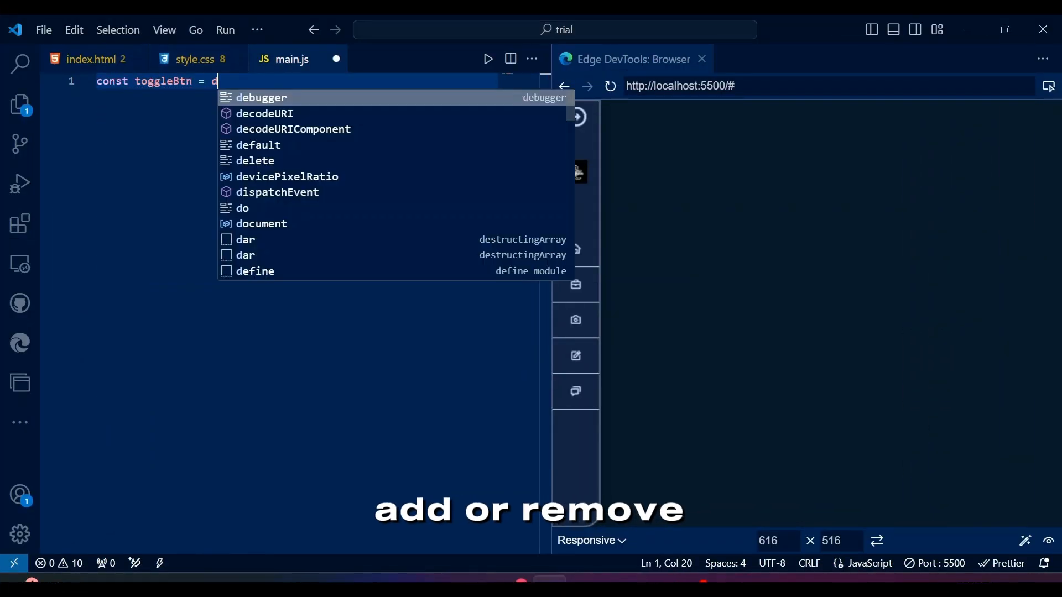
text(ocument.querySelector())
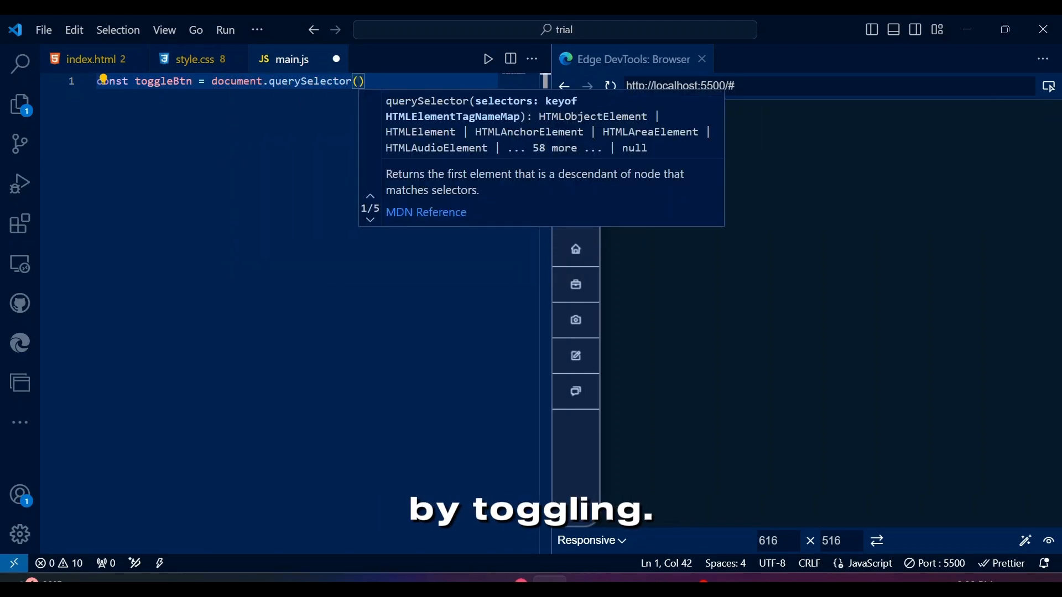
click(93, 59)
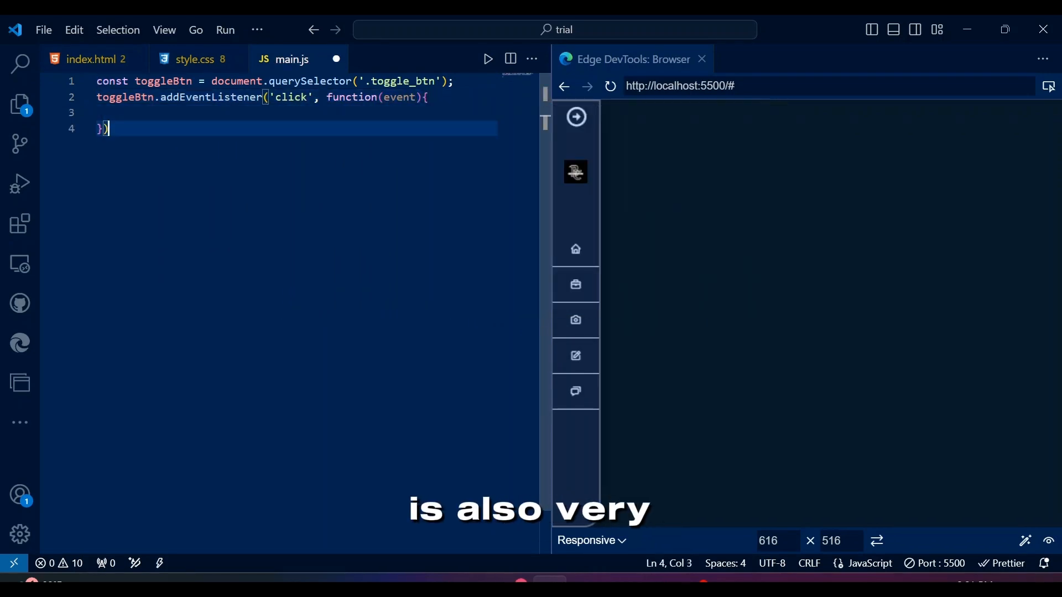
text(const s)
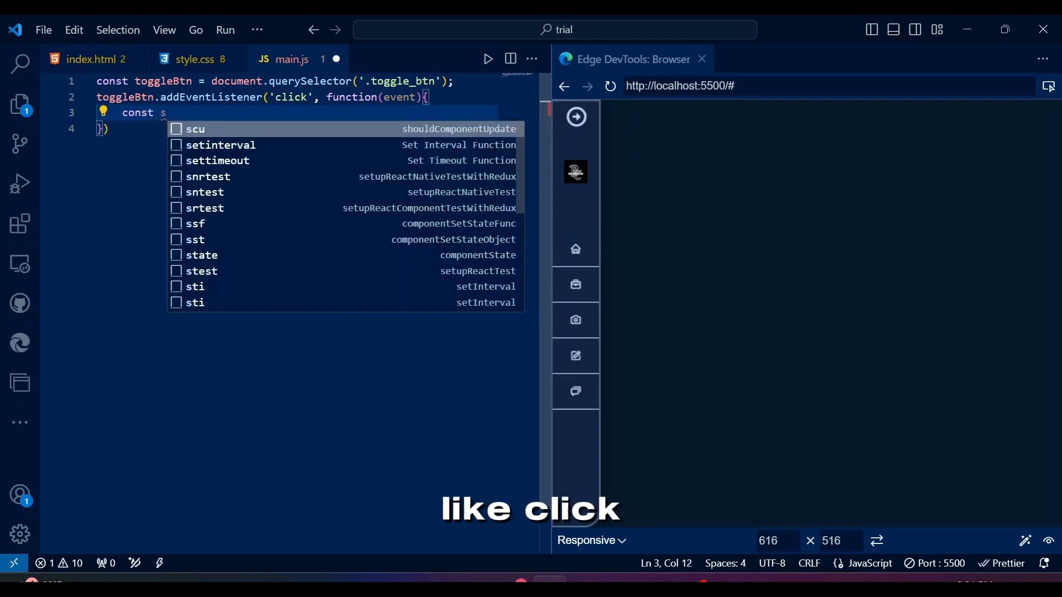
text(idebar = document.querySelector('.)
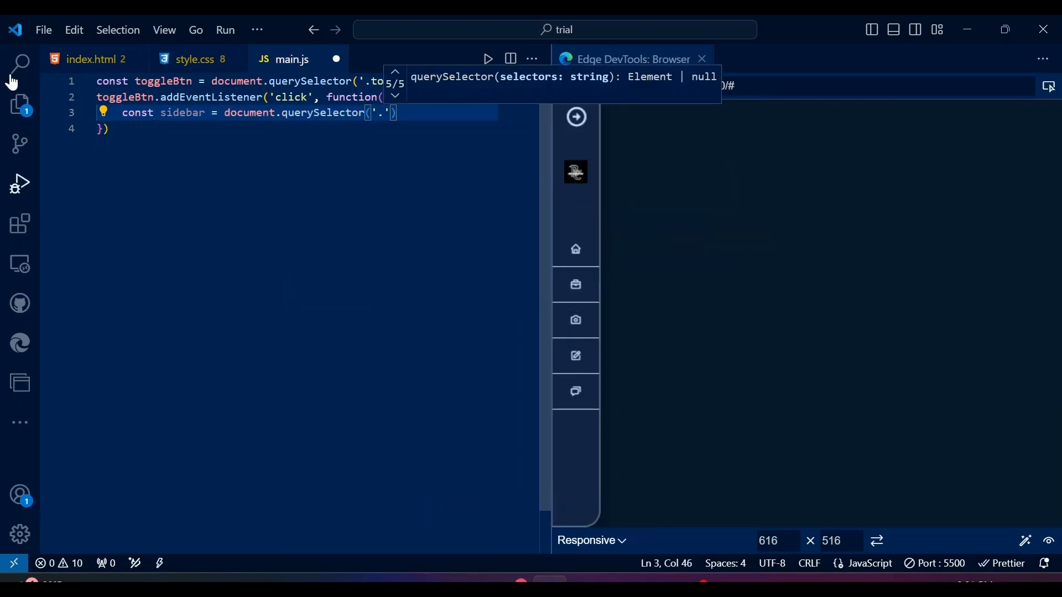
Add a toggleBtn click listener that toggles side_open on the sidebar, and test it.
text(sidebar)
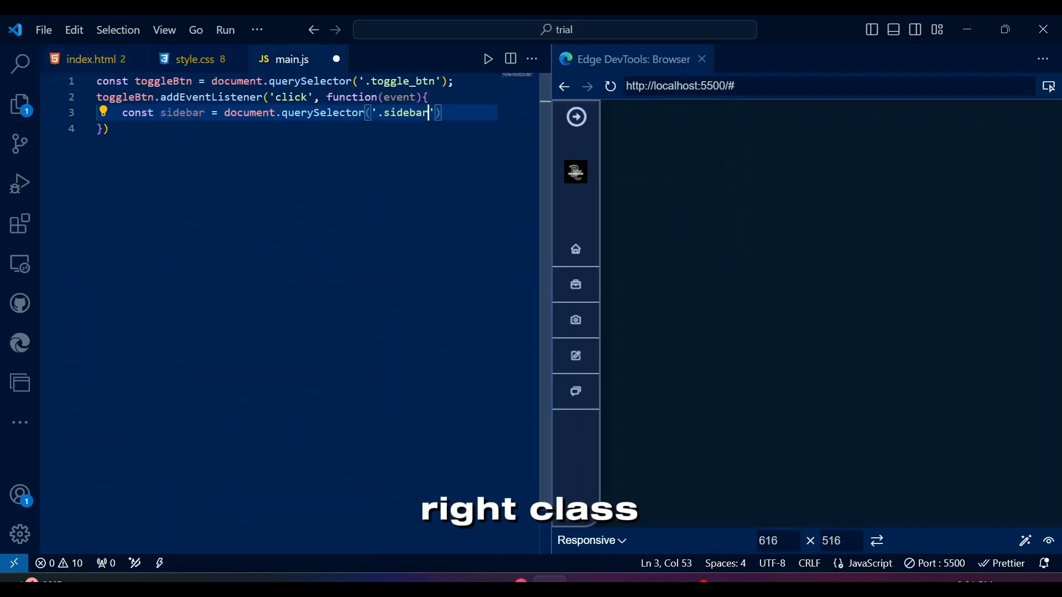
text(;)
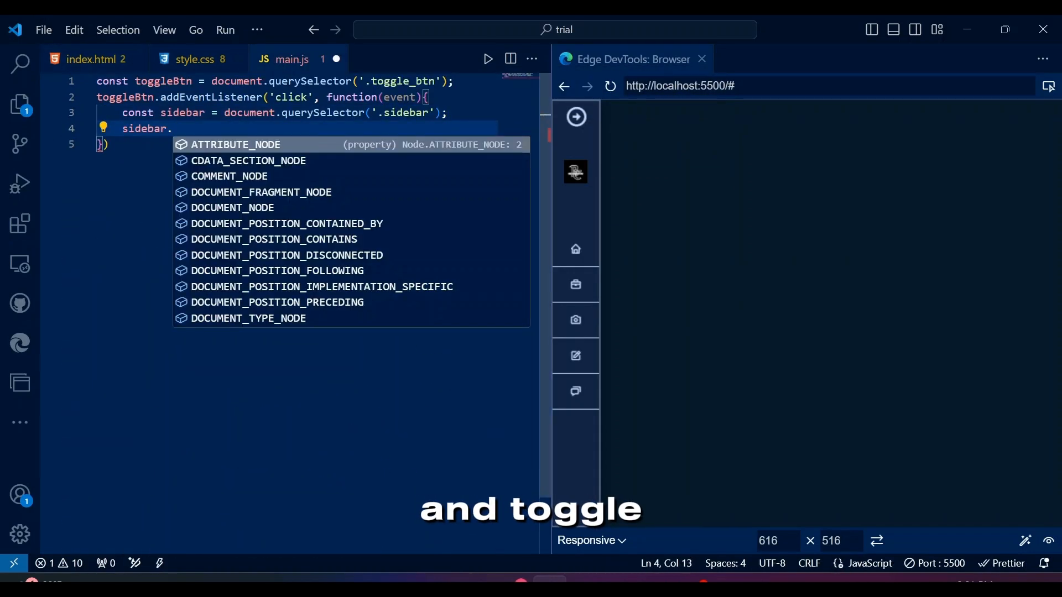
text(classList.toggle))
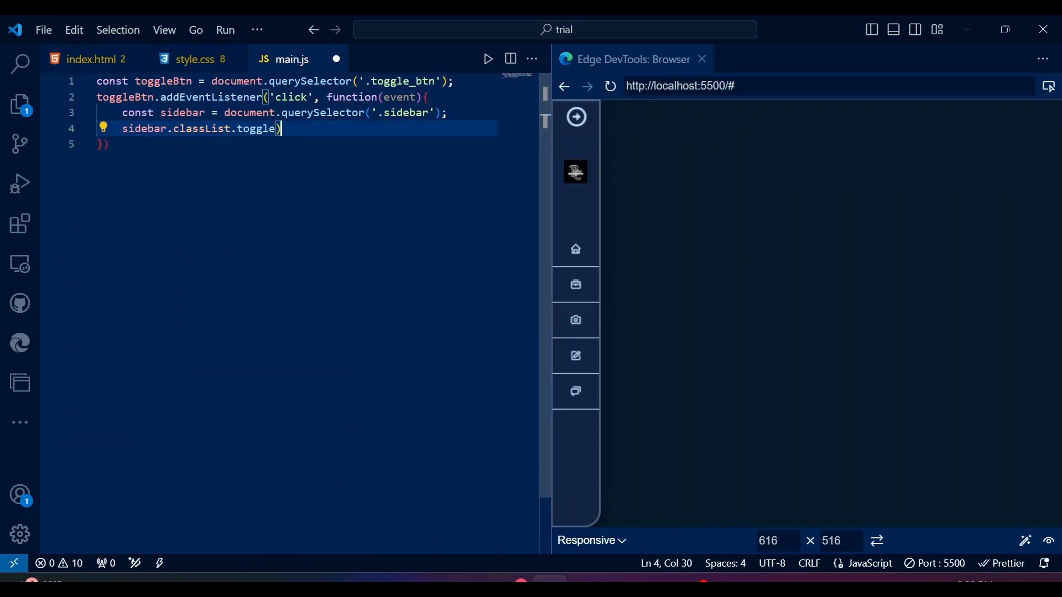
click(193, 60)
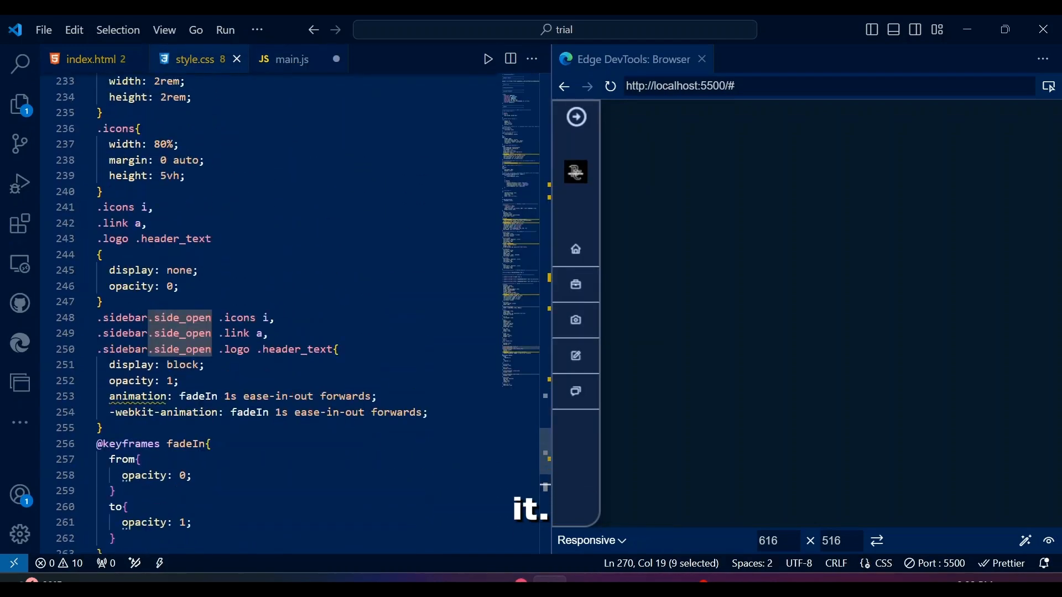
click(292, 59)
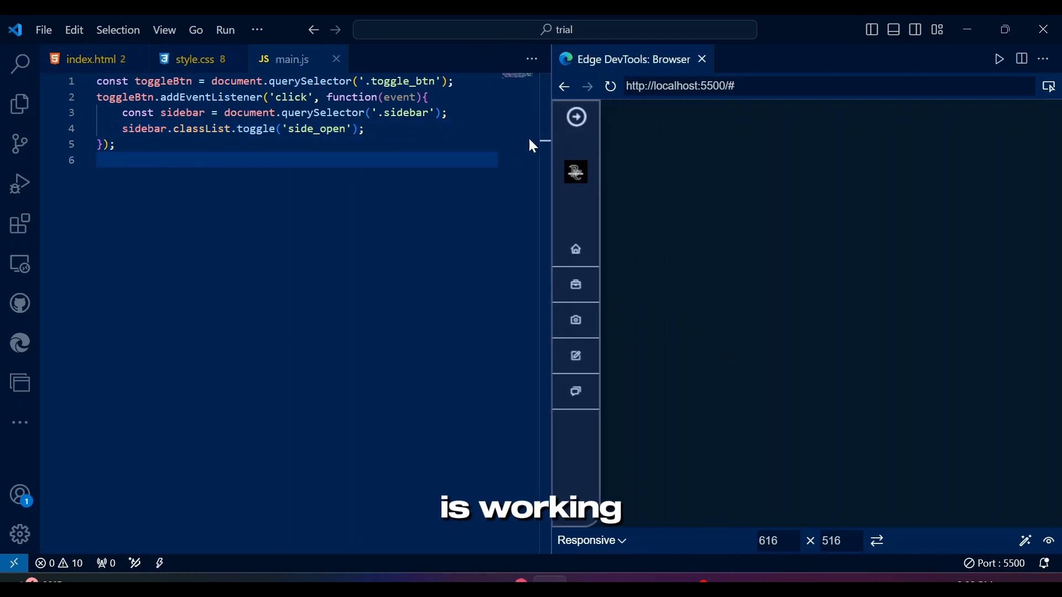
click(576, 117)
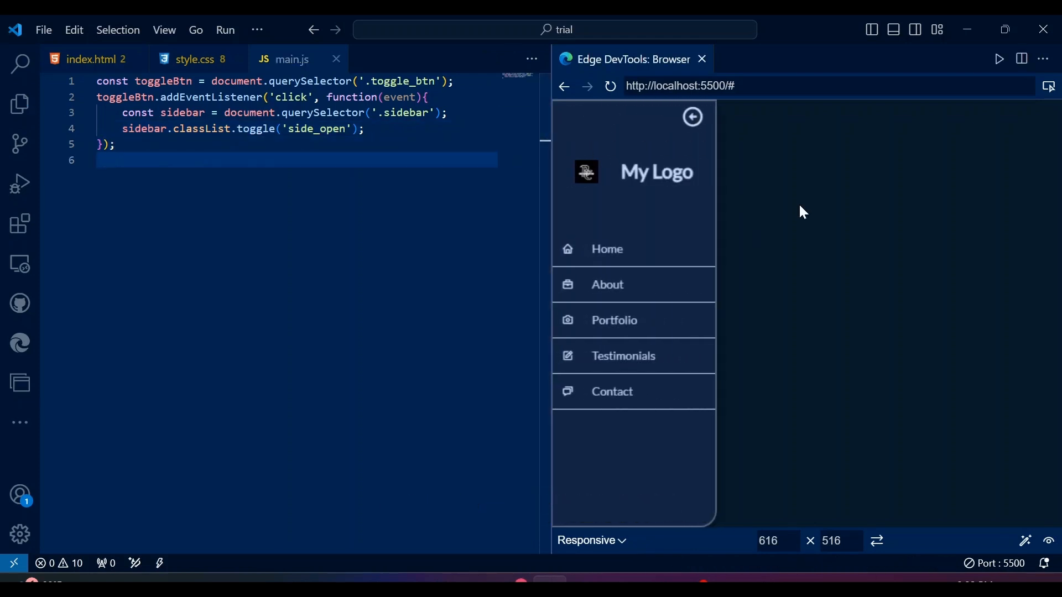
text(document.body.)
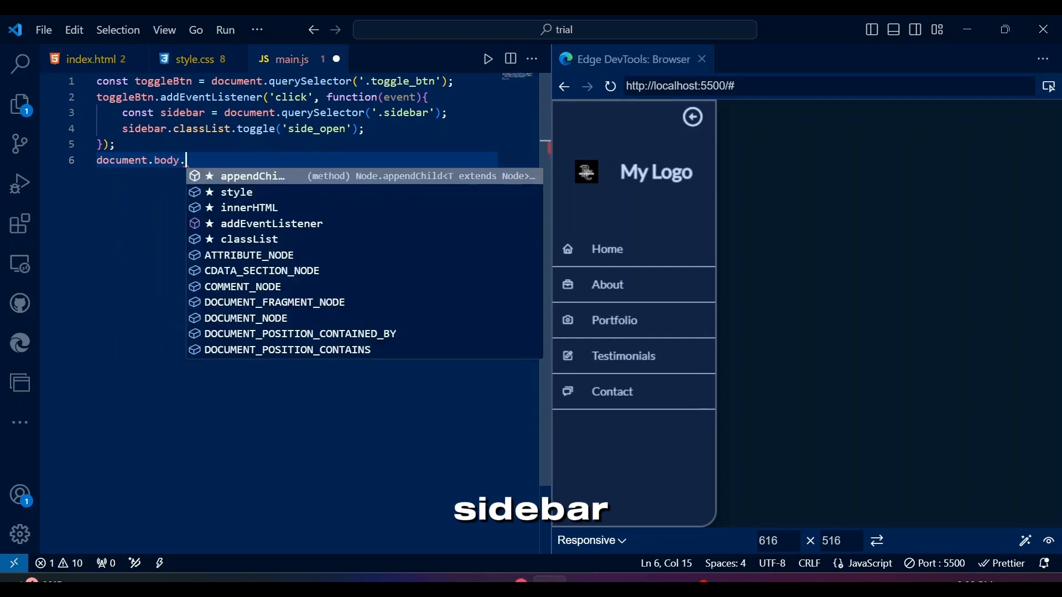
Add a document.body click listener checking that the target is outside sidebar and toggleBtn.
text(addEventListener('click',)
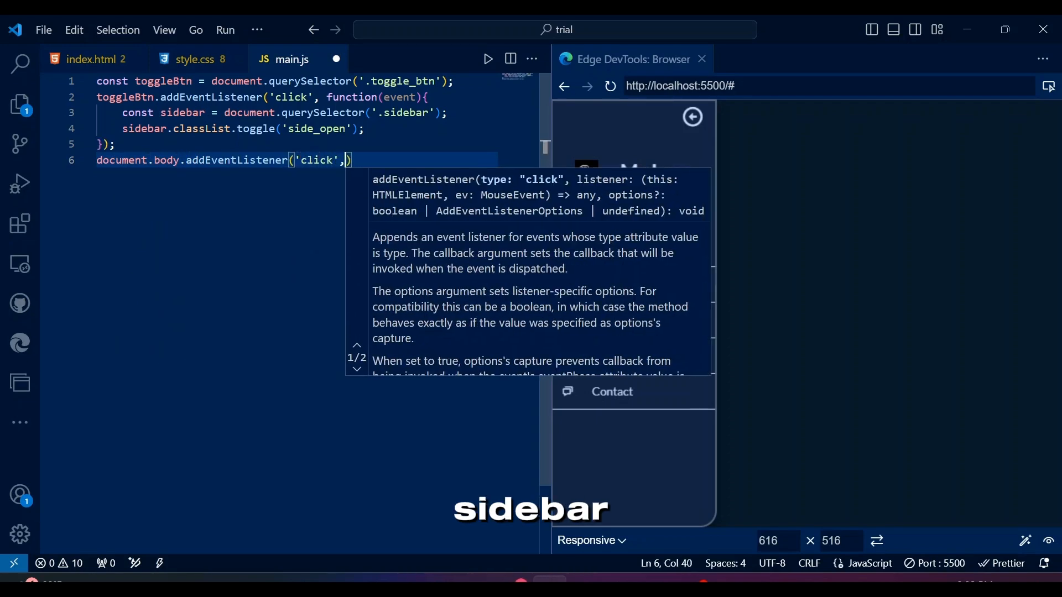
text(function(event))
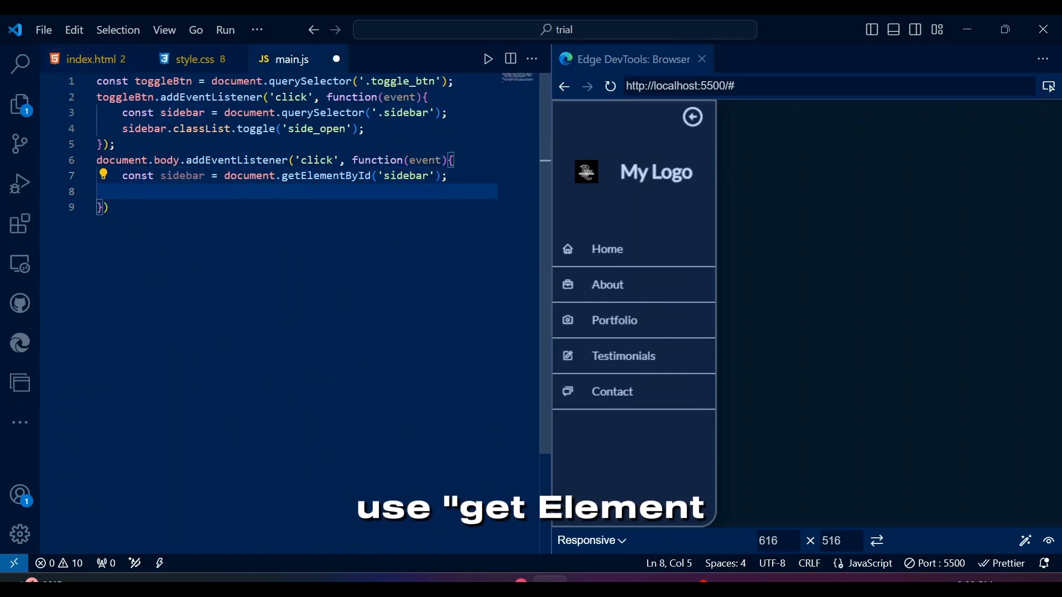
text(if (!sidebar)
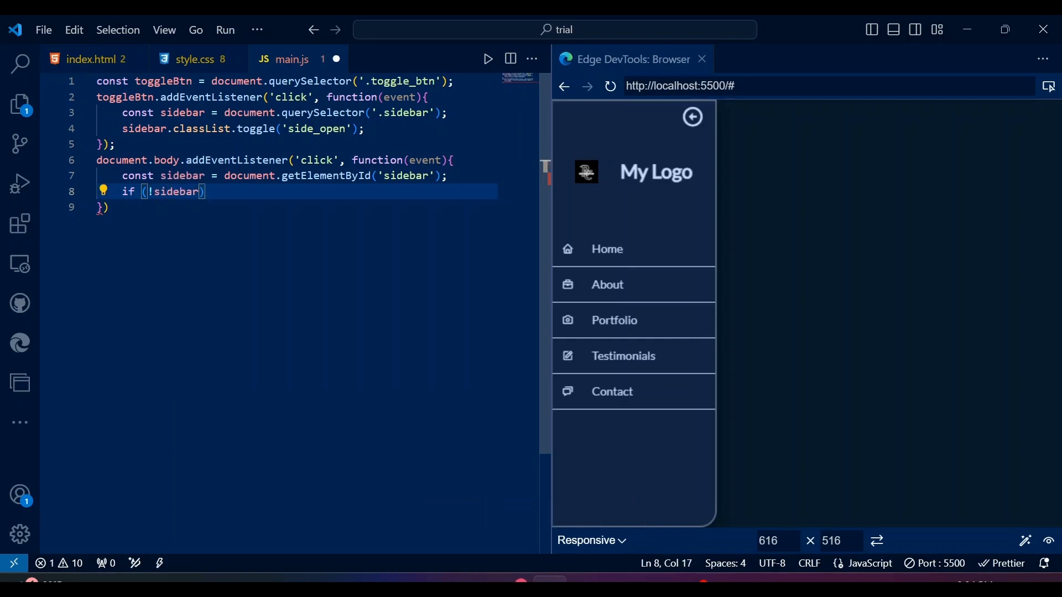
text(.contains(event.target)
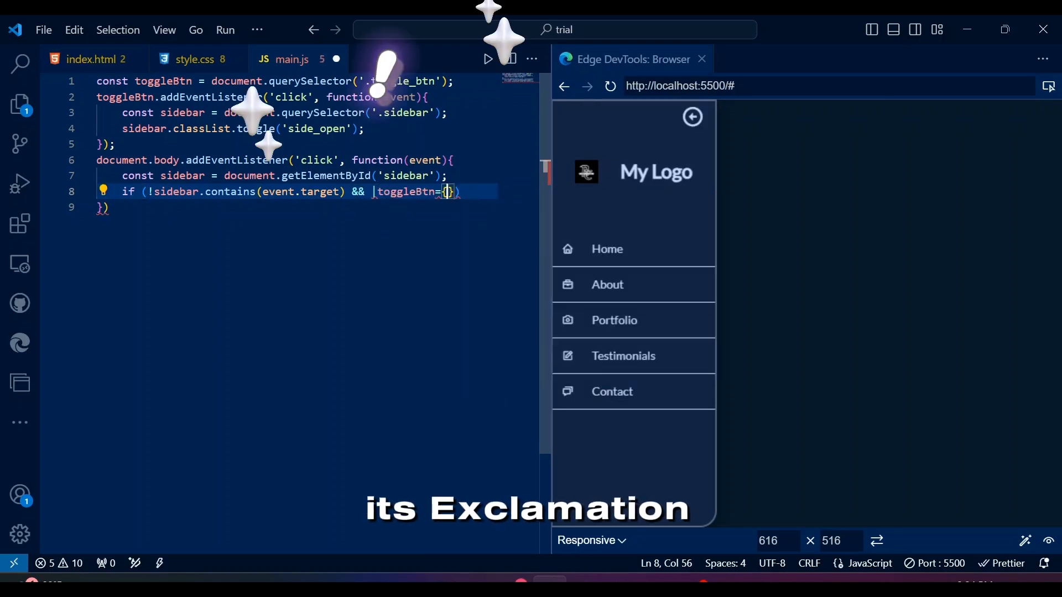
text(.contains)
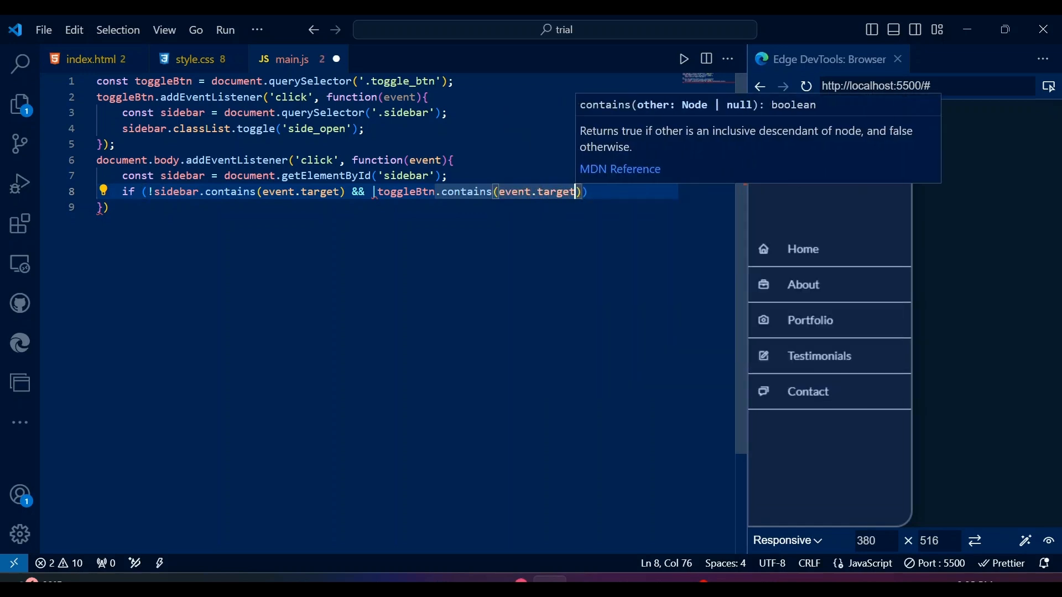
text({)
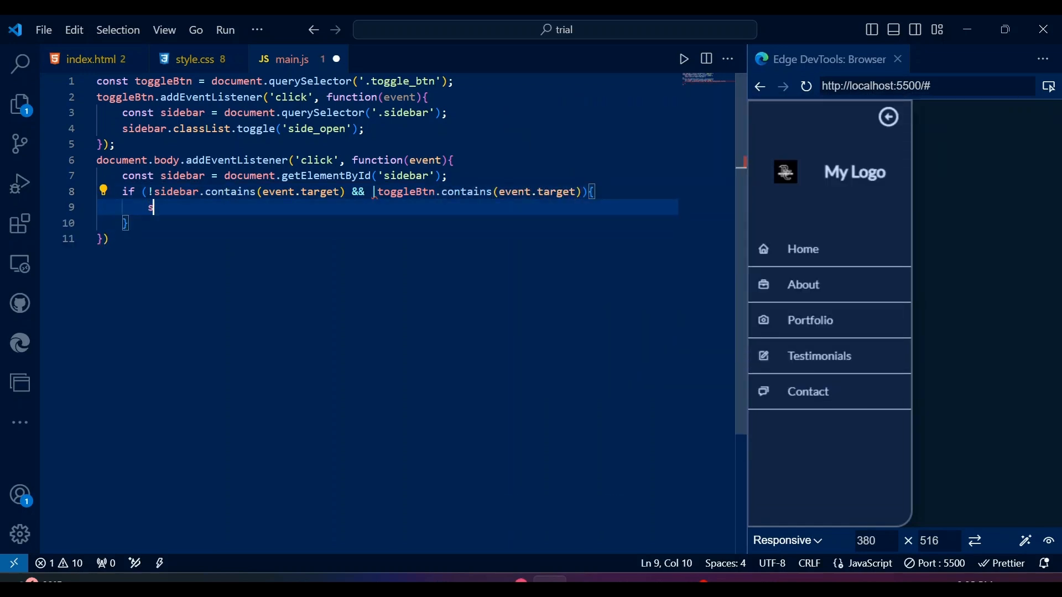
Remove side_open from the sidebar in that case, and test clicking outside it.
text(sidebar.classList.remove)
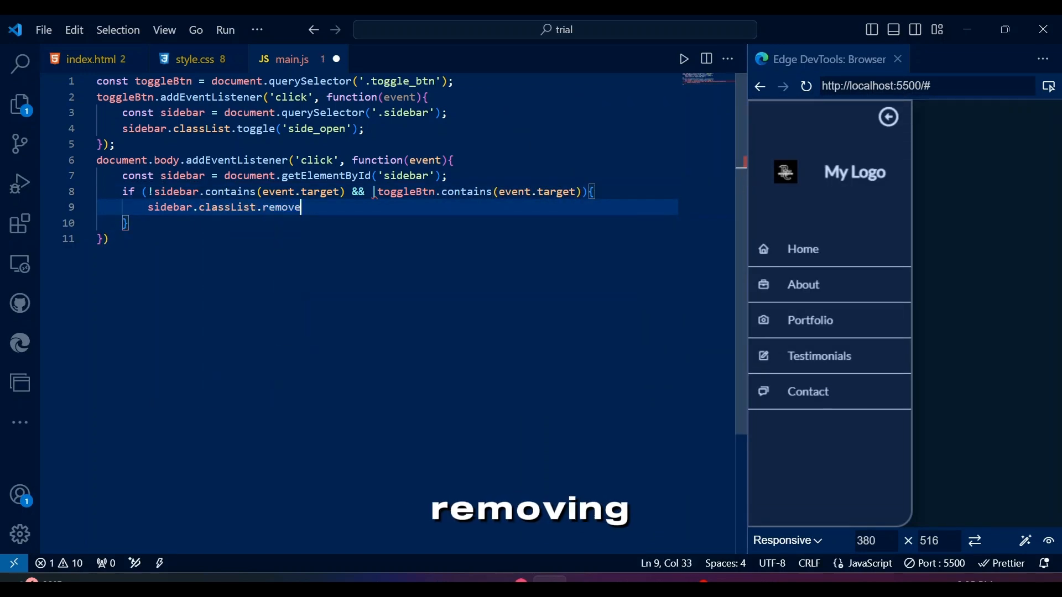
click(195, 60)
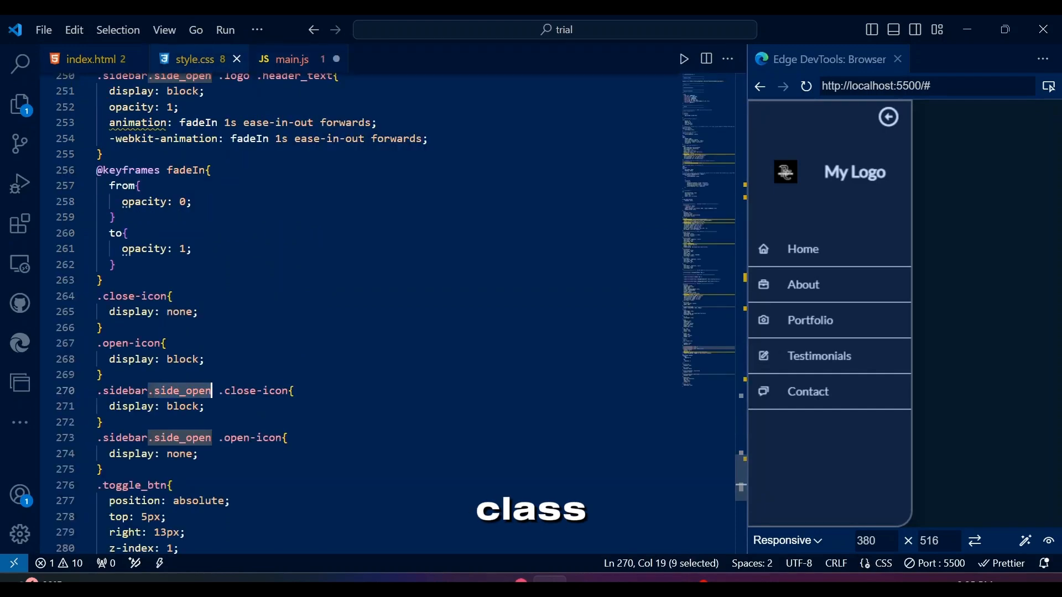
click(291, 60)
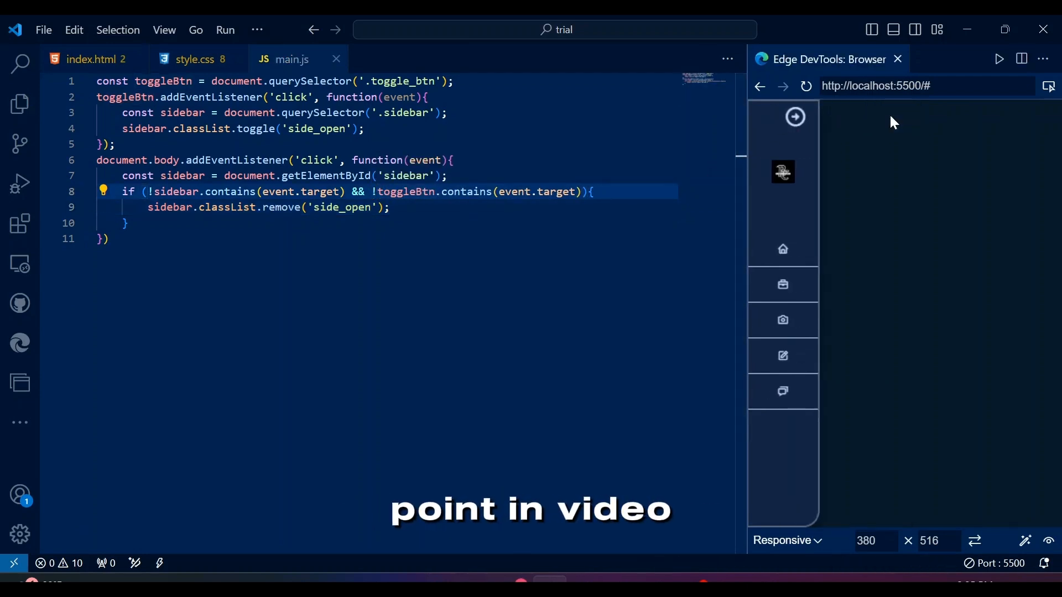
click(770, 117)
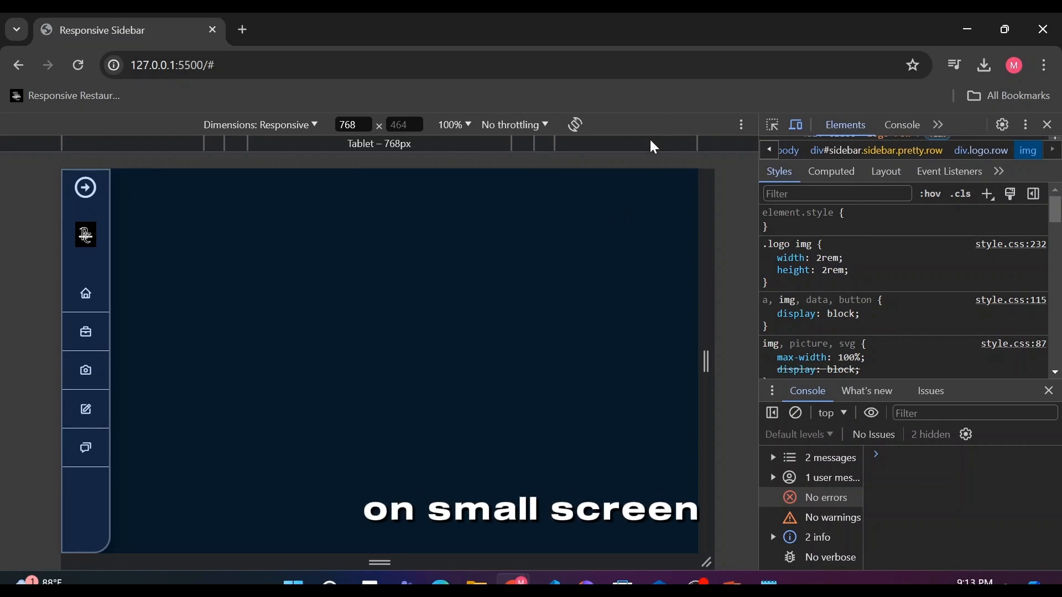
mouse_move(770, 126)
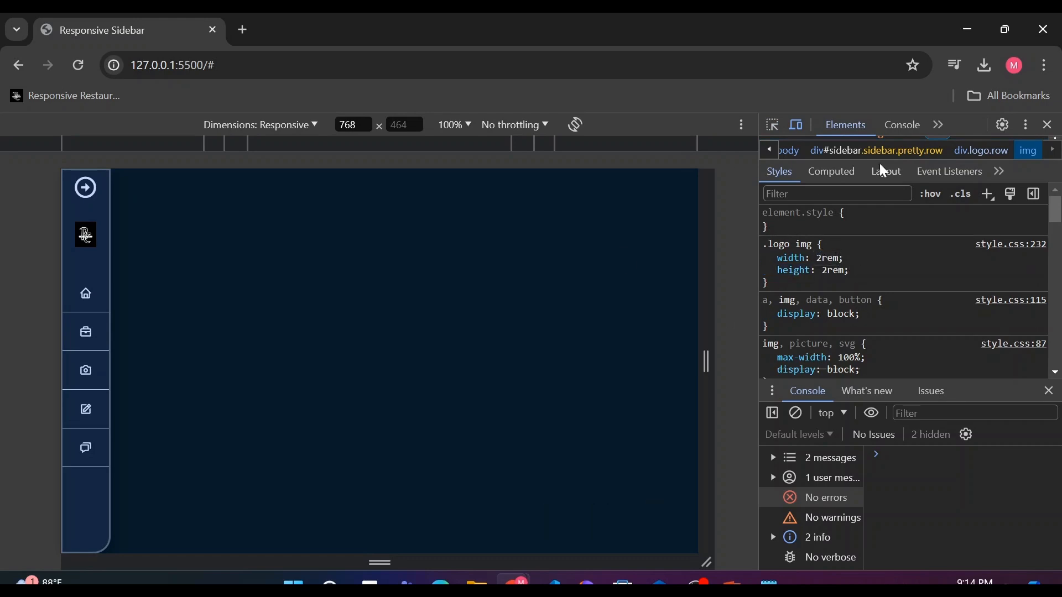
Select div.logo in DevTools at 768px and toggle off its padding in Styles.
click(980, 150)
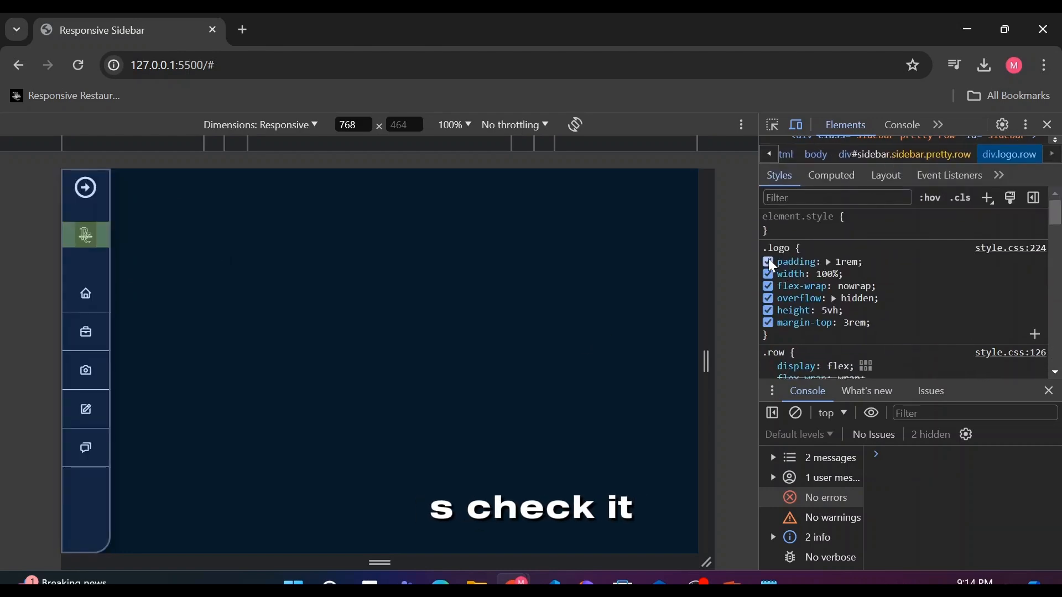
click(769, 262)
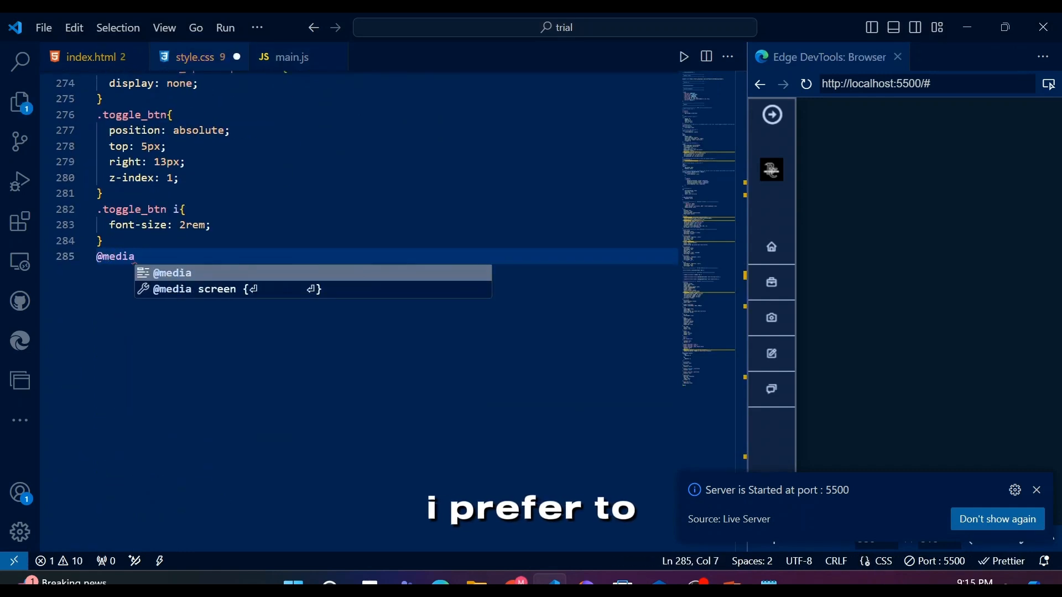
text((min-width))
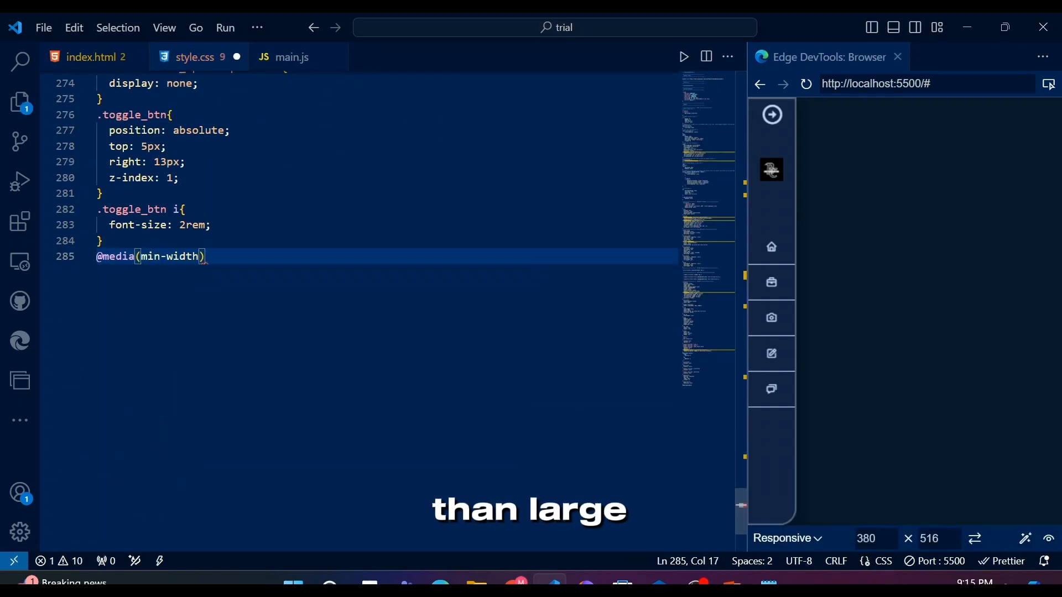
text(768px){)
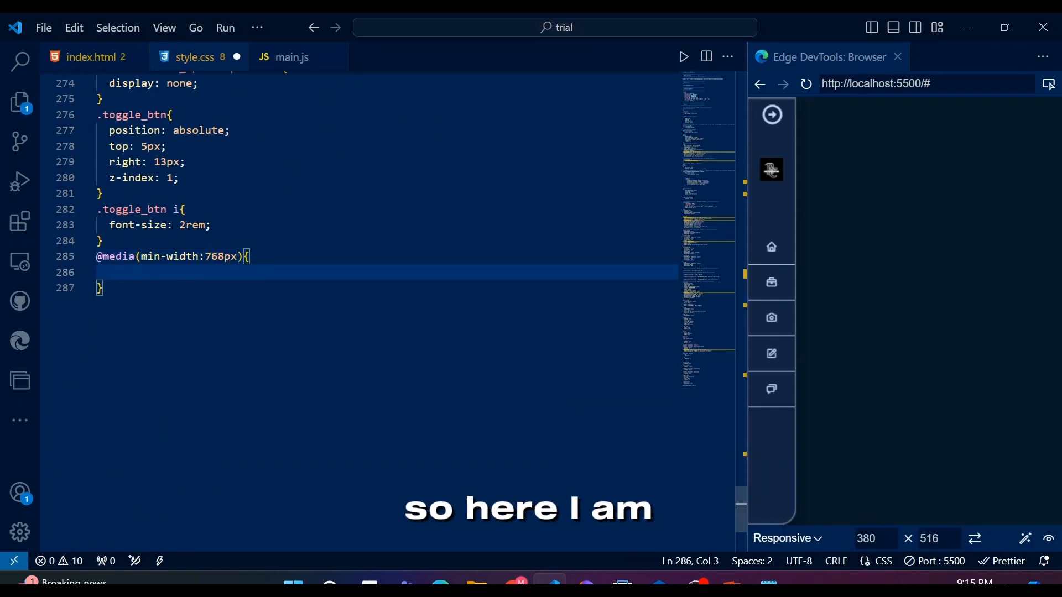
text(.logo{)
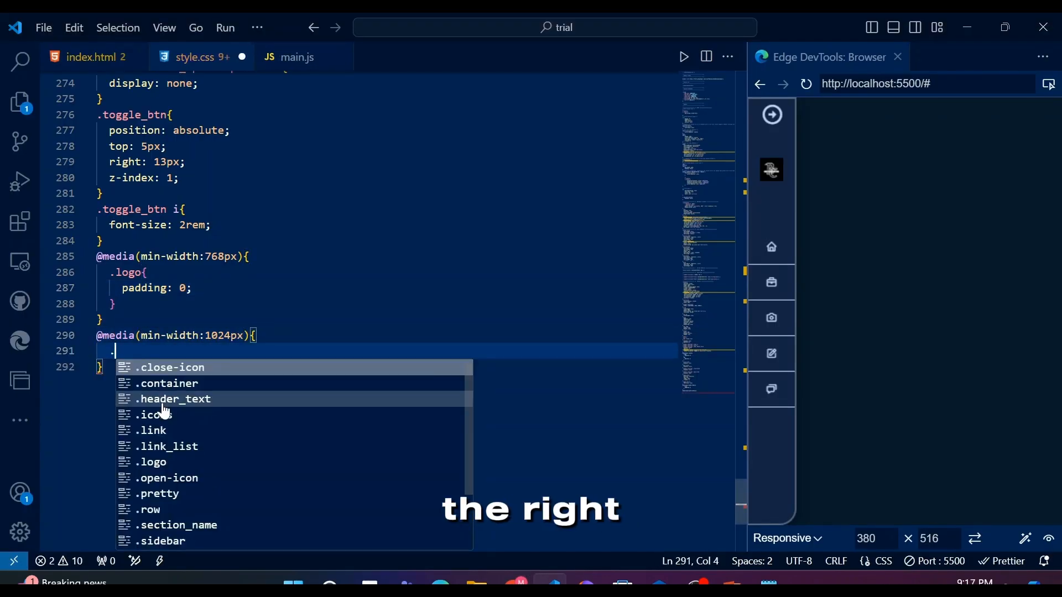
text(.toggle_btn{)
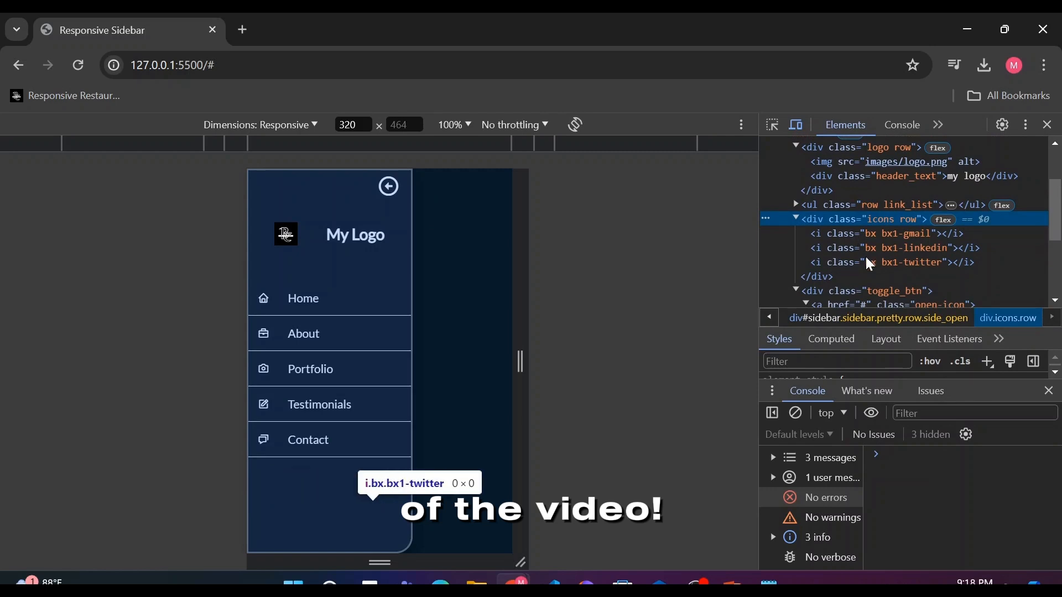
Fix the icon classes, set .toggle_btn right 7px at 1024px, and inspect the Twitter icon.
click(893, 262)
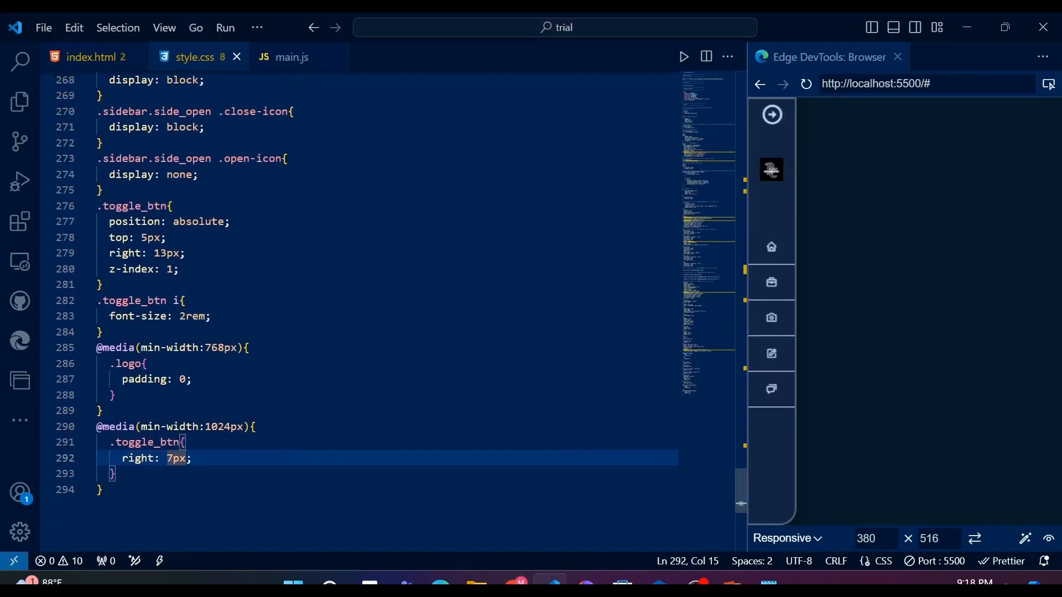
click(95, 56)
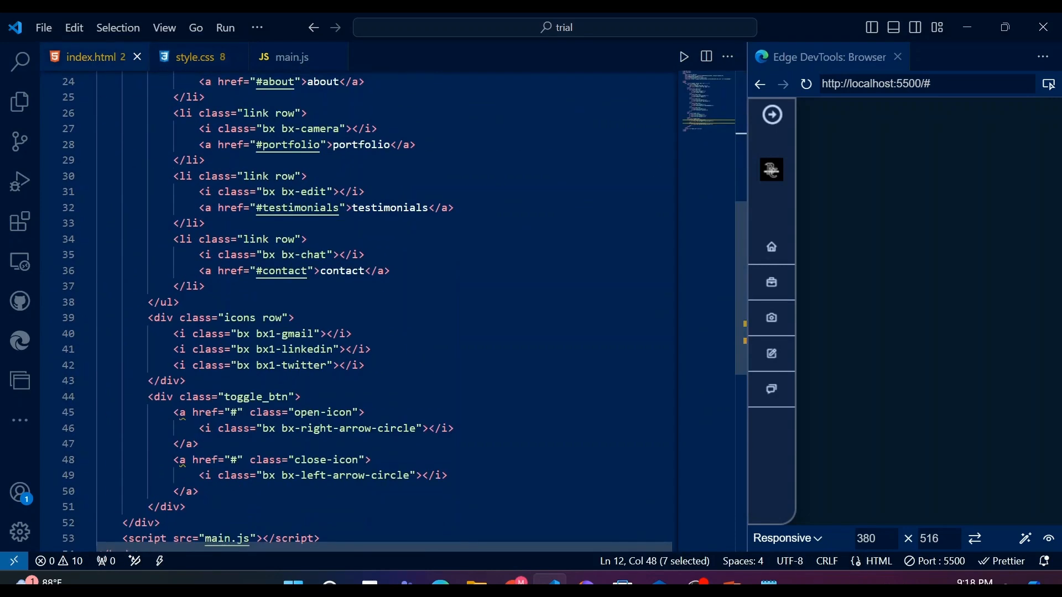
click(194, 57)
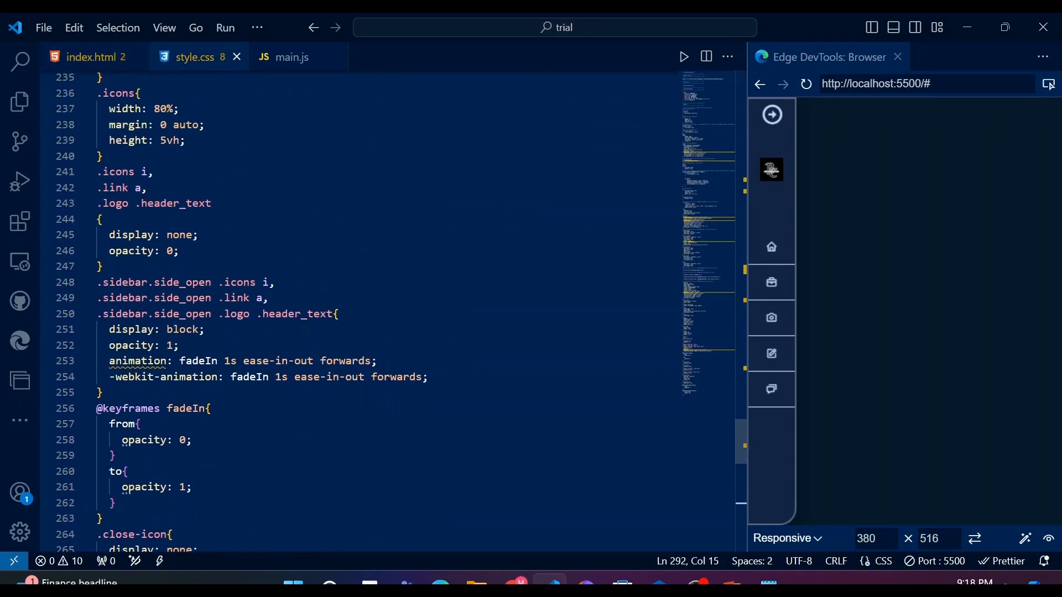
click(88, 57)
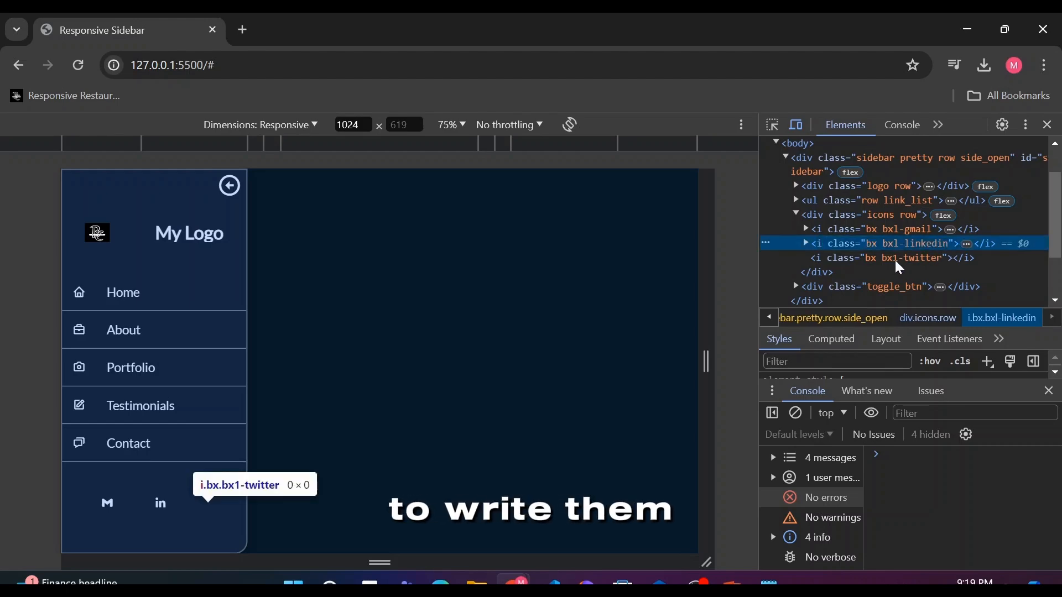
click(894, 257)
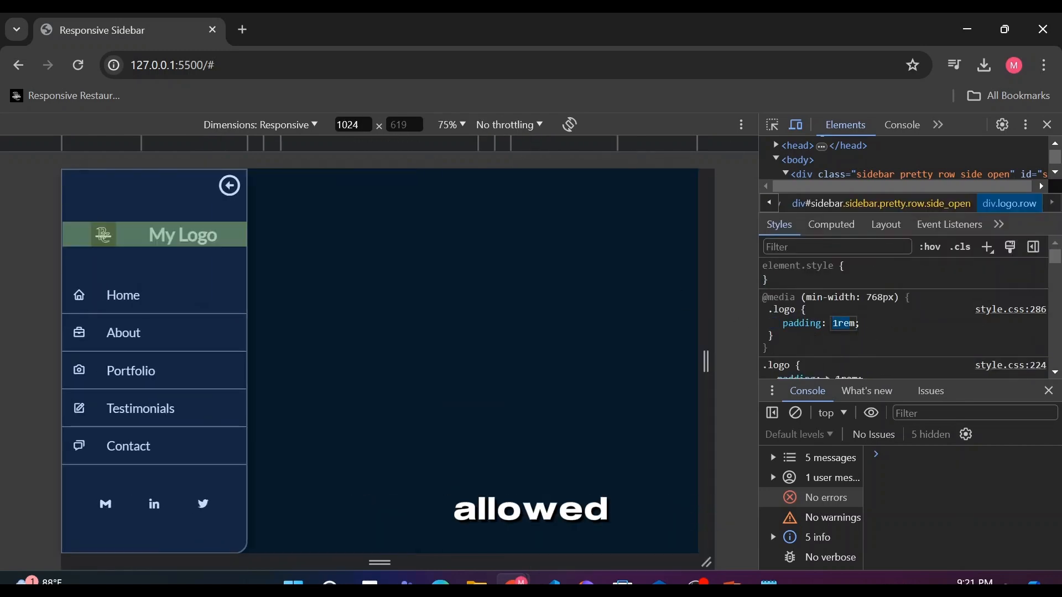
Return to style.css and begin a new rule inside the 1024px media query.
click(229, 186)
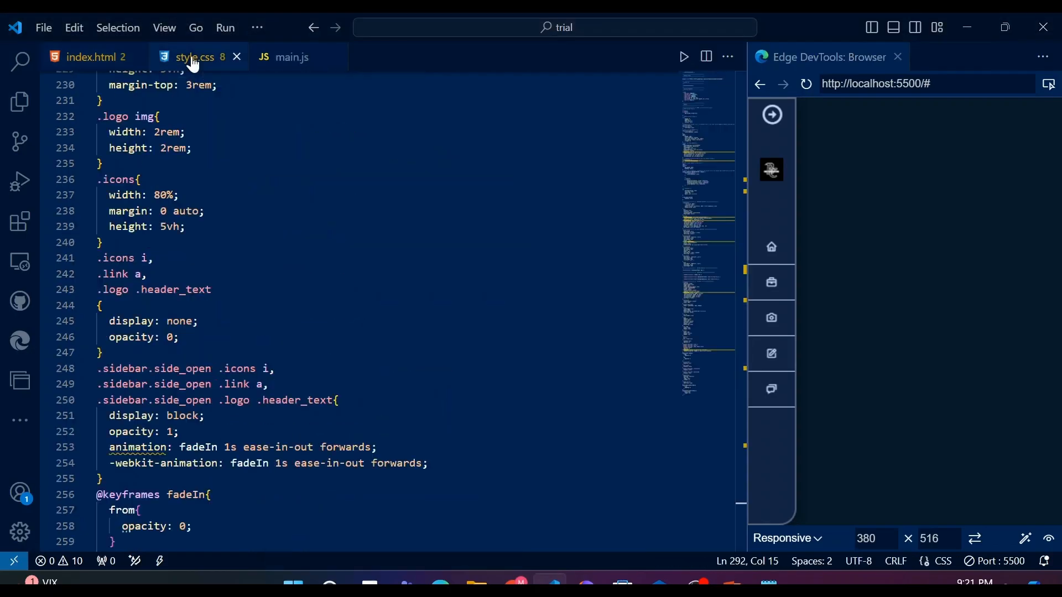
text(.)
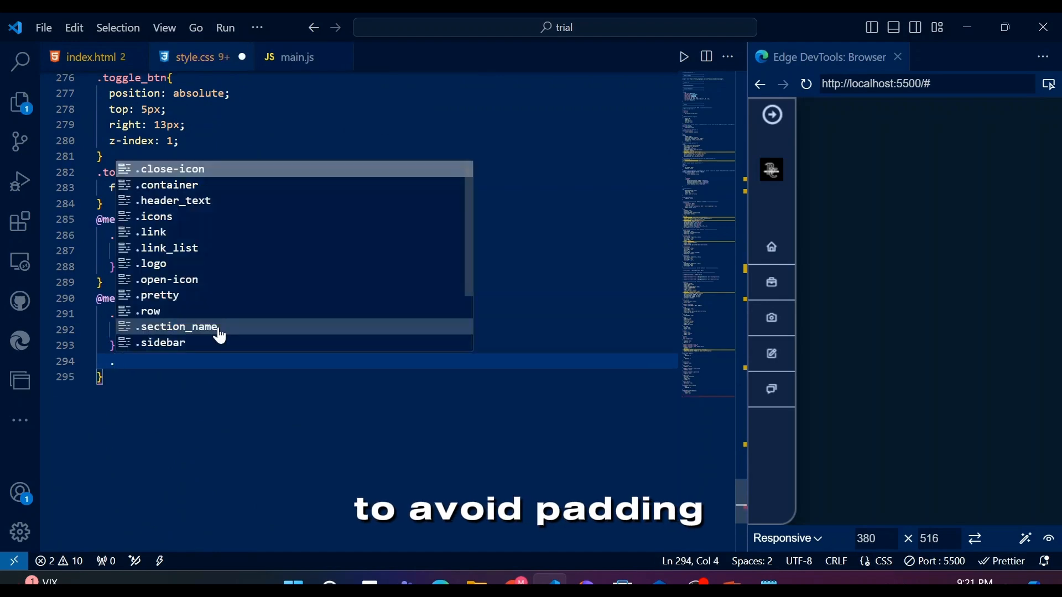